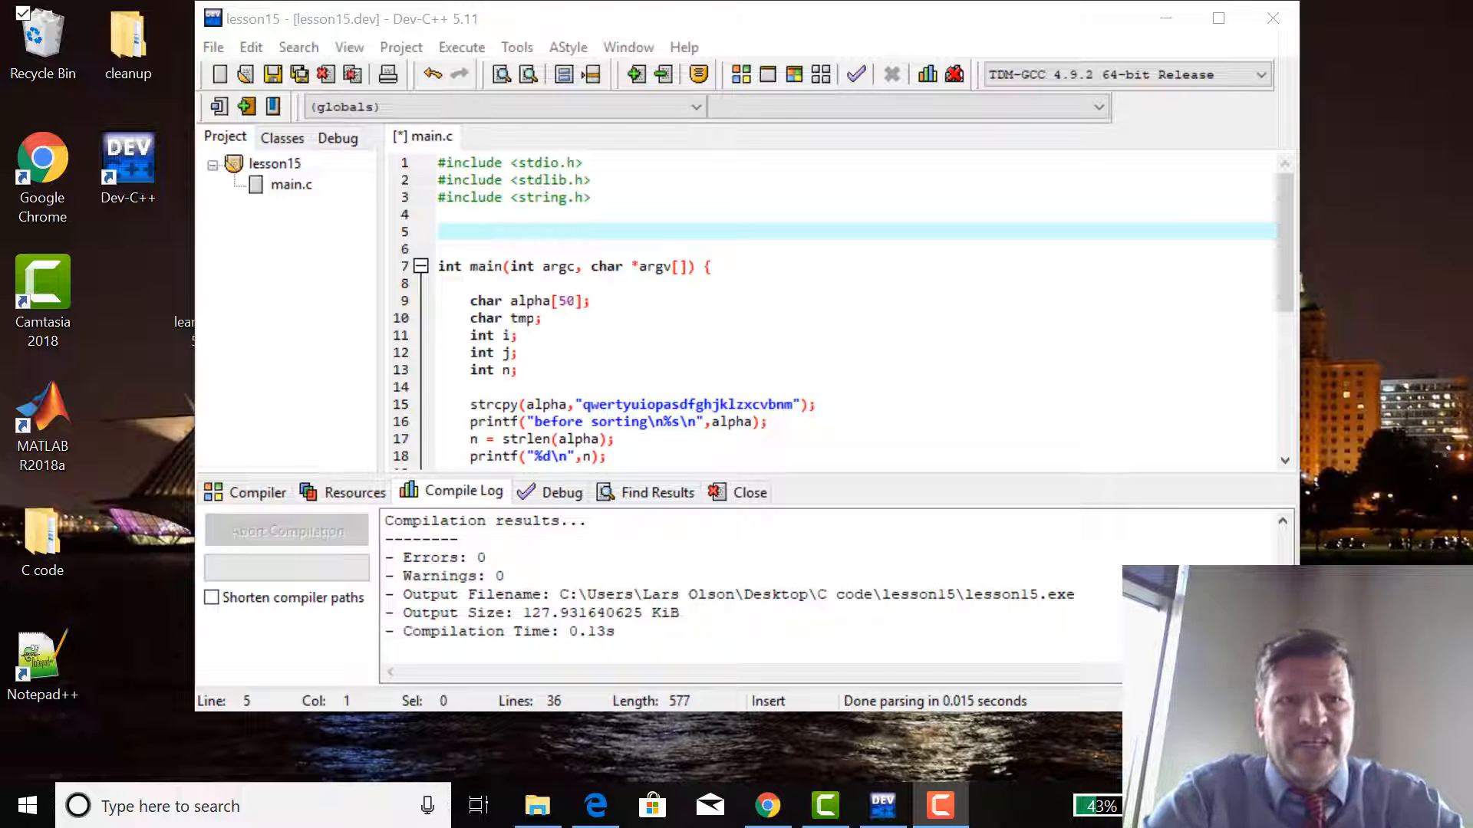
{"action": "mouse_move", "coordinate": [831, 394]}
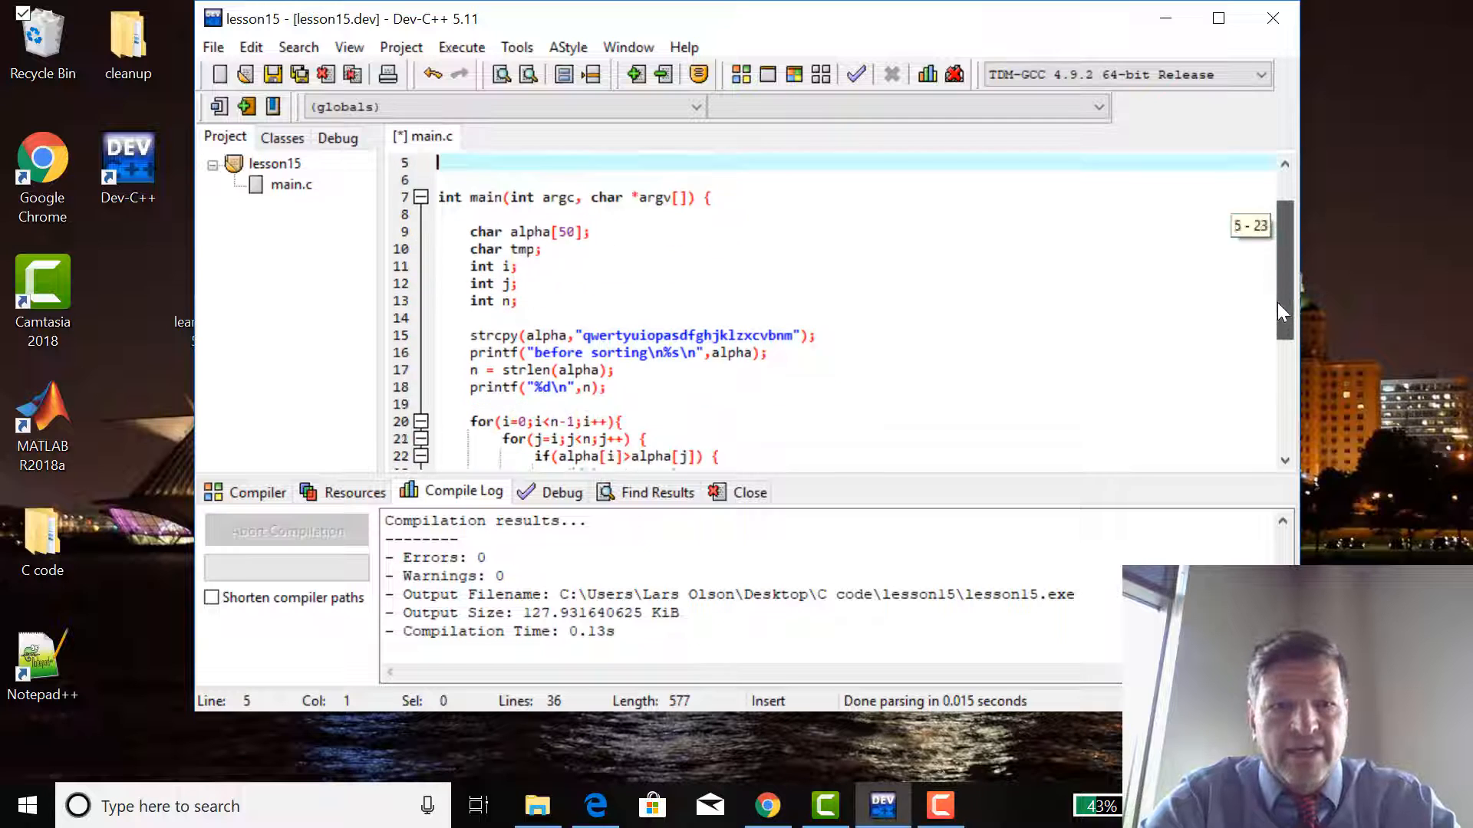
Save main.c and Compile & Run it, printing the letters before and after sorting.
{"action": "scroll", "scroll_direction": "down", "scroll_amount": 3}
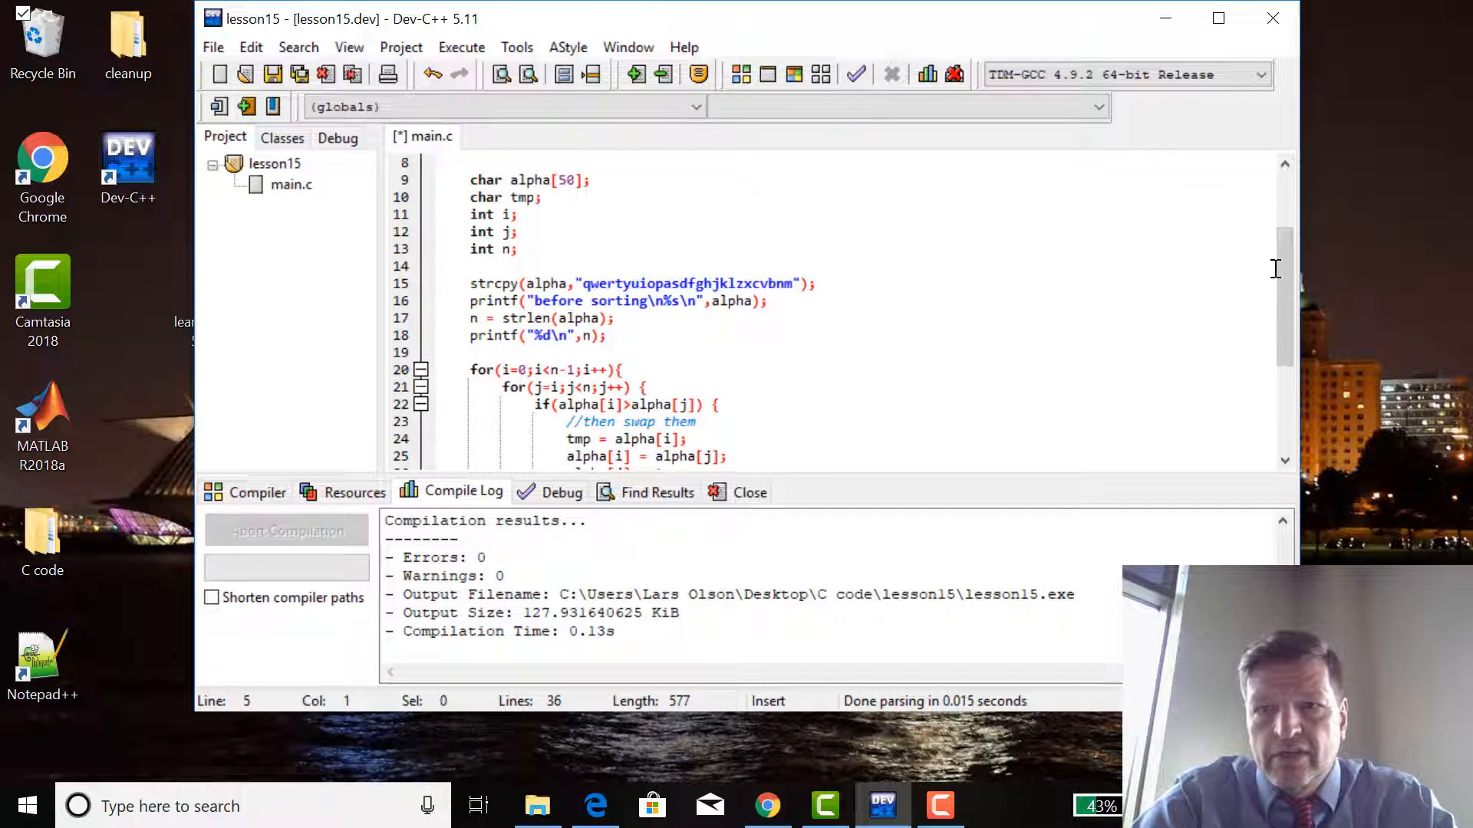
{"action": "scroll", "scroll_direction": "down", "scroll_amount": 3}
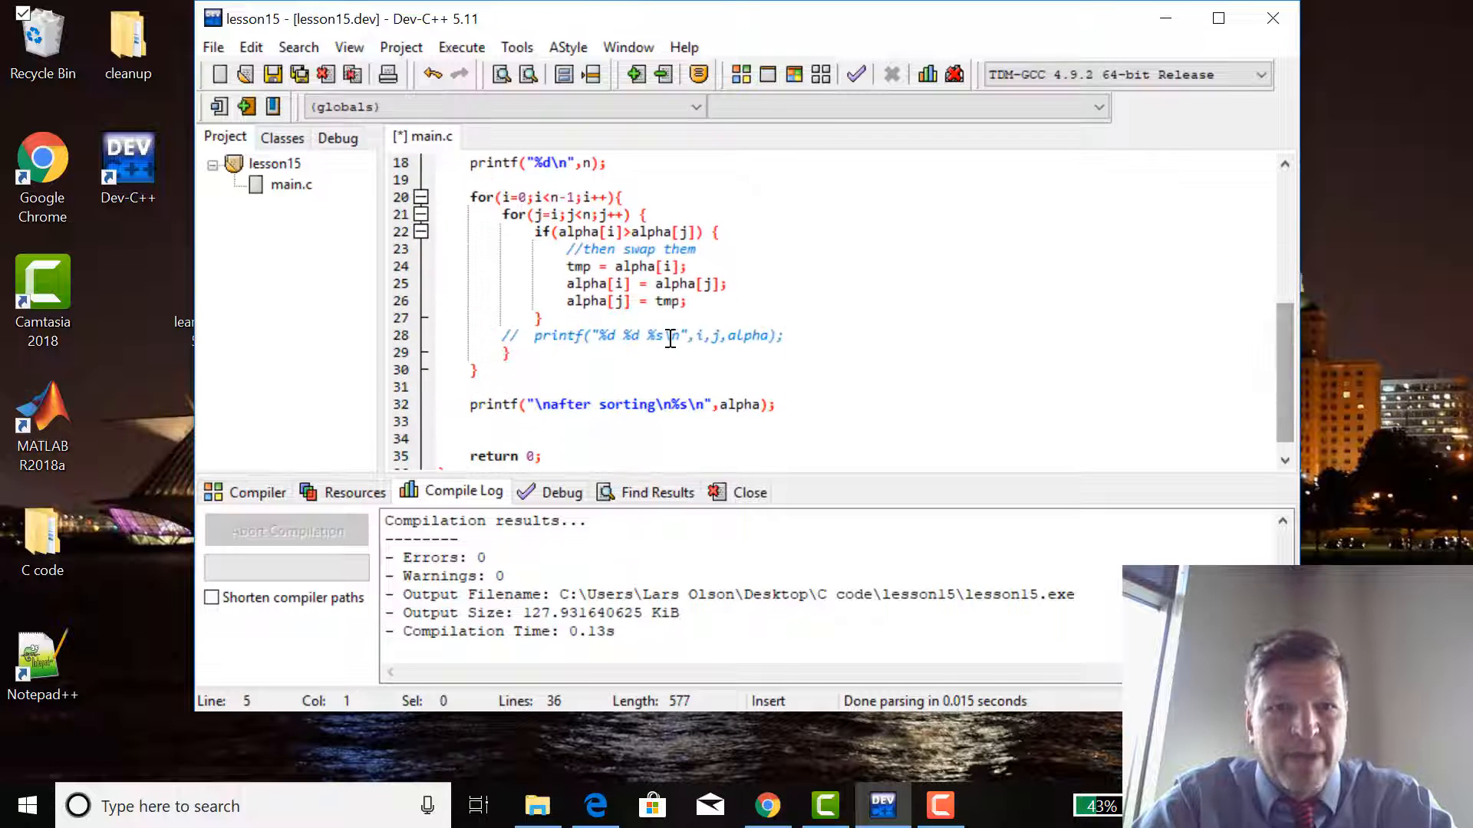
{"action": "mouse_move", "coordinate": [733, 339]}
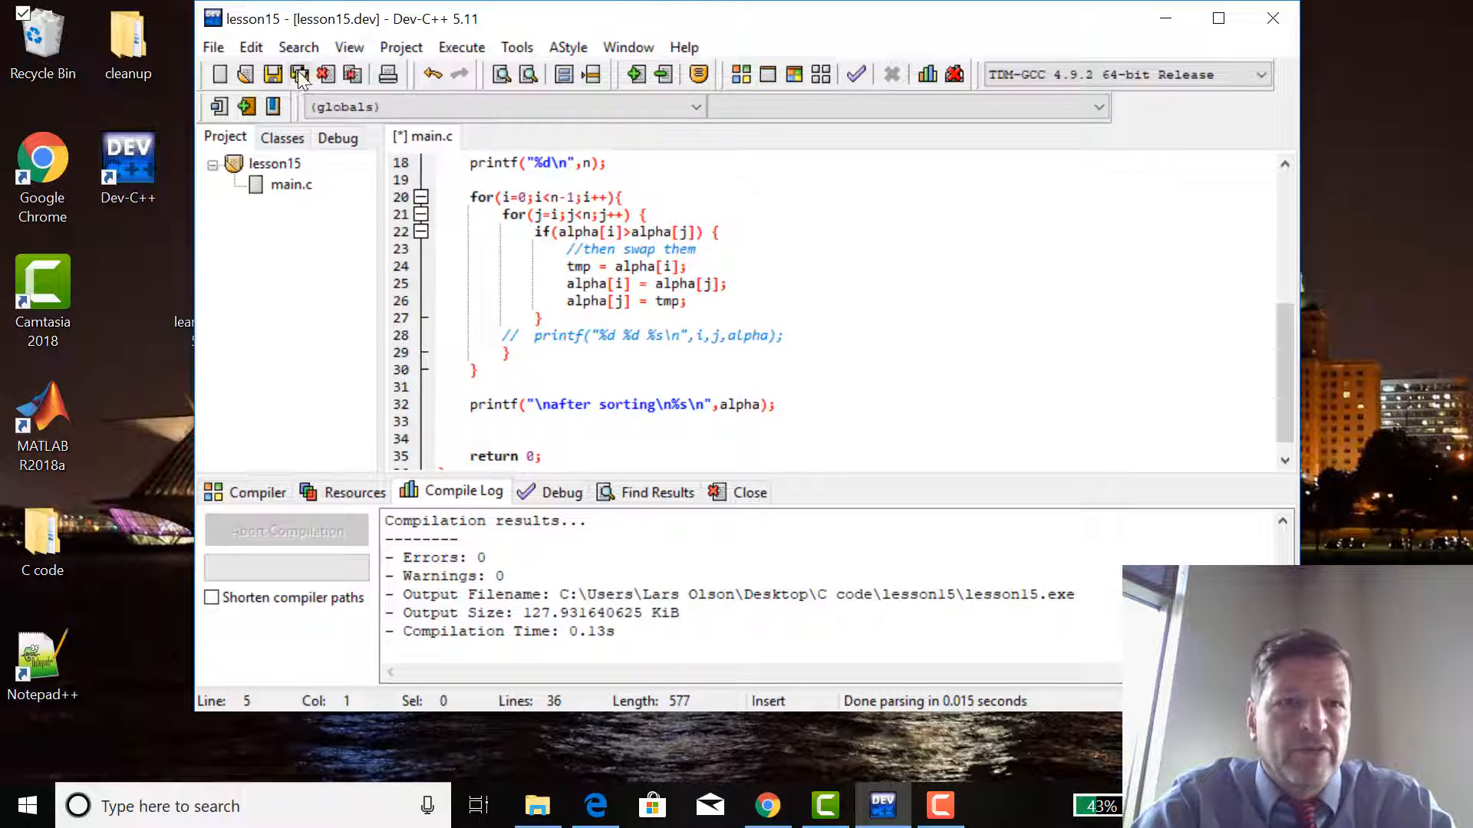
{"action": "left_click", "coordinate": [299, 75]}
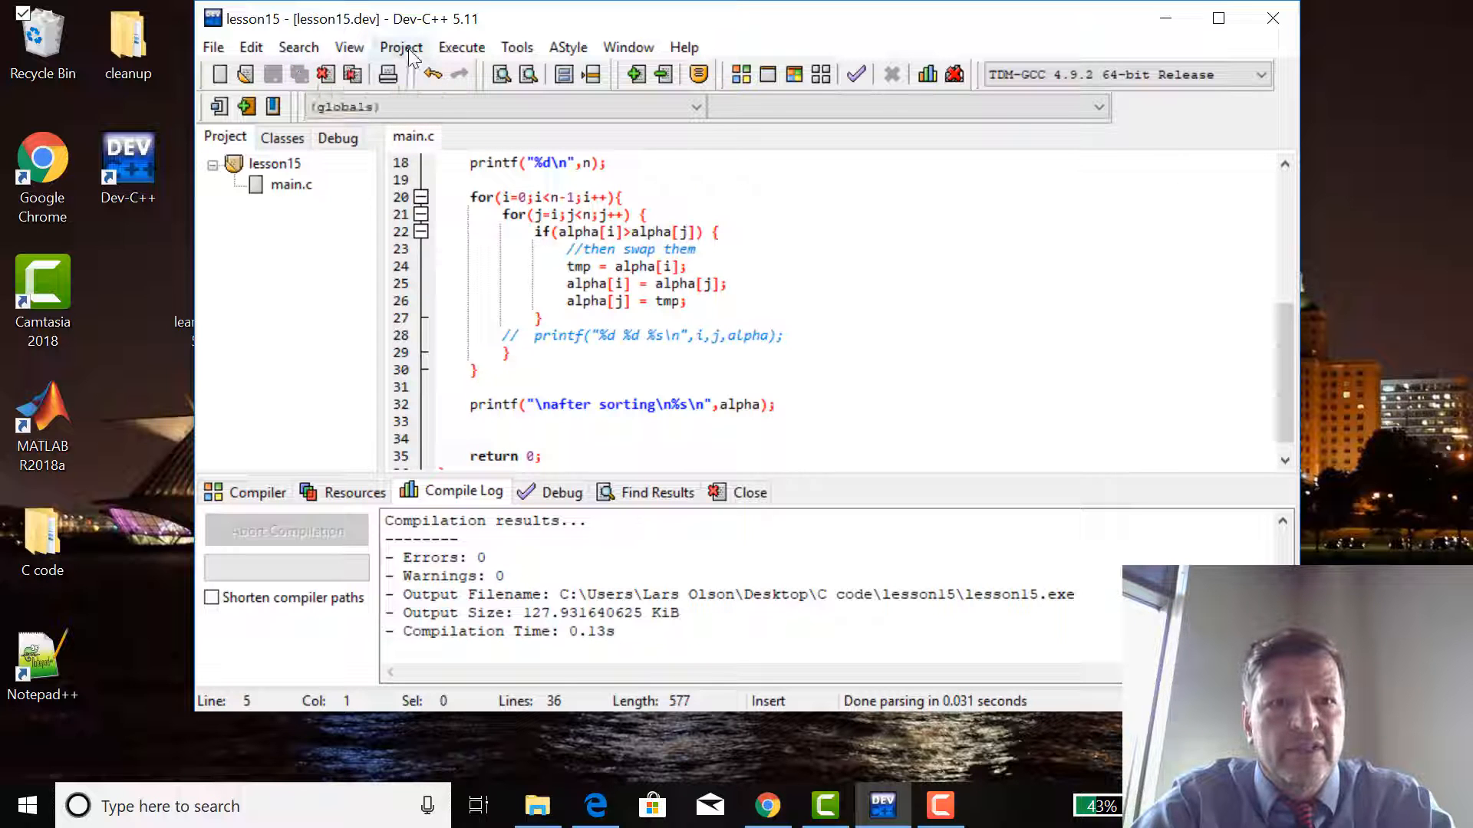
{"action": "left_click", "coordinate": [462, 48]}
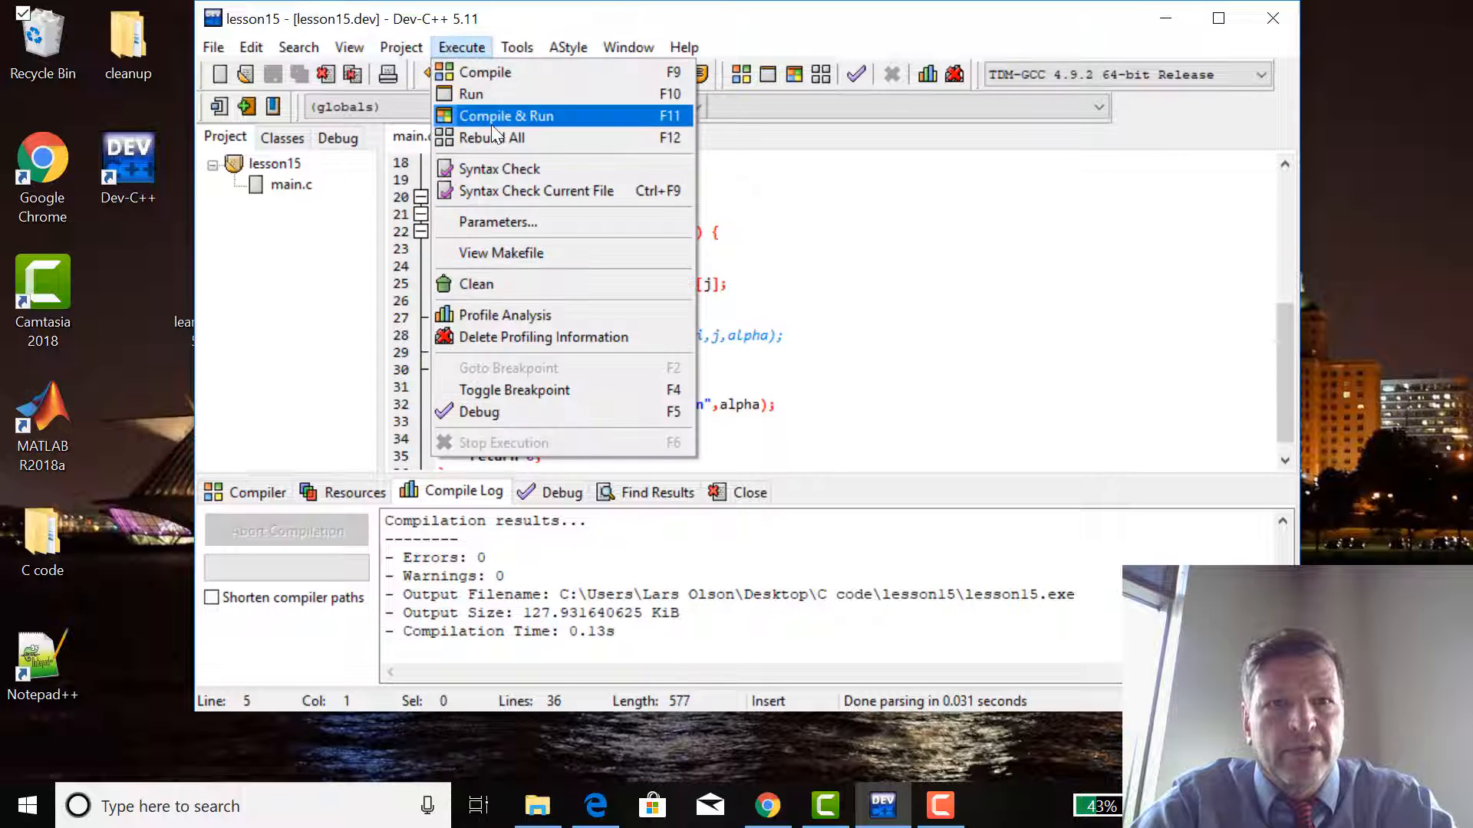
{"action": "left_click", "coordinate": [504, 115]}
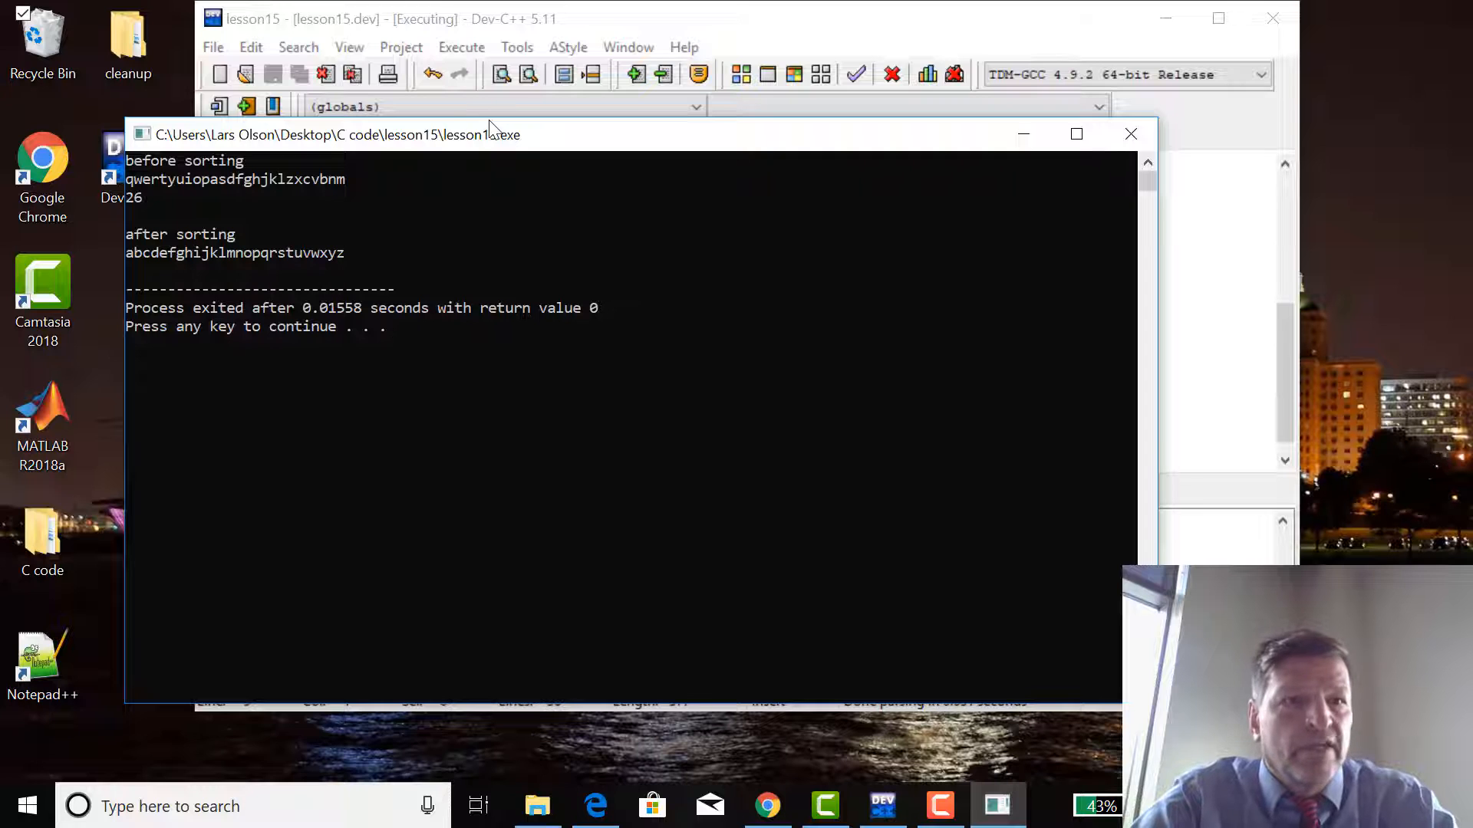
{"action": "mouse_move", "coordinate": [173, 225]}
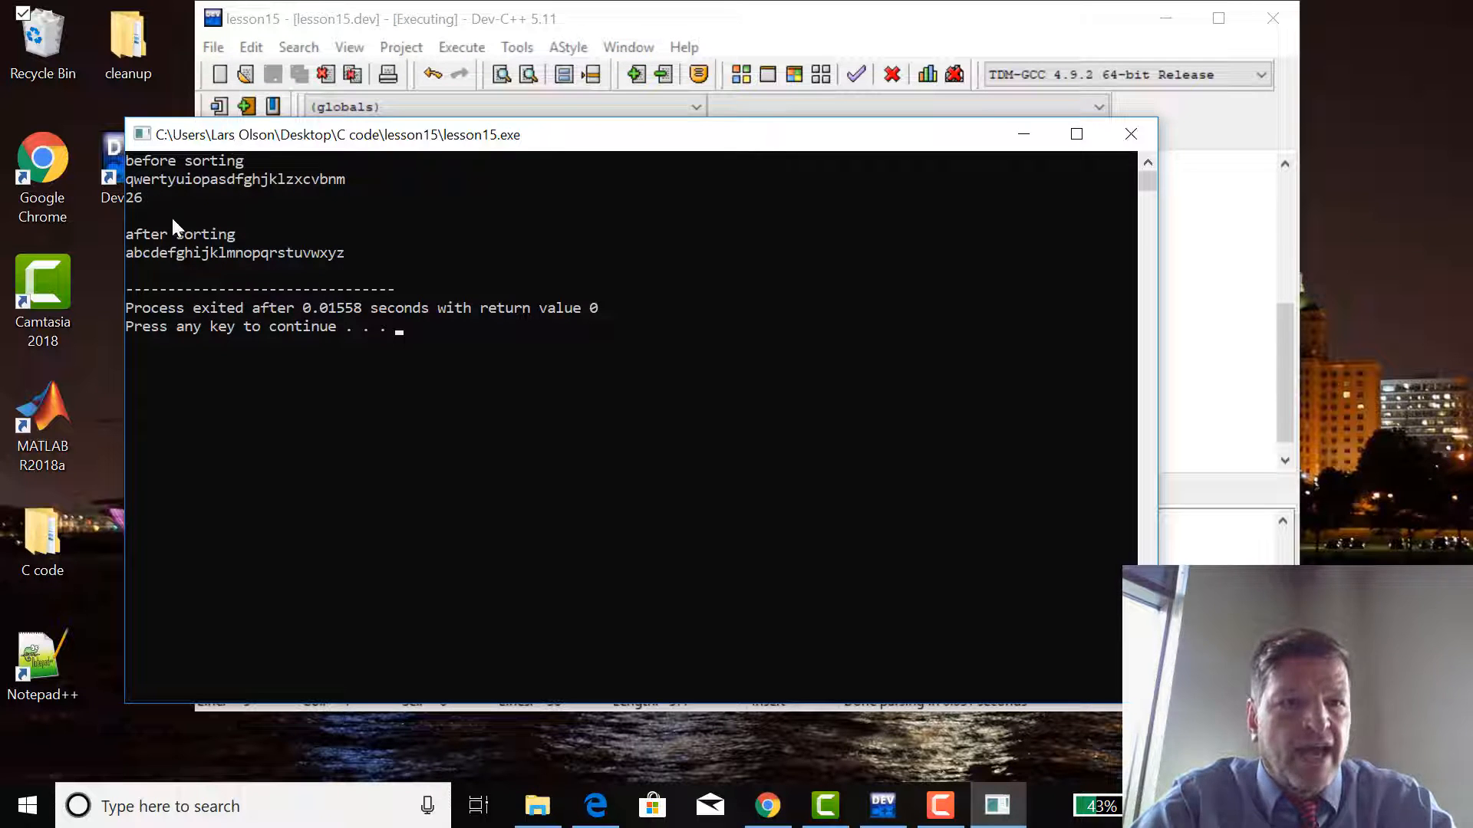
{"action": "mouse_move", "coordinate": [1076, 135]}
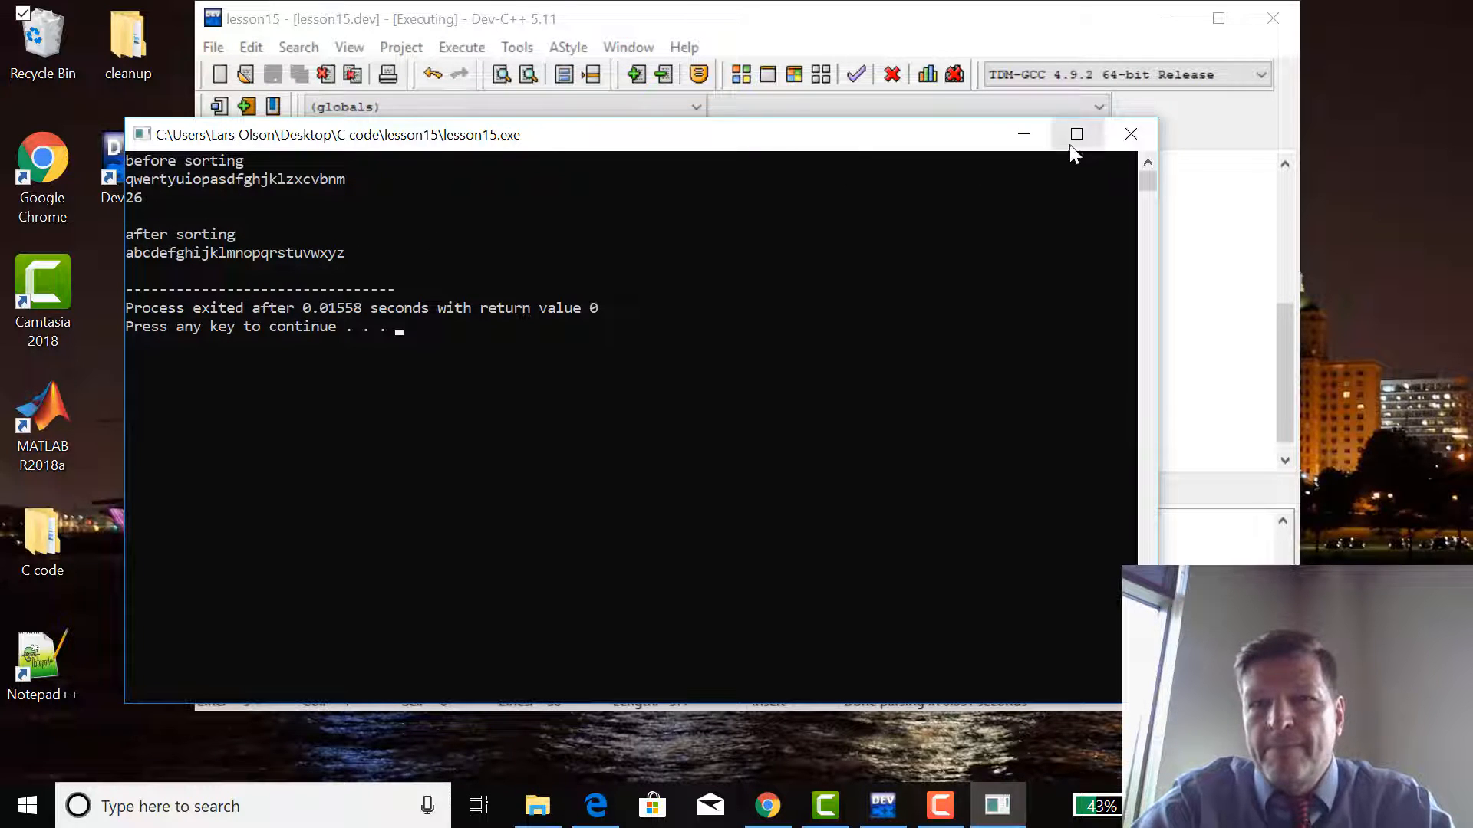
{"action": "mouse_move", "coordinate": [890, 262]}
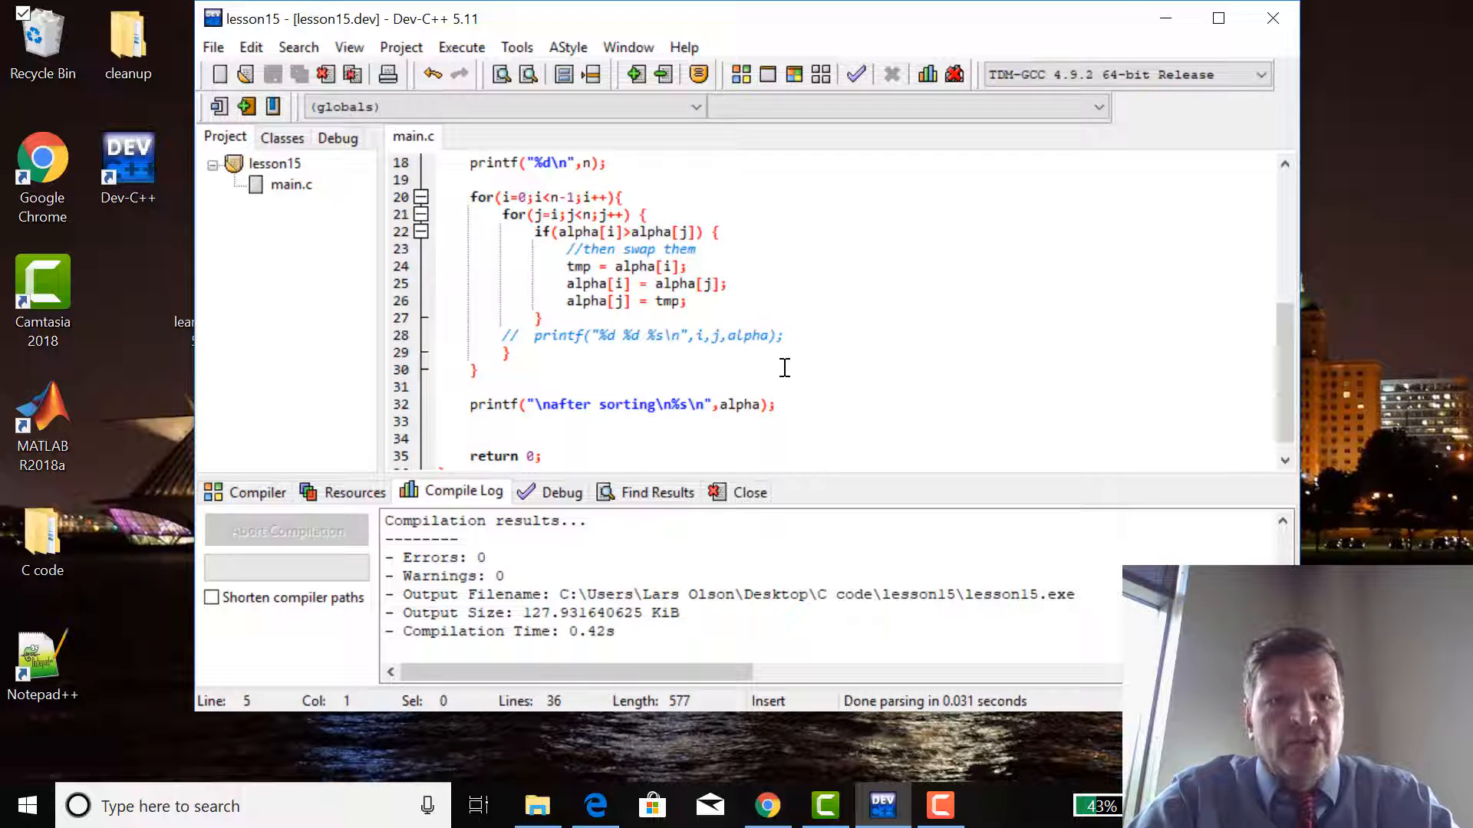
{"action": "mouse_move", "coordinate": [609, 282]}
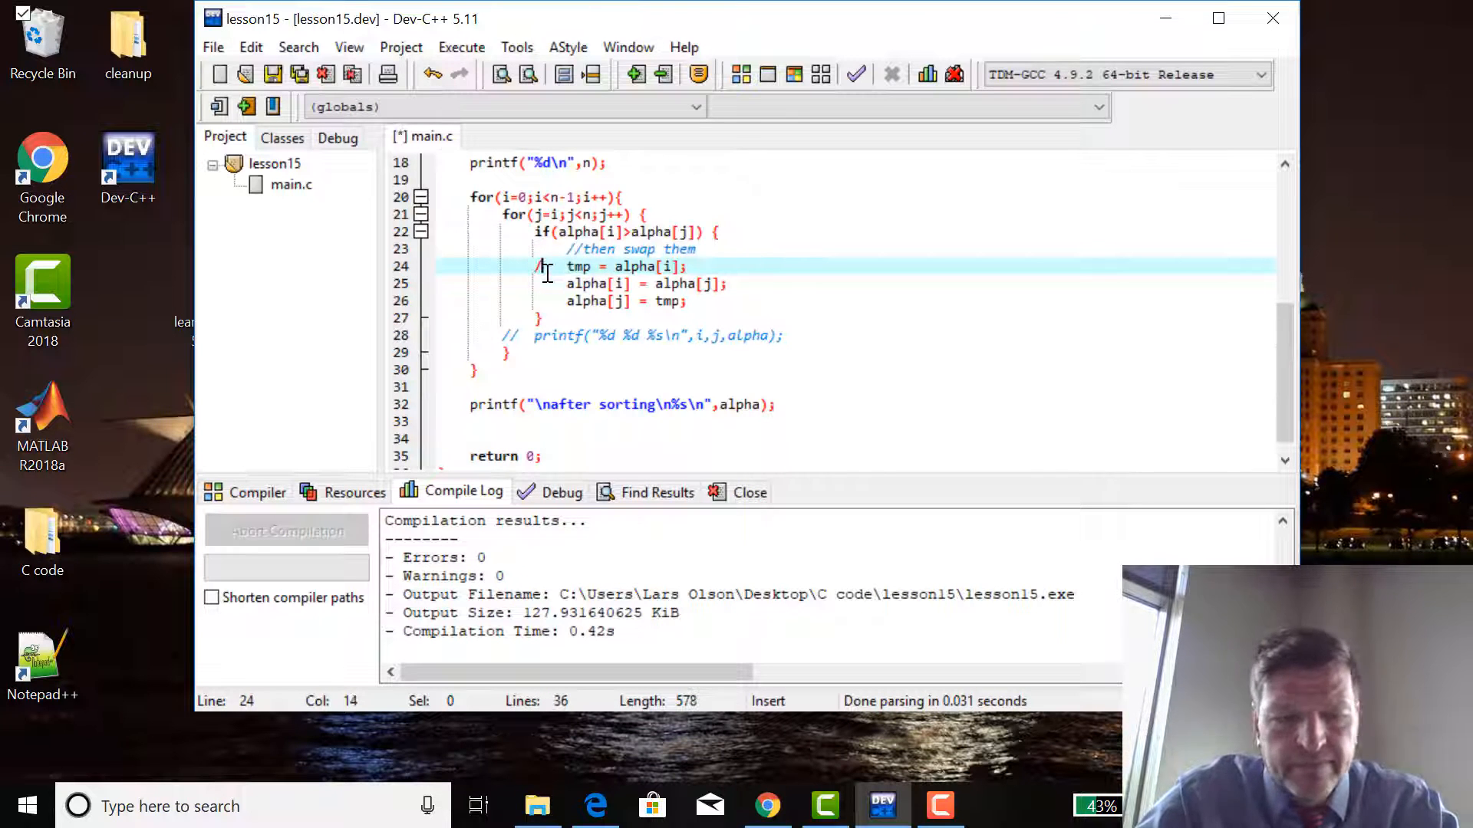
Comment out the three inline swap lines and add swap(alpha[i],alpha[j]); in the loop.
{"action": "type", "text": "/"}
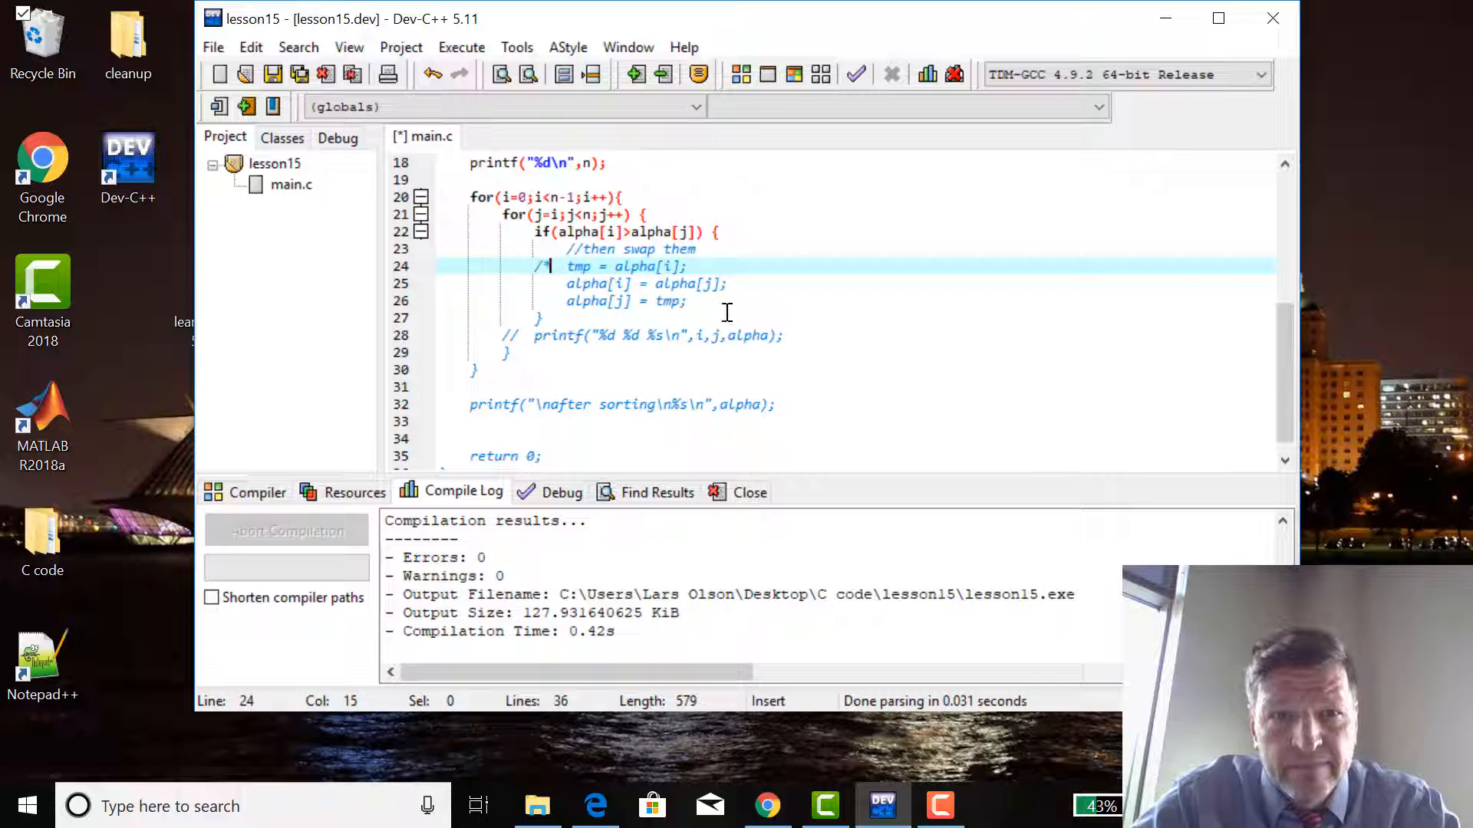
{"action": "type", "text": "/*"}
{"action": "left_click", "coordinate": [856, 299]}
{"action": "type", "text": "  */"}
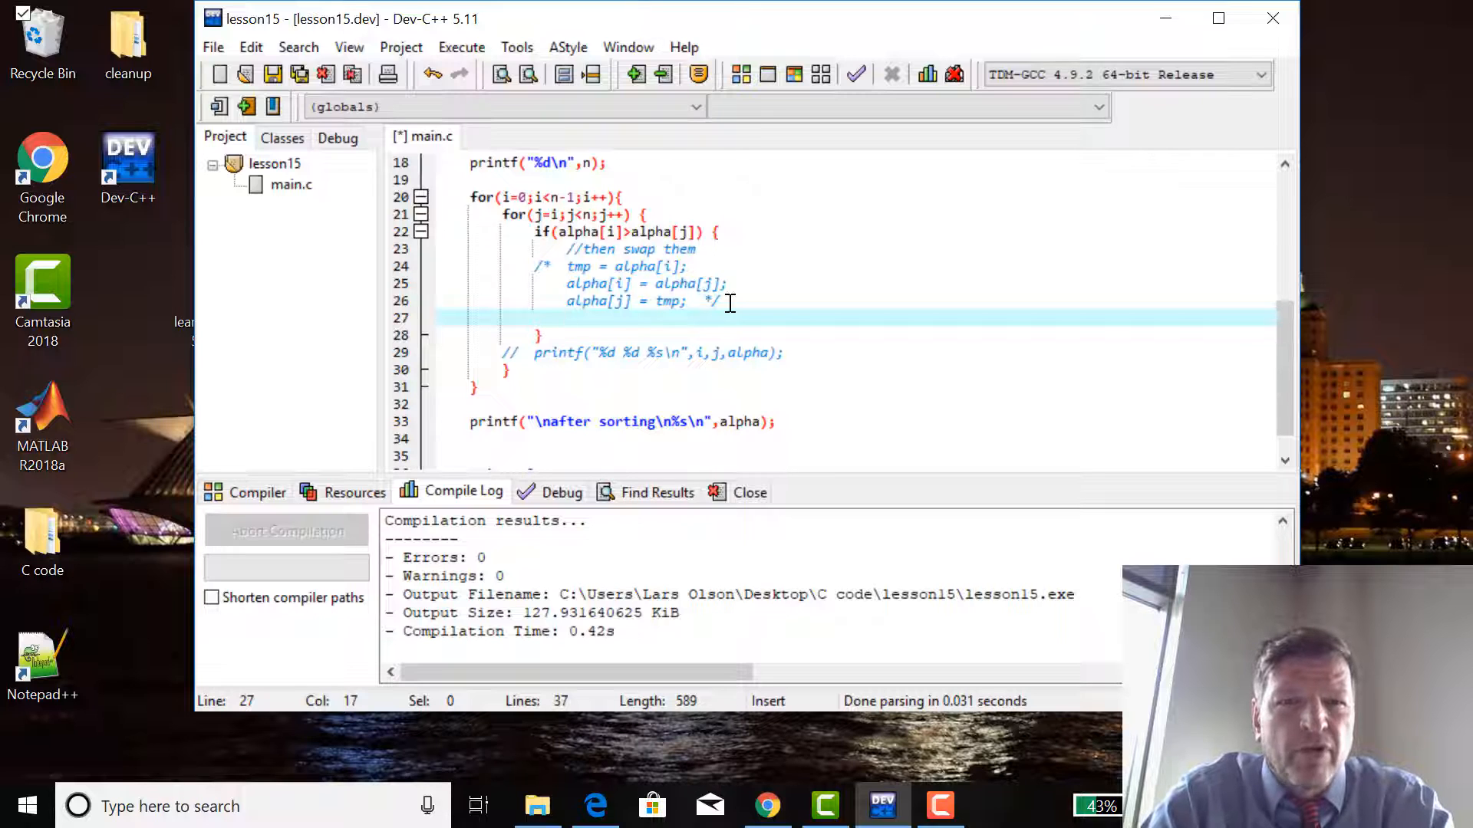
{"action": "type", "text": "swa"}
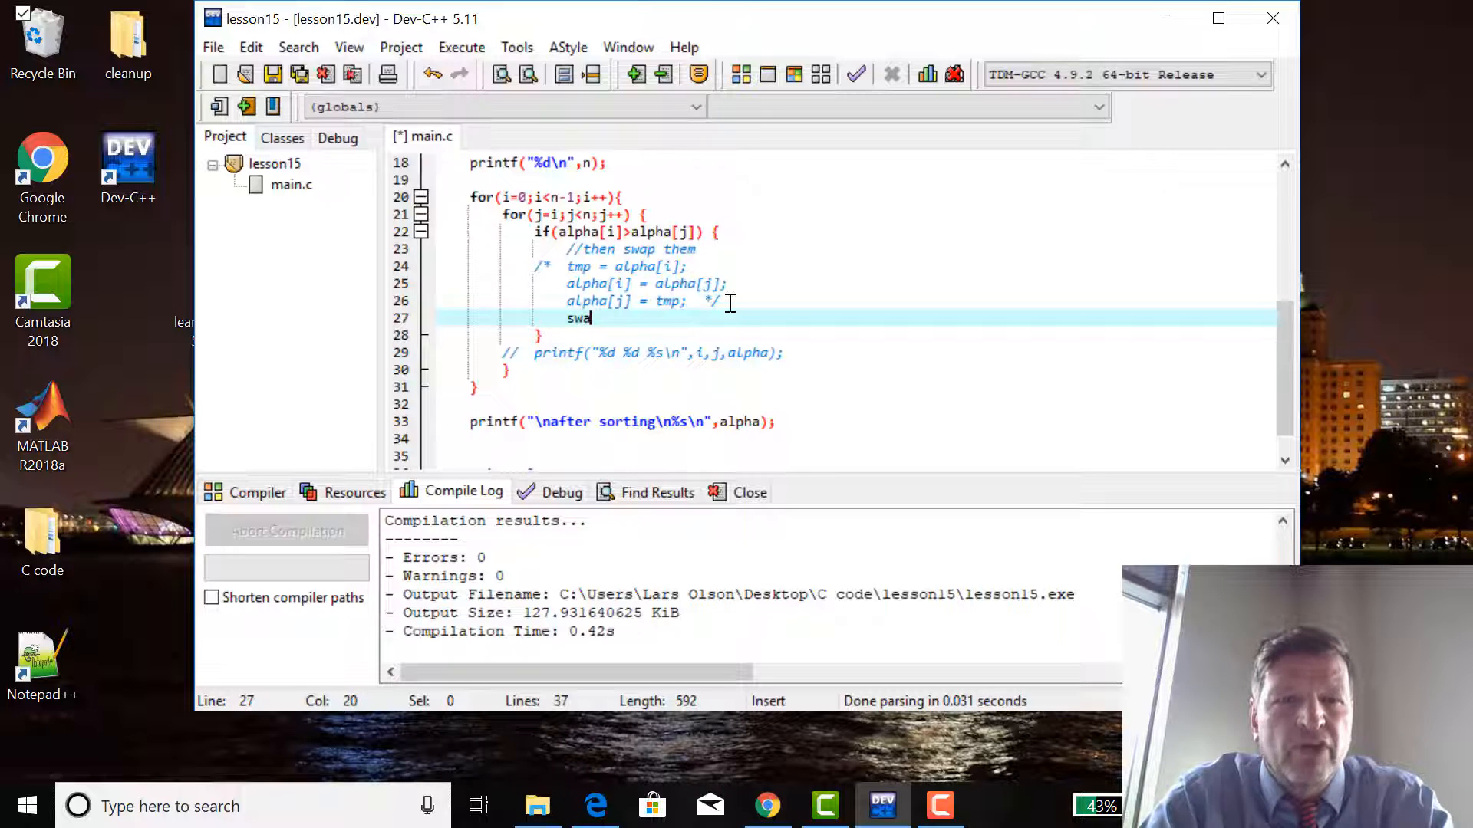
{"action": "type", "text": "p()"}
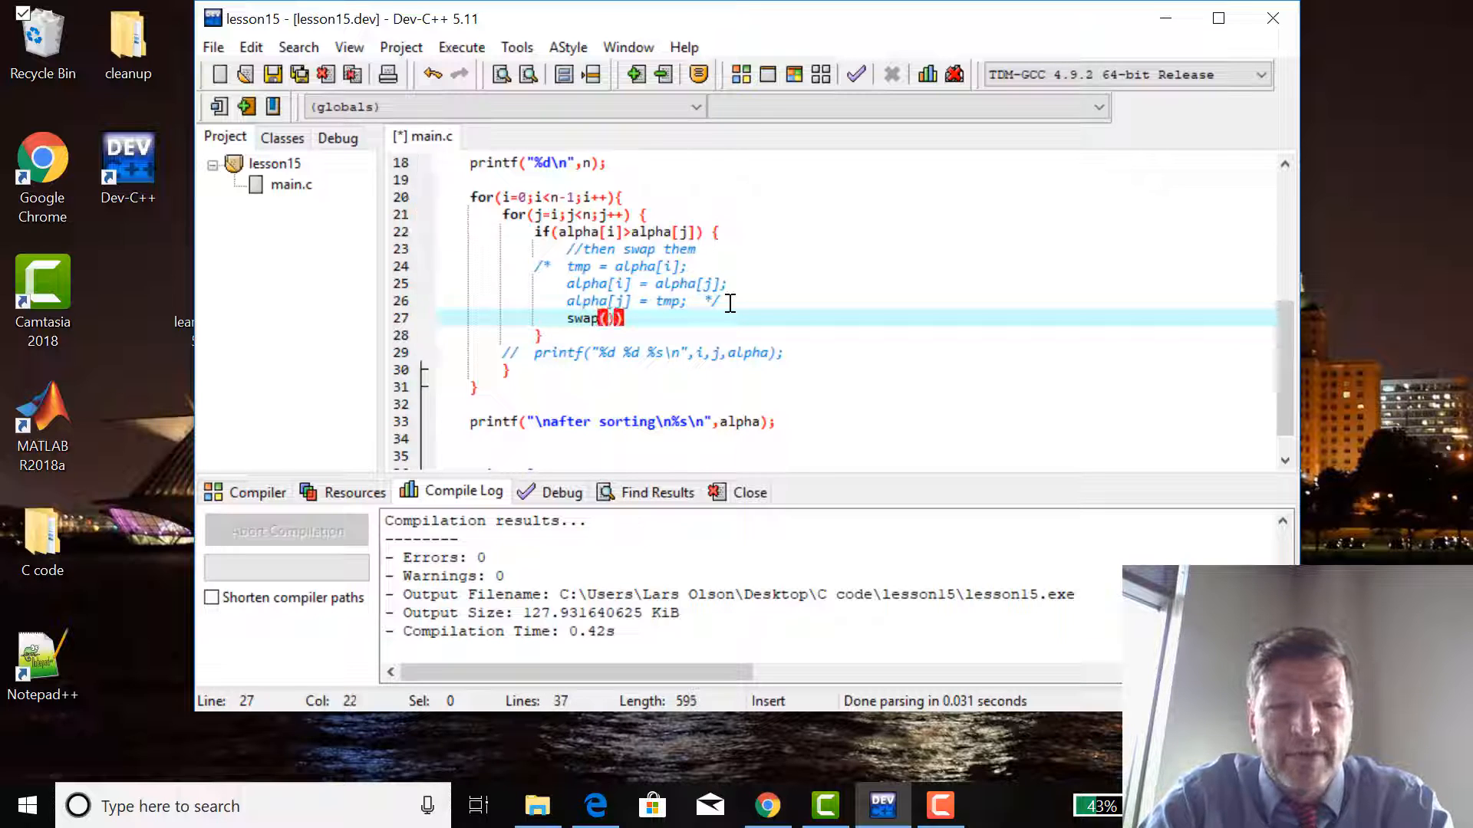
{"action": "type", "text": "alpha[i"}
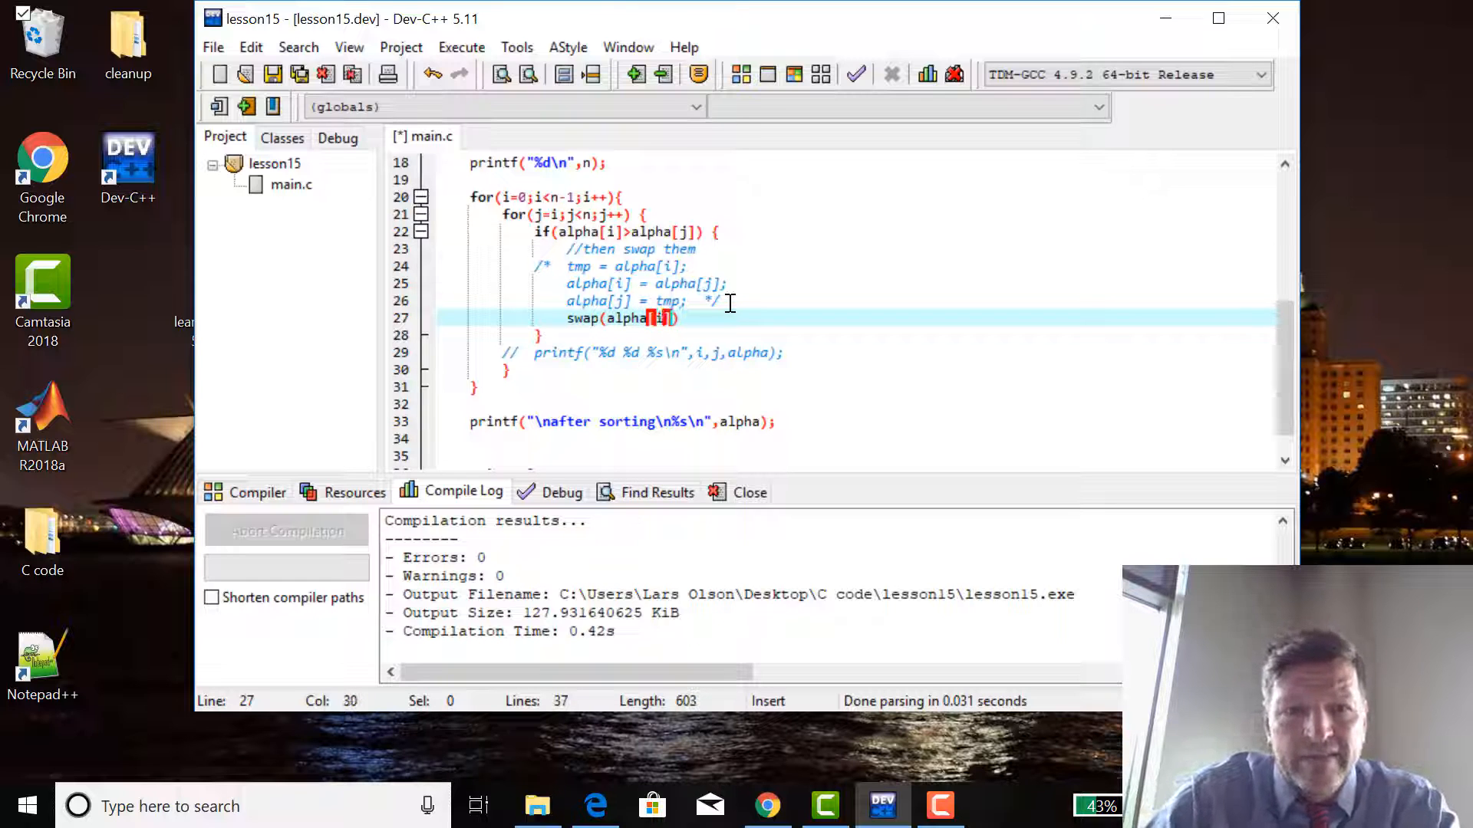
{"action": "type", "text": ",alpha]"}
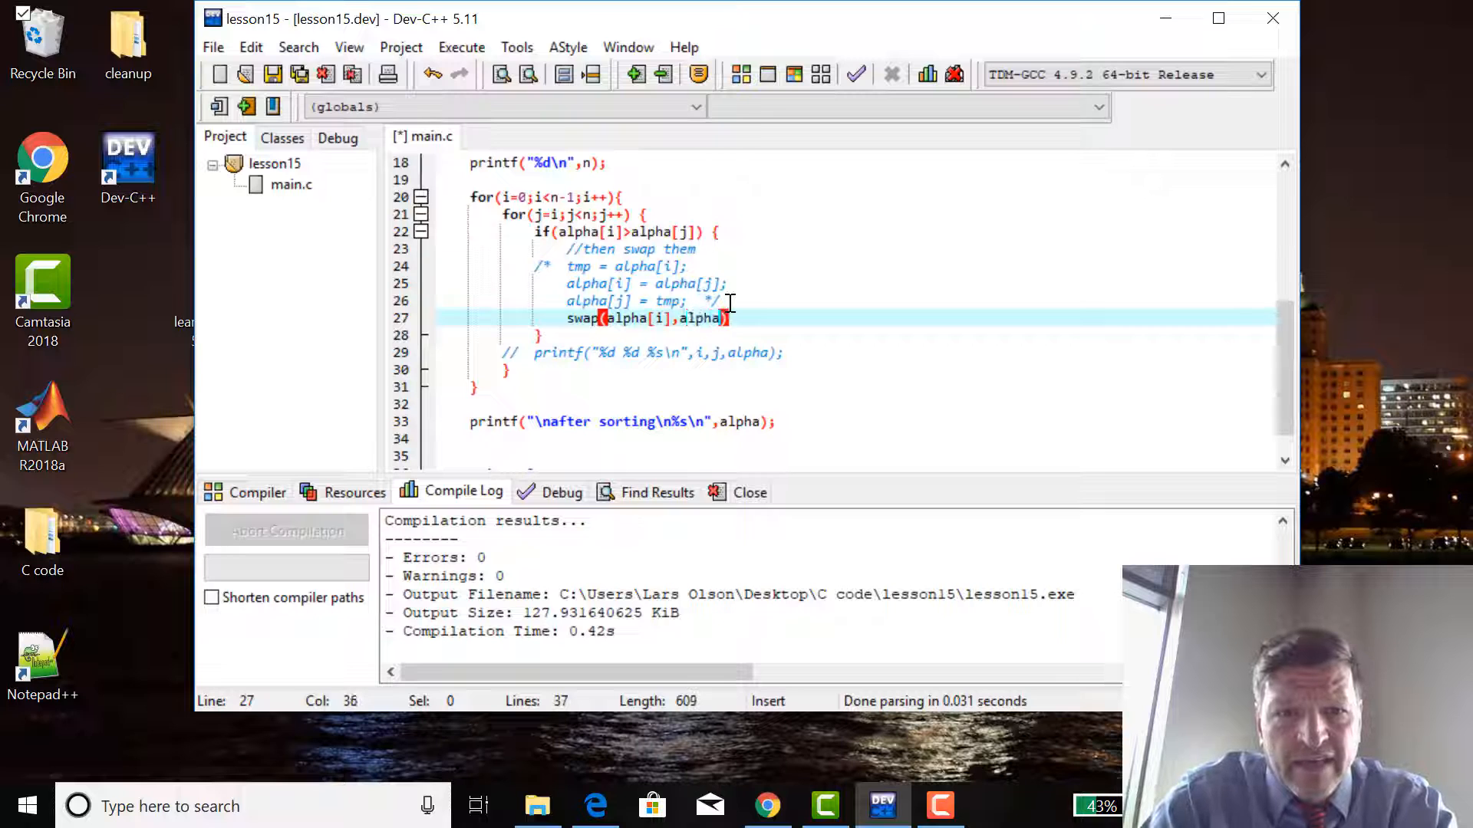
{"action": "type", "text": "[j]"}
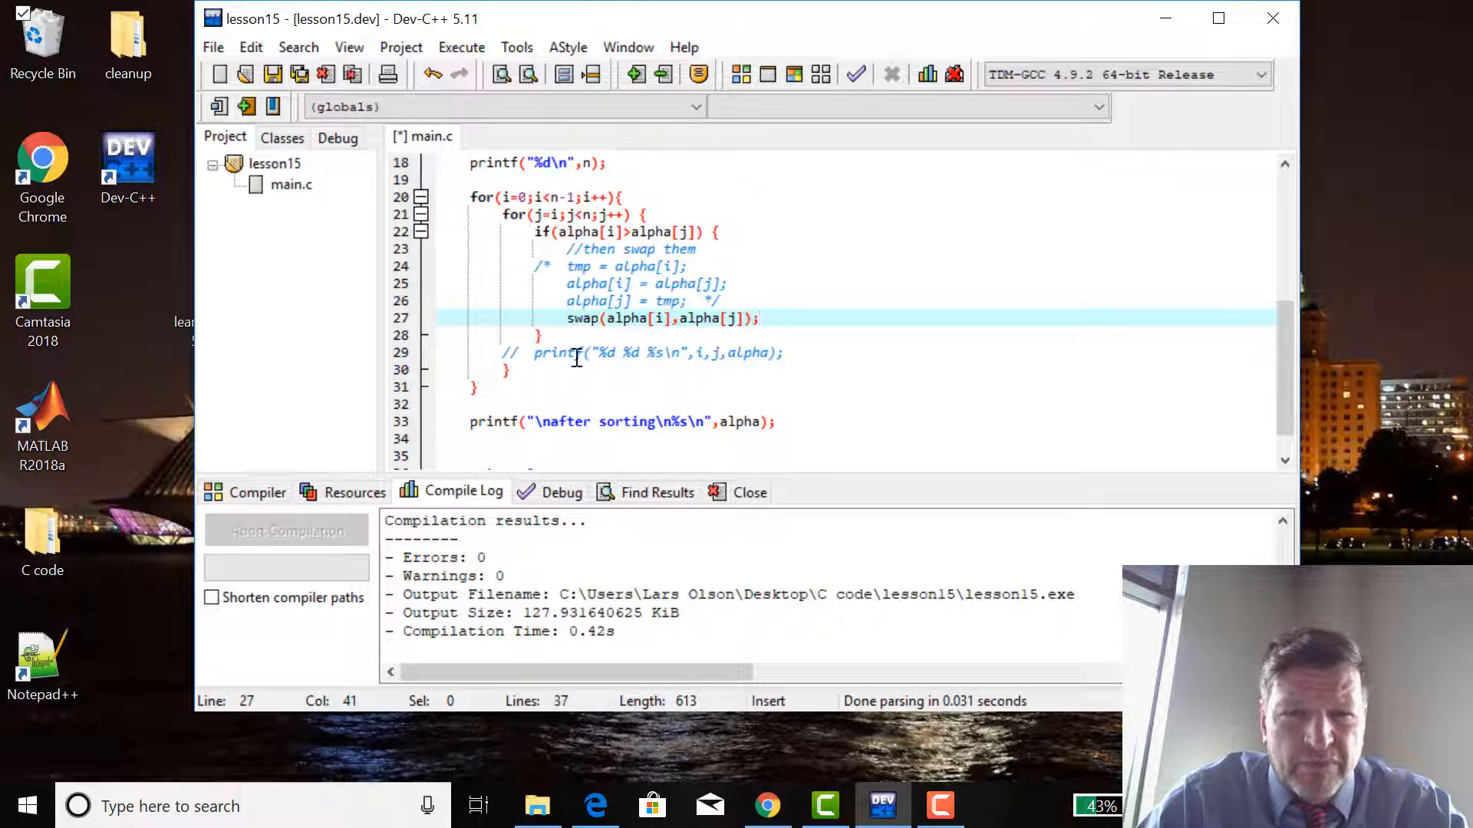
{"action": "mouse_move", "coordinate": [540, 324]}
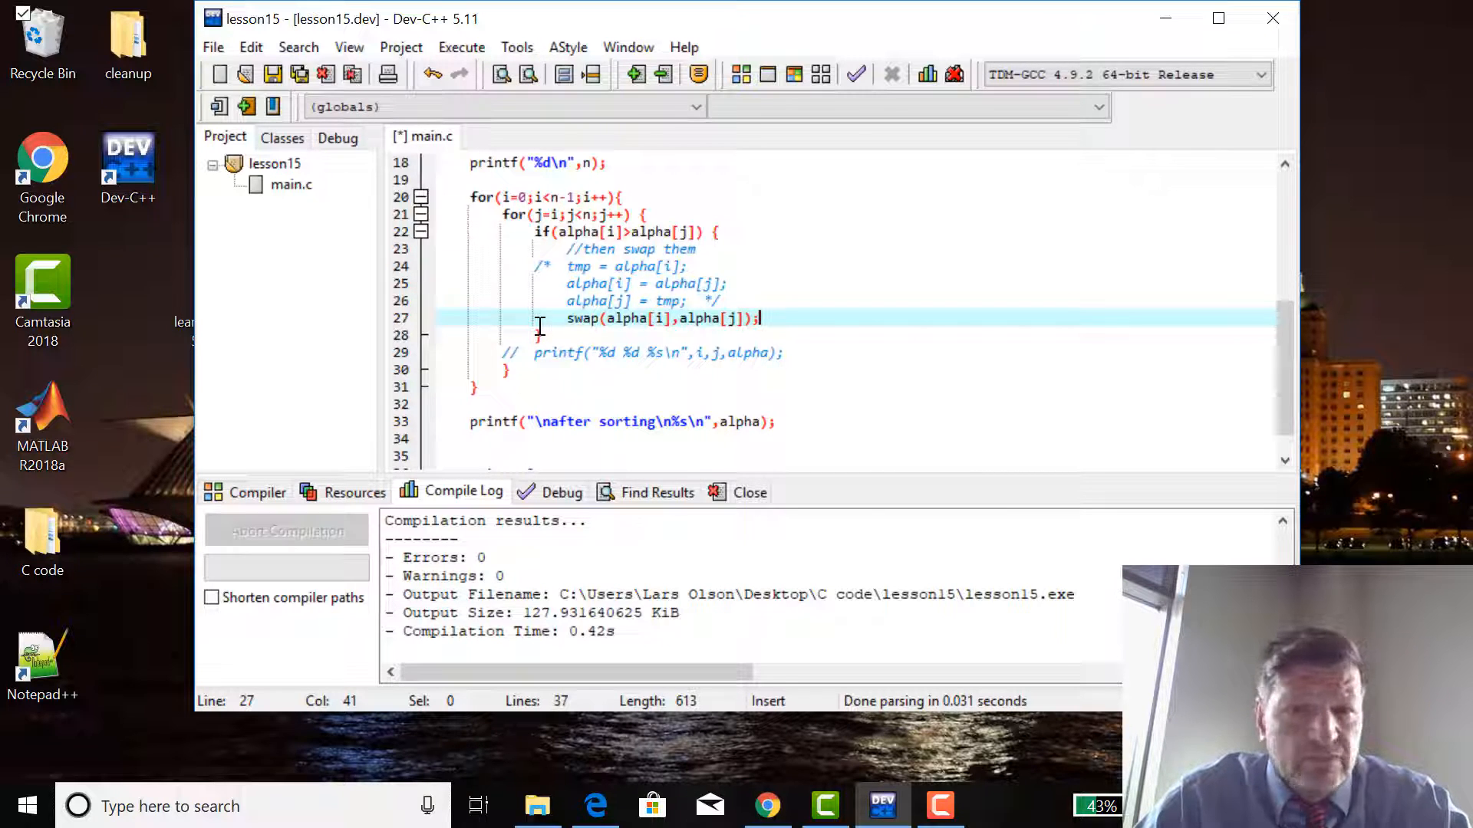
Write the prototype void swap(char a,char b); above main.
{"action": "scroll", "scroll_direction": "up", "scroll_amount": 3}
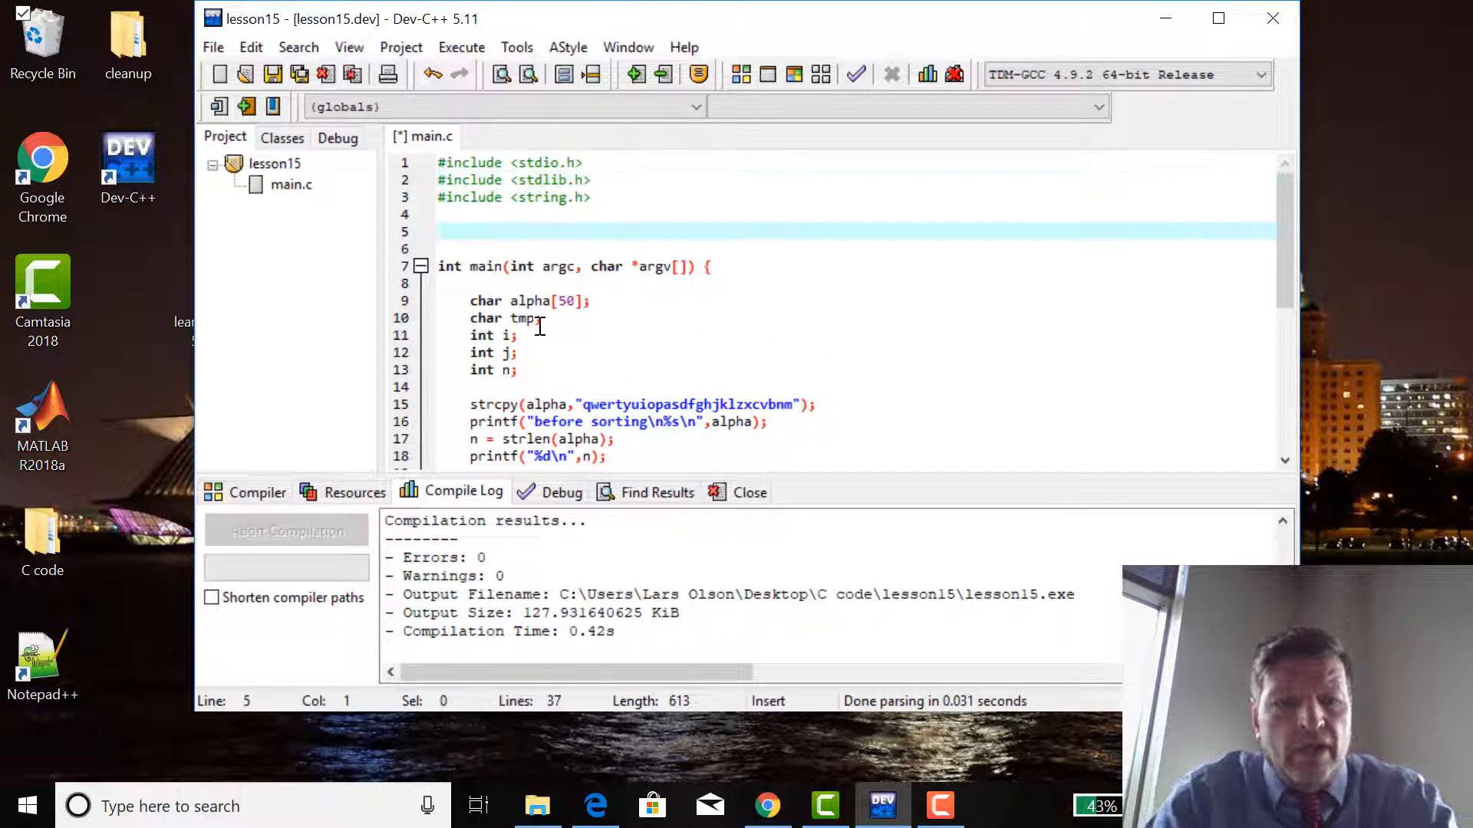
{"action": "type", "text": "swa"}
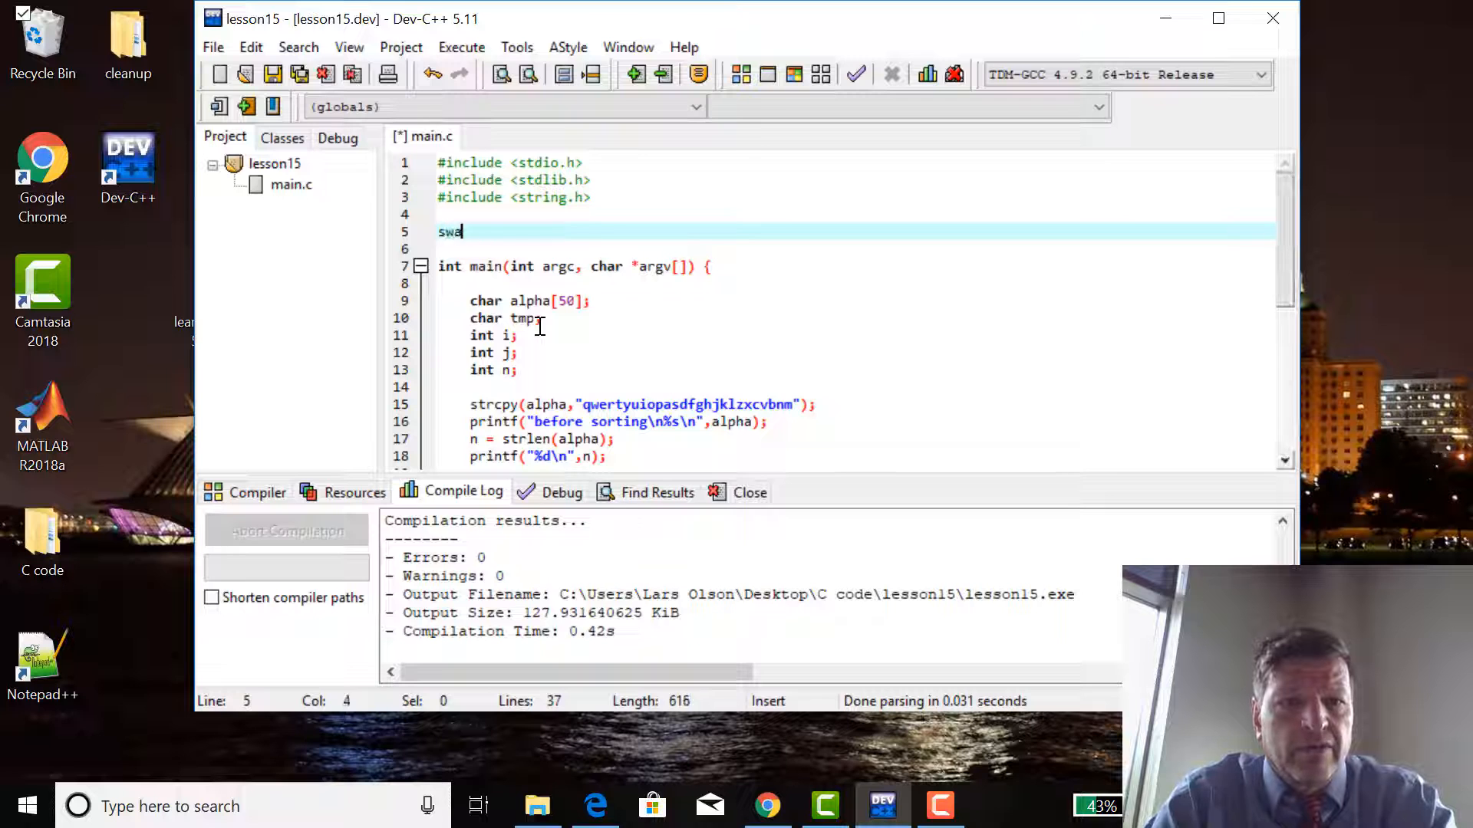
{"action": "type", "text": "p()"}
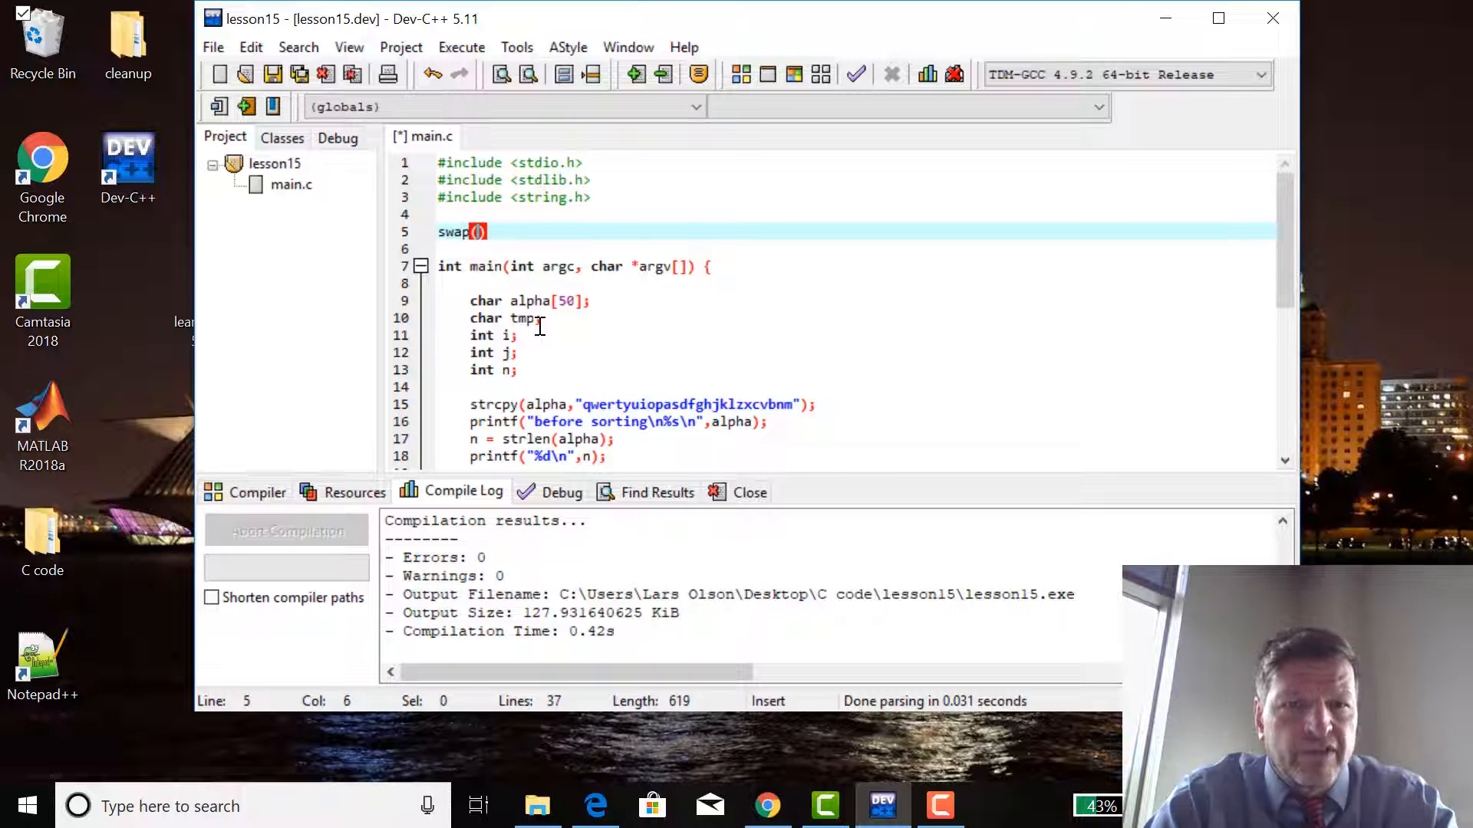
{"action": "type", "text": "ch"}
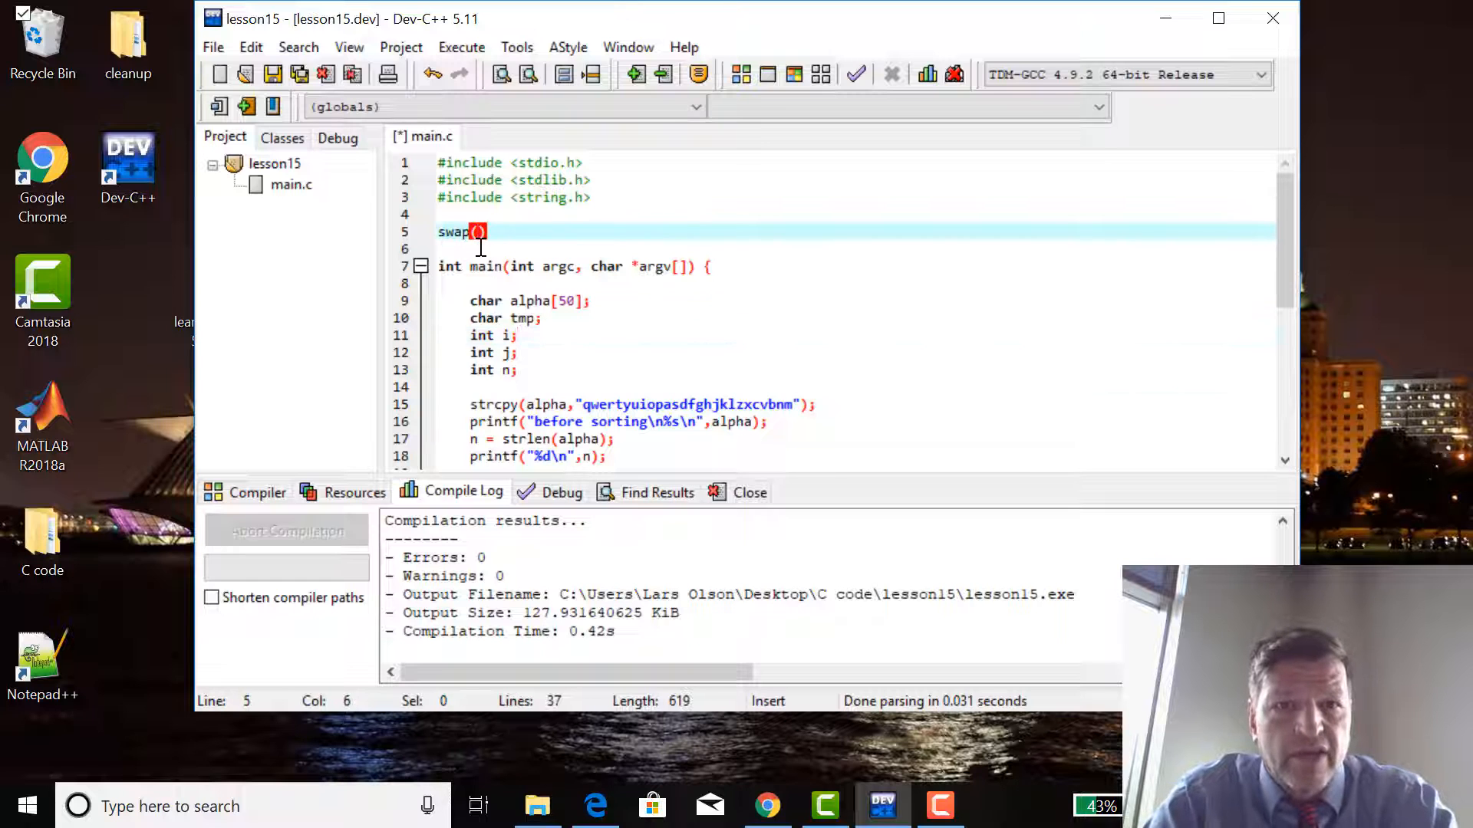
{"action": "type", "text": "char a"}
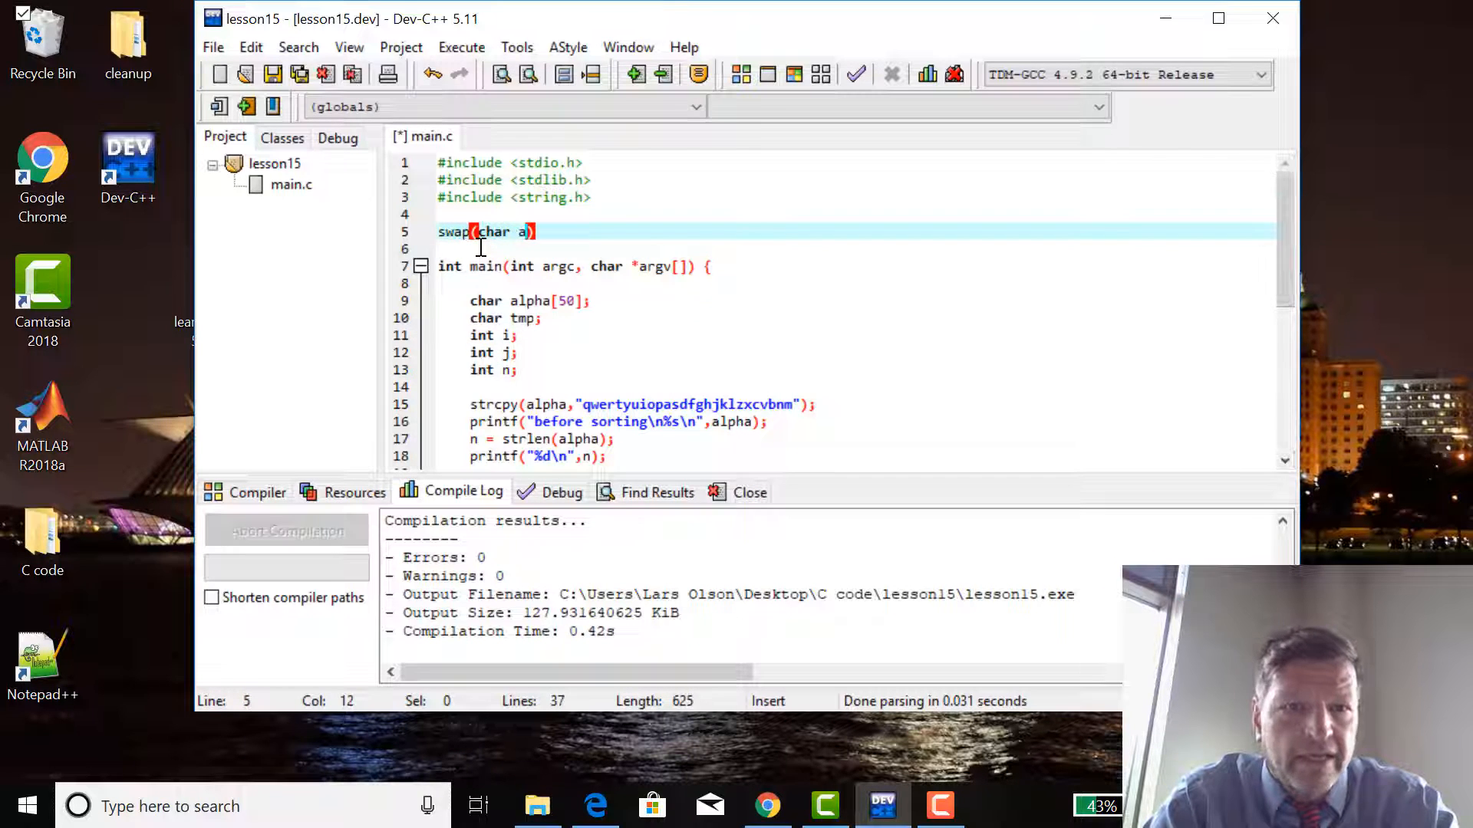
{"action": "type", "text": ",char"}
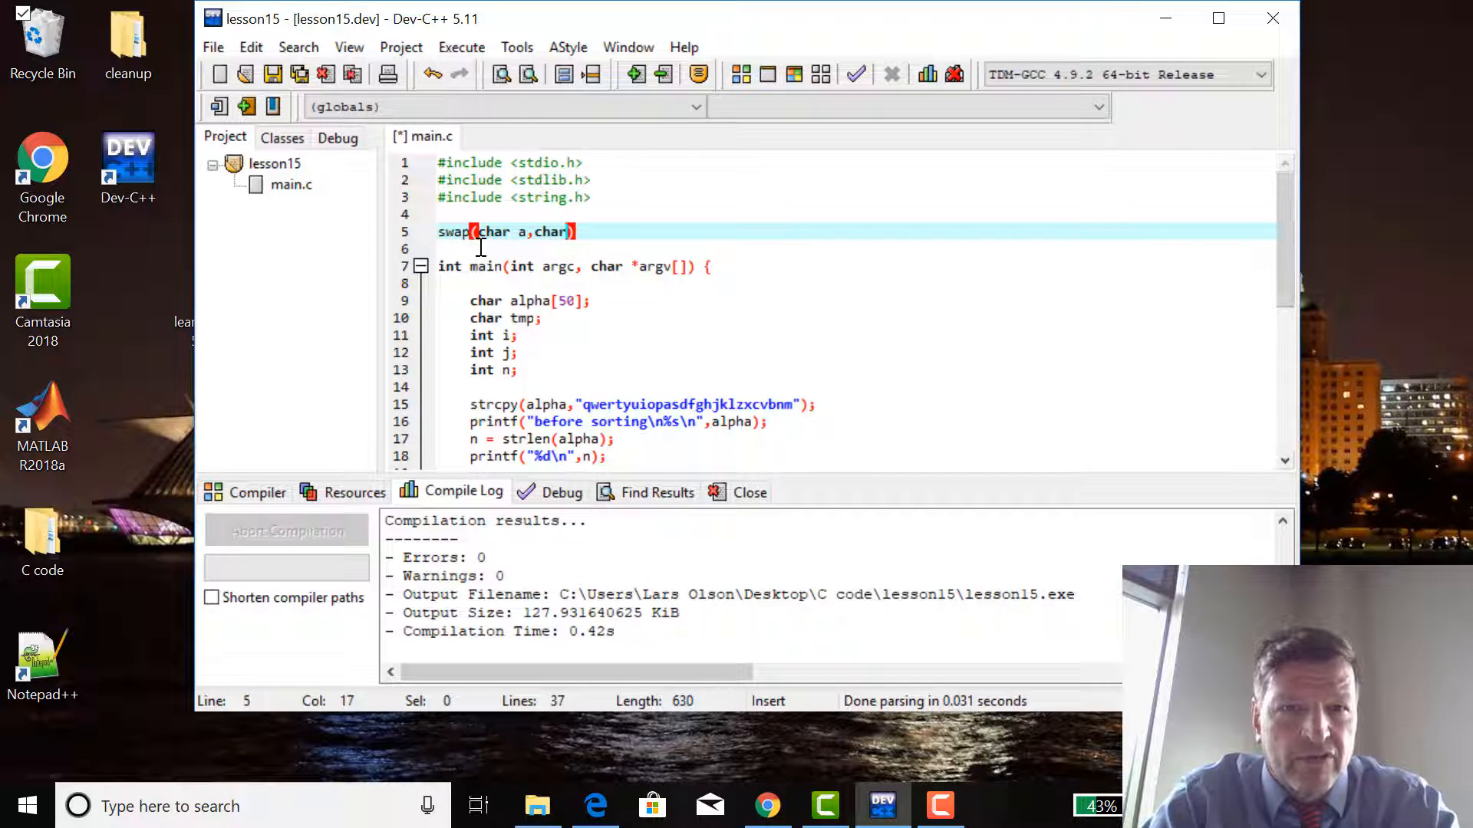
{"action": "type", "text": "b"}
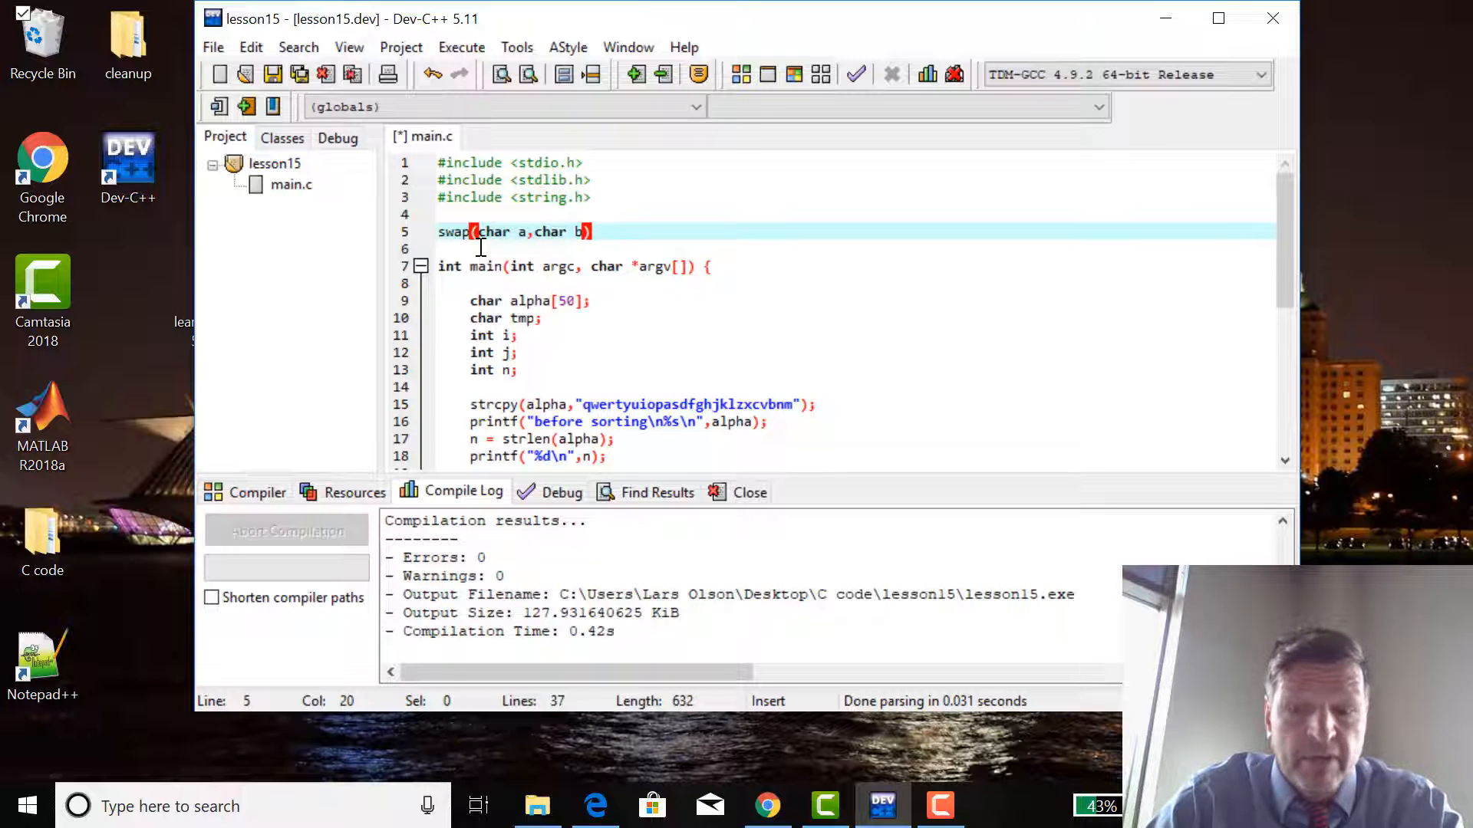
{"action": "type", "text": ";"}
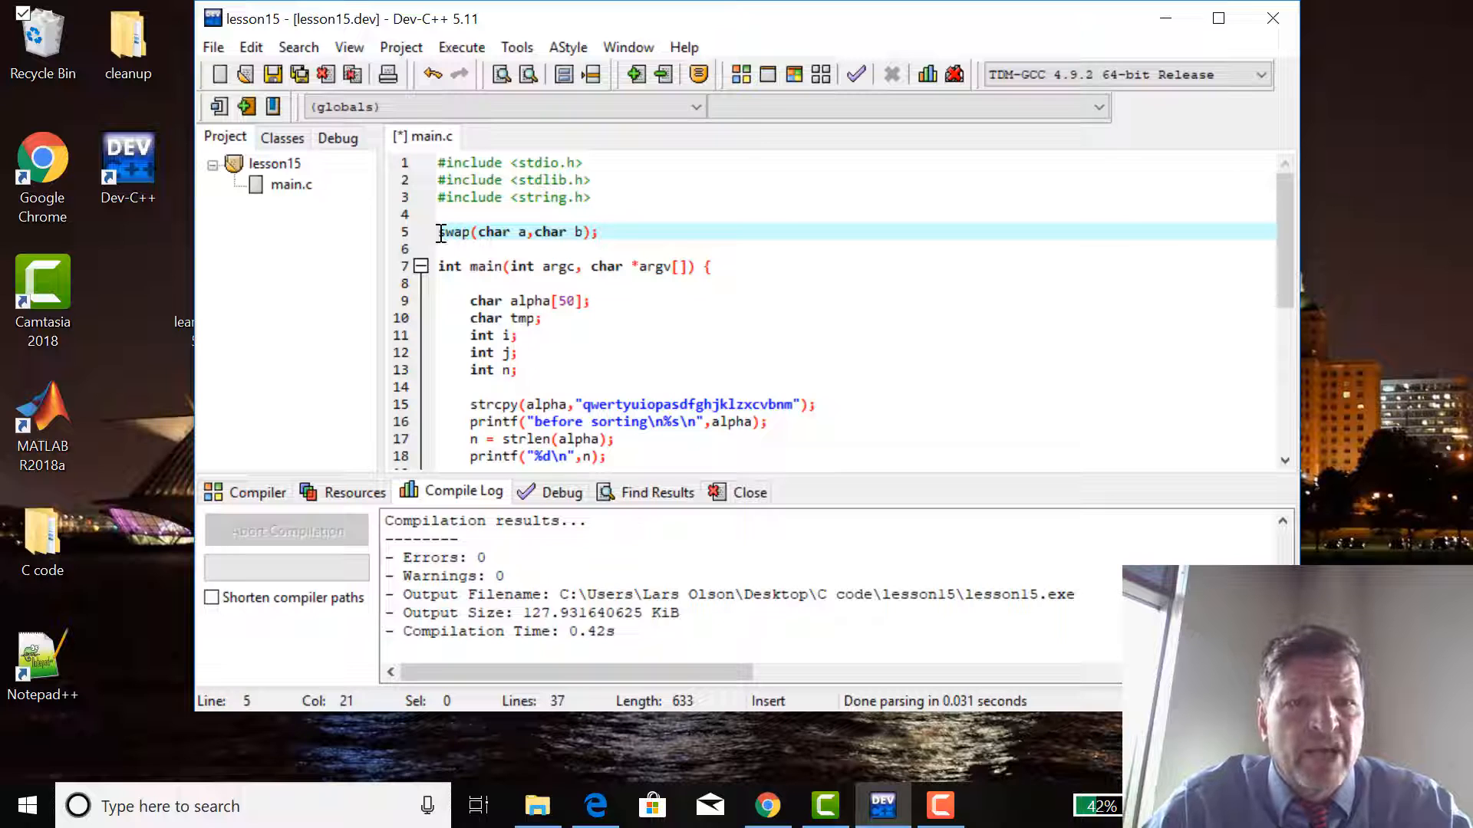
{"action": "type", "text": "io"}
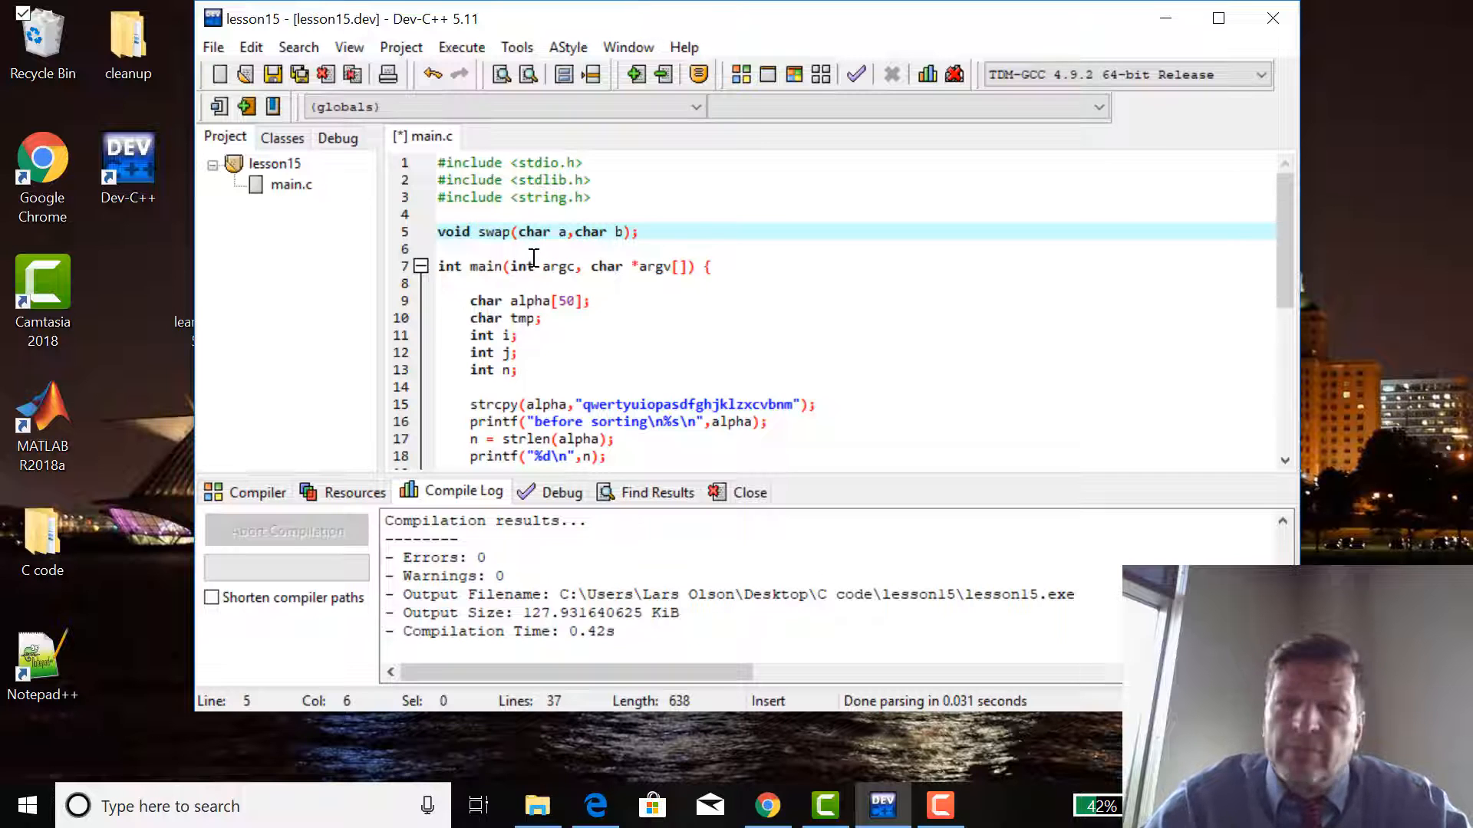
Select the whole swap prototype line.
{"action": "left_click", "coordinate": [643, 232]}
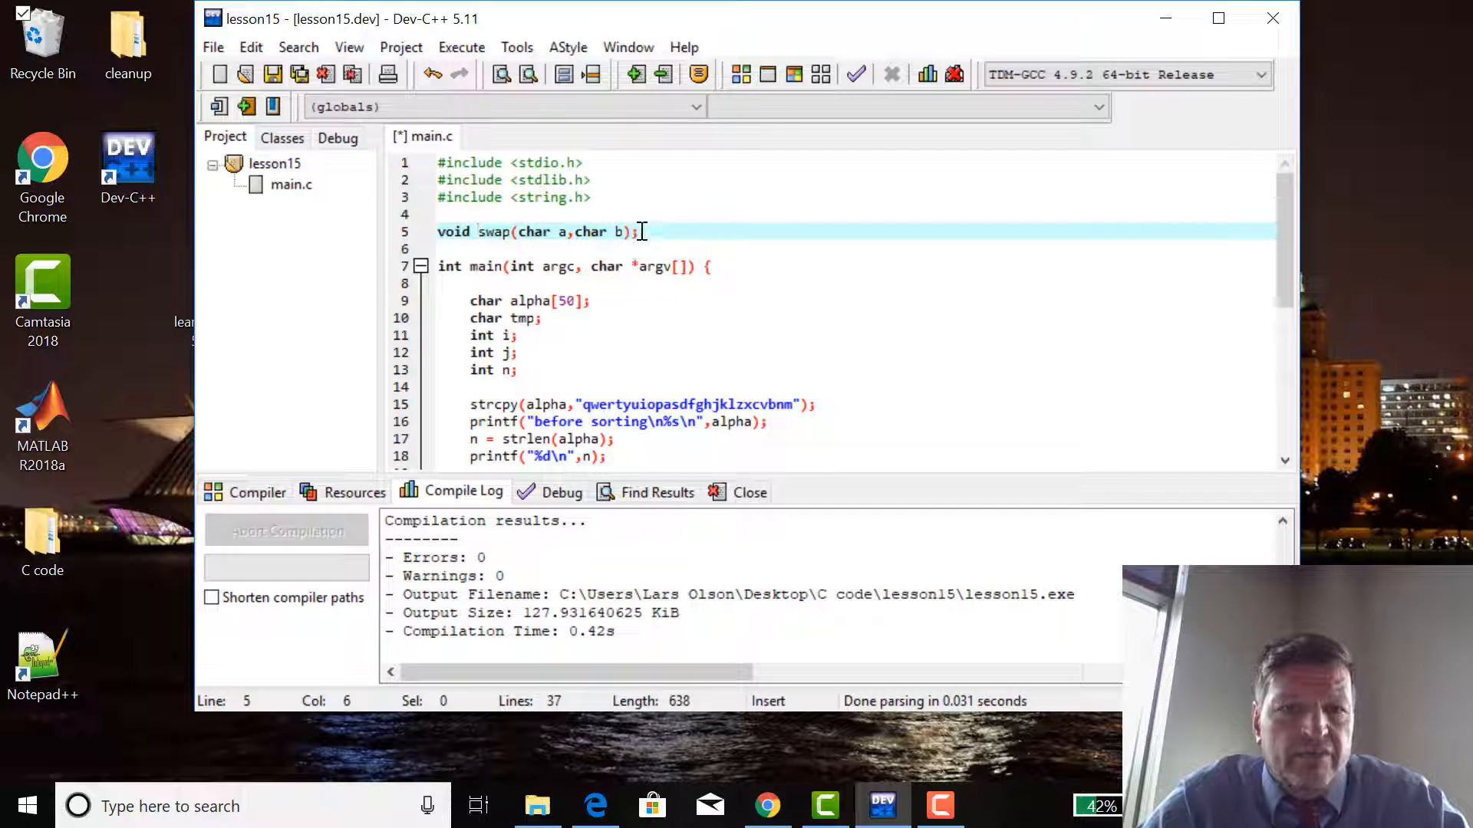
{"action": "left_click", "coordinate": [641, 232]}
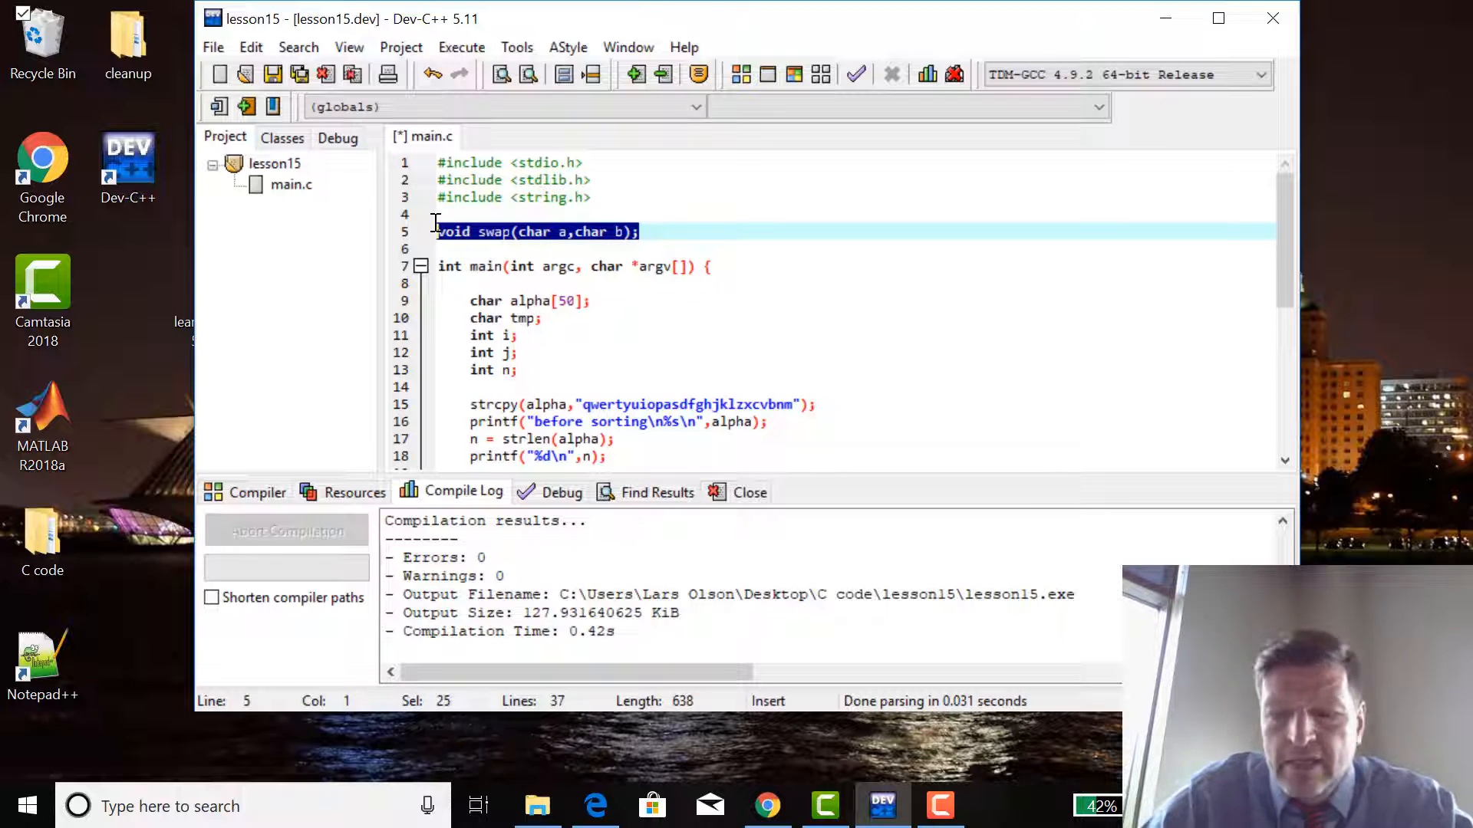
Define void swap(char a,char b) below main, exchanging a and b through char tmp and returning.
{"action": "scroll", "scroll_direction": "down", "scroll_amount": 3}
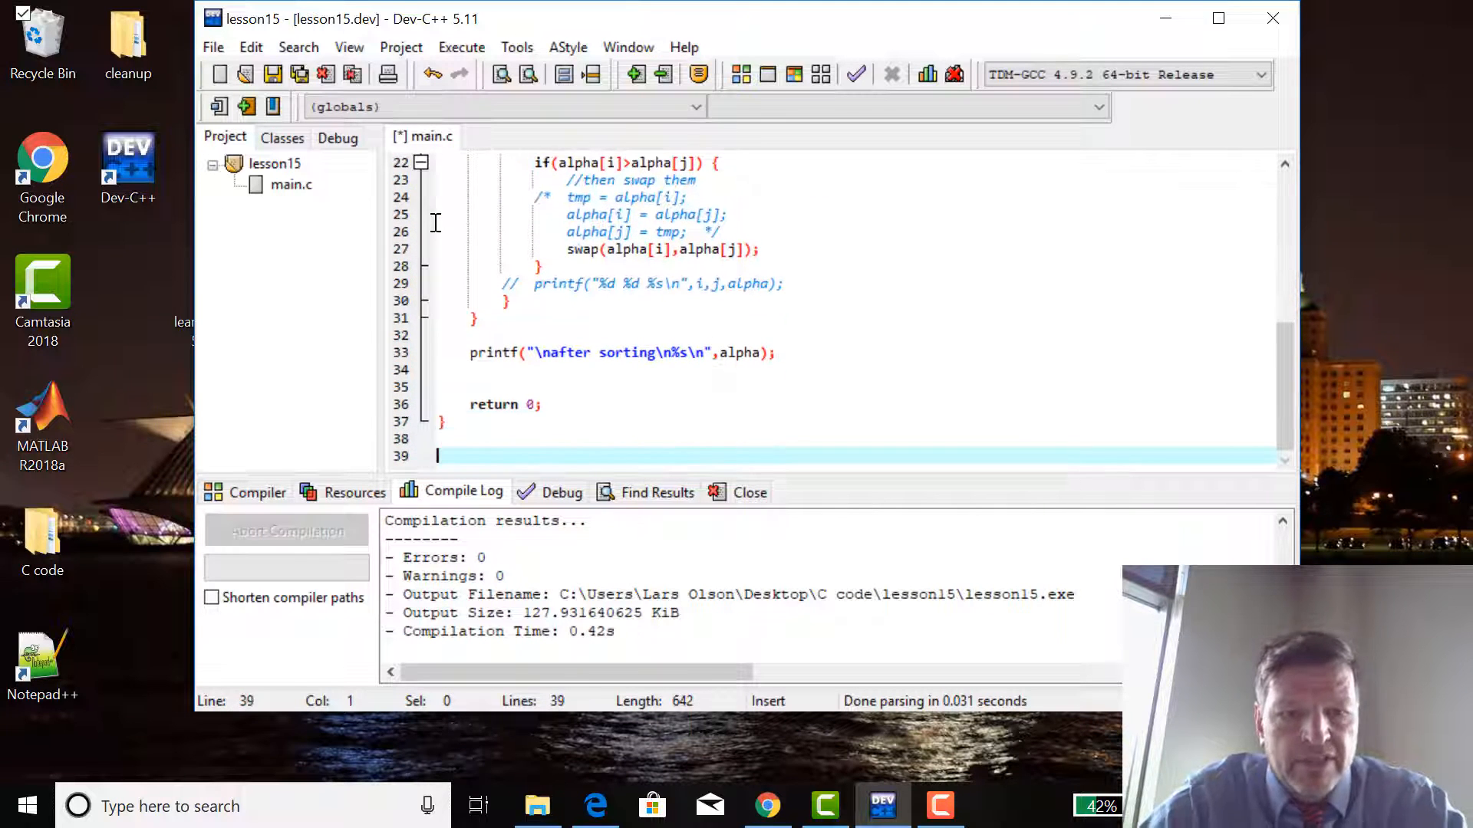
{"action": "type", "text": "void swap(char a,char b) {"}
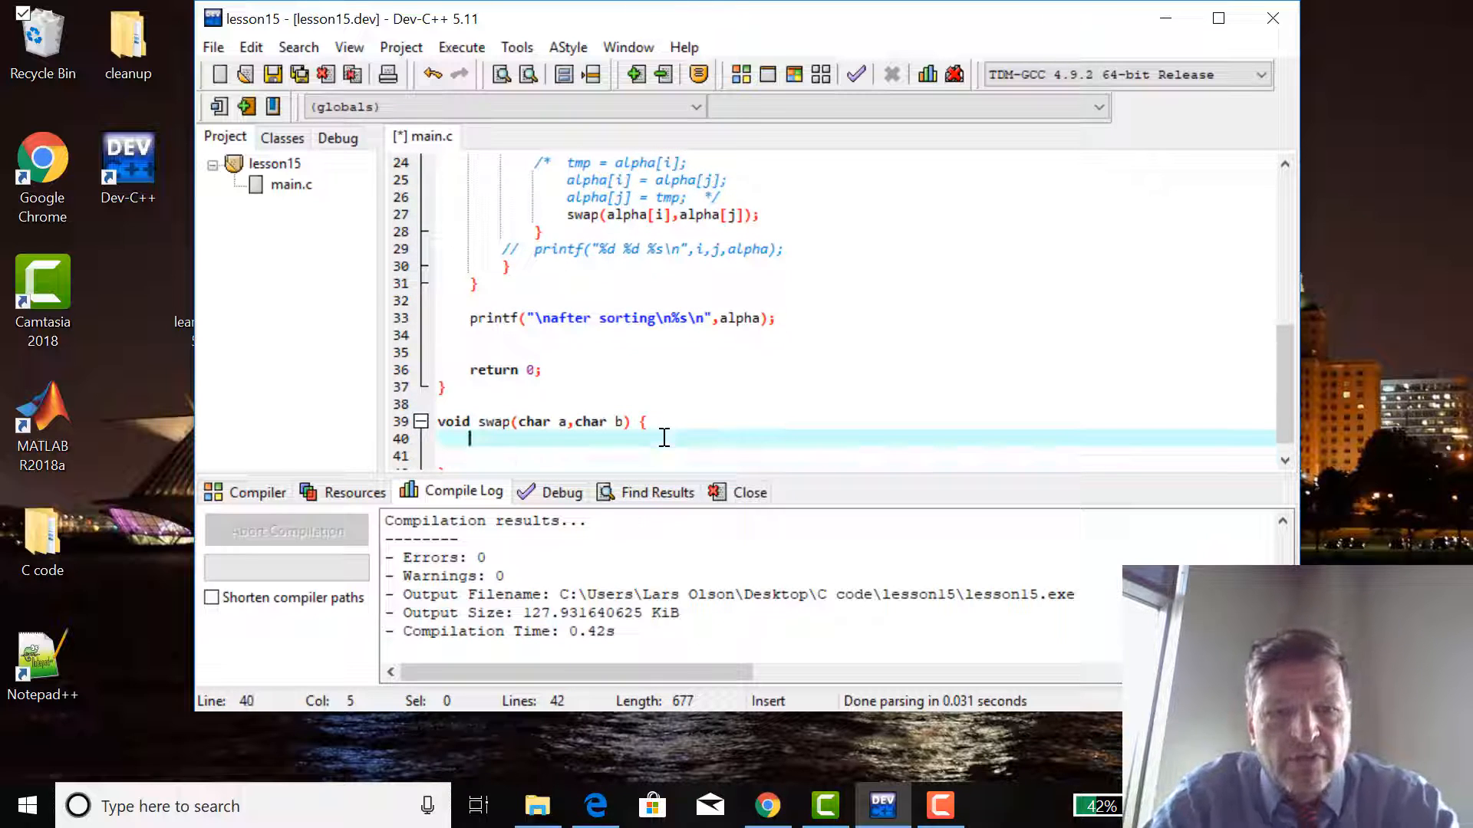
{"action": "type", "text": "char tmp;"}
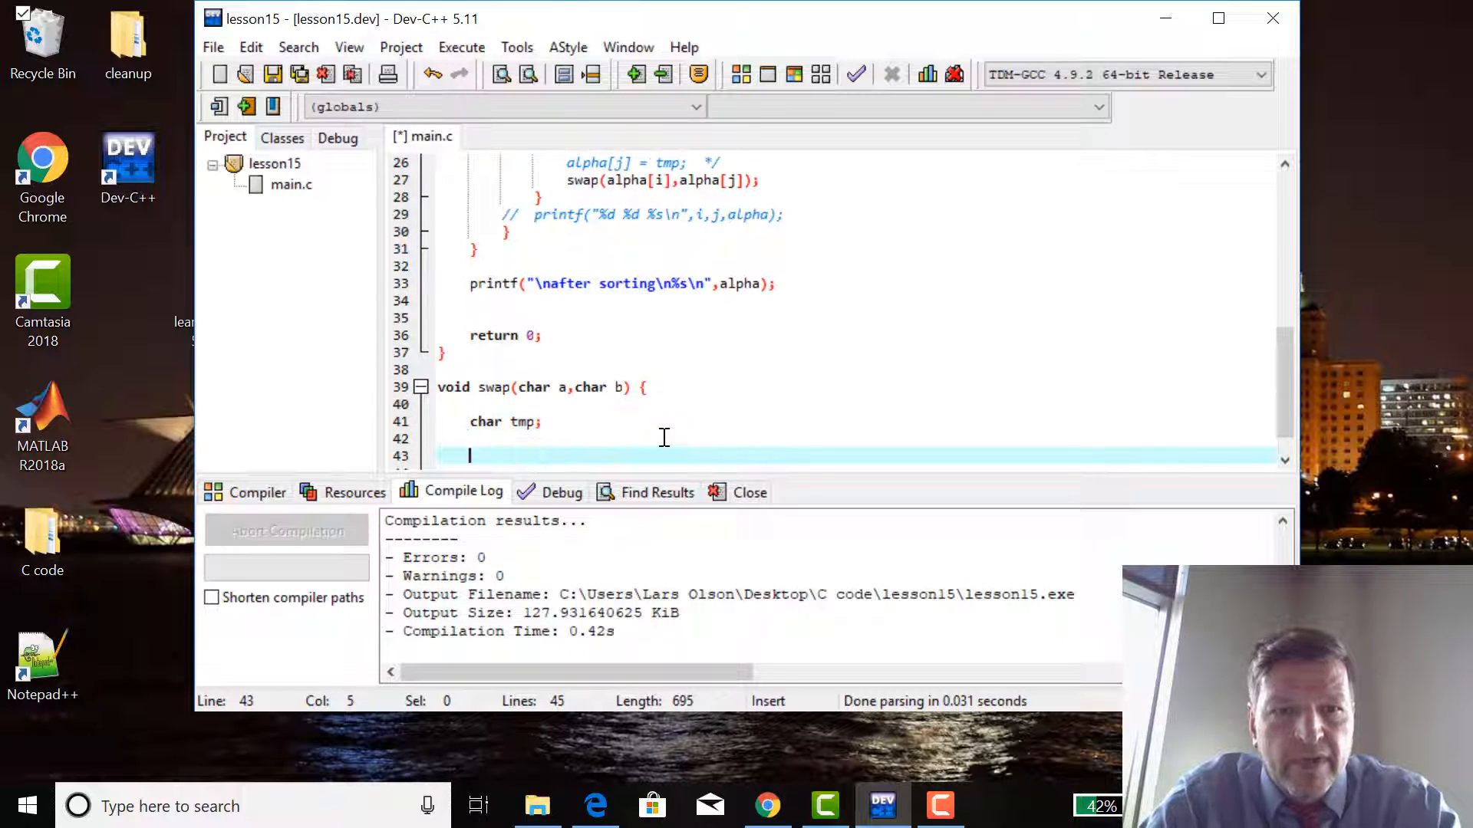
{"action": "type", "text": "tmp = a;"}
{"action": "type", "text": "a = b;"}
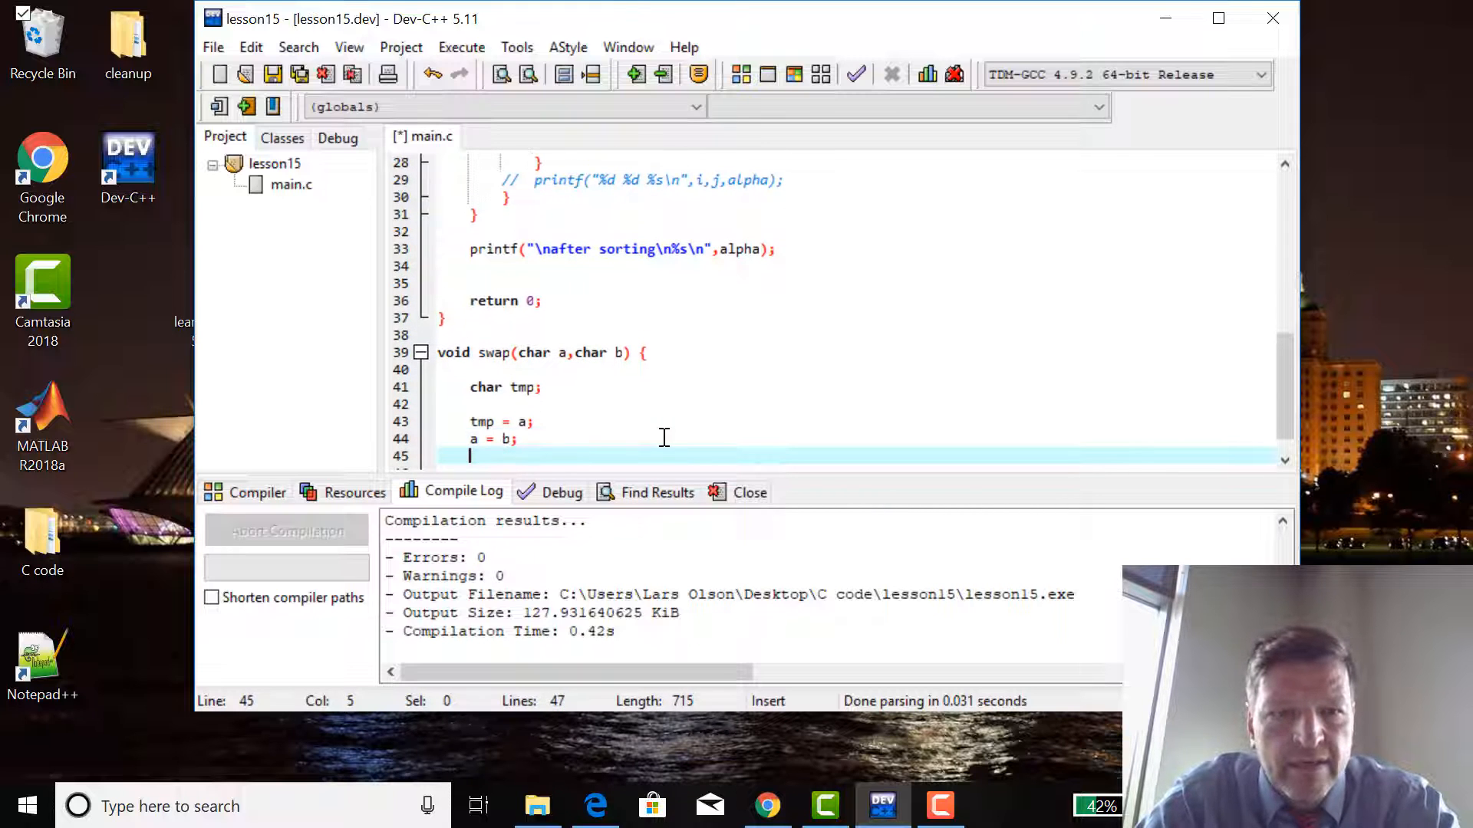
{"action": "type", "text": "b = tmp;"}
{"action": "type", "text": "retu"}
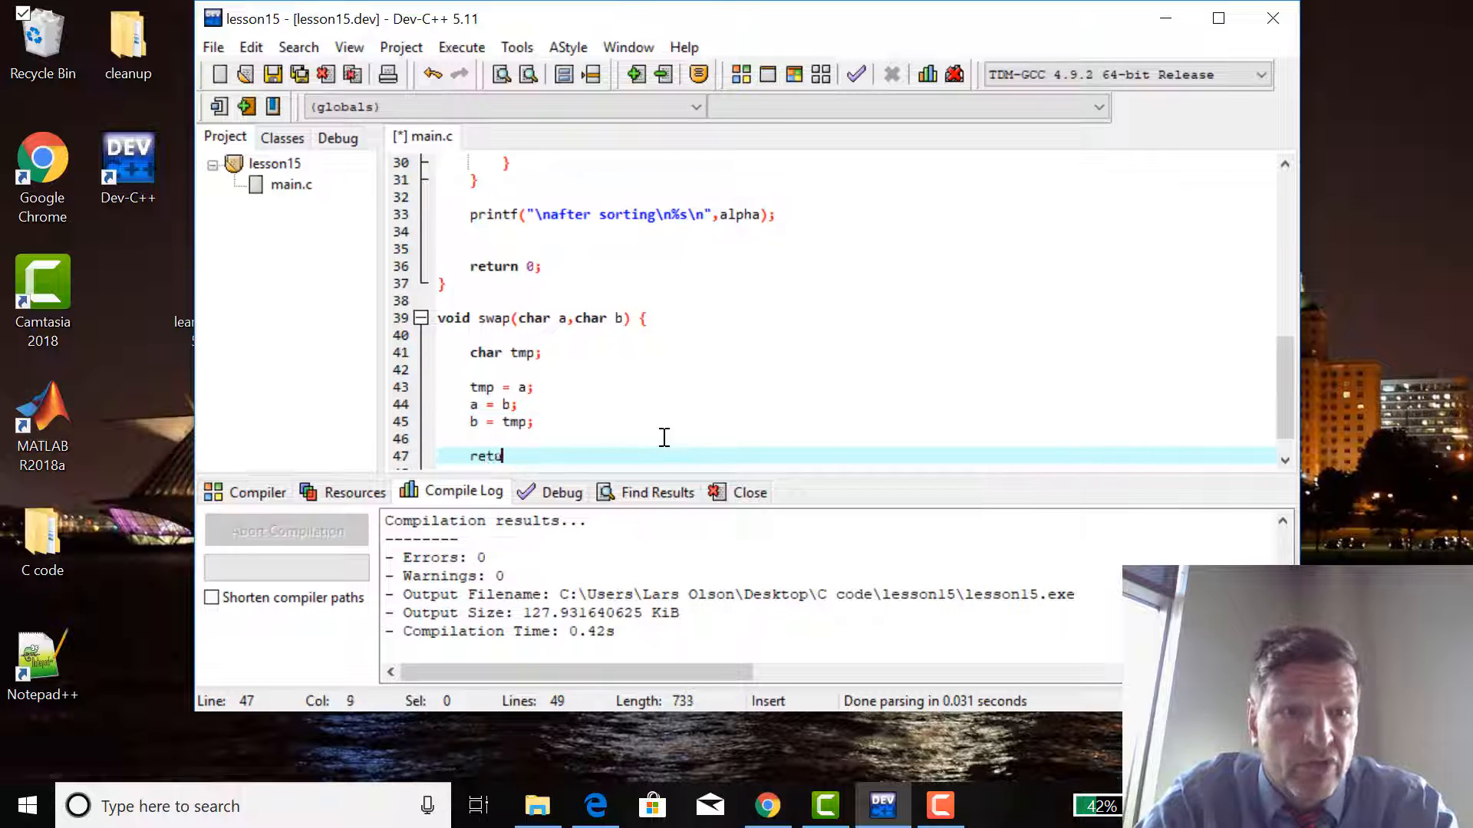
{"action": "type", "text": "rn;"}
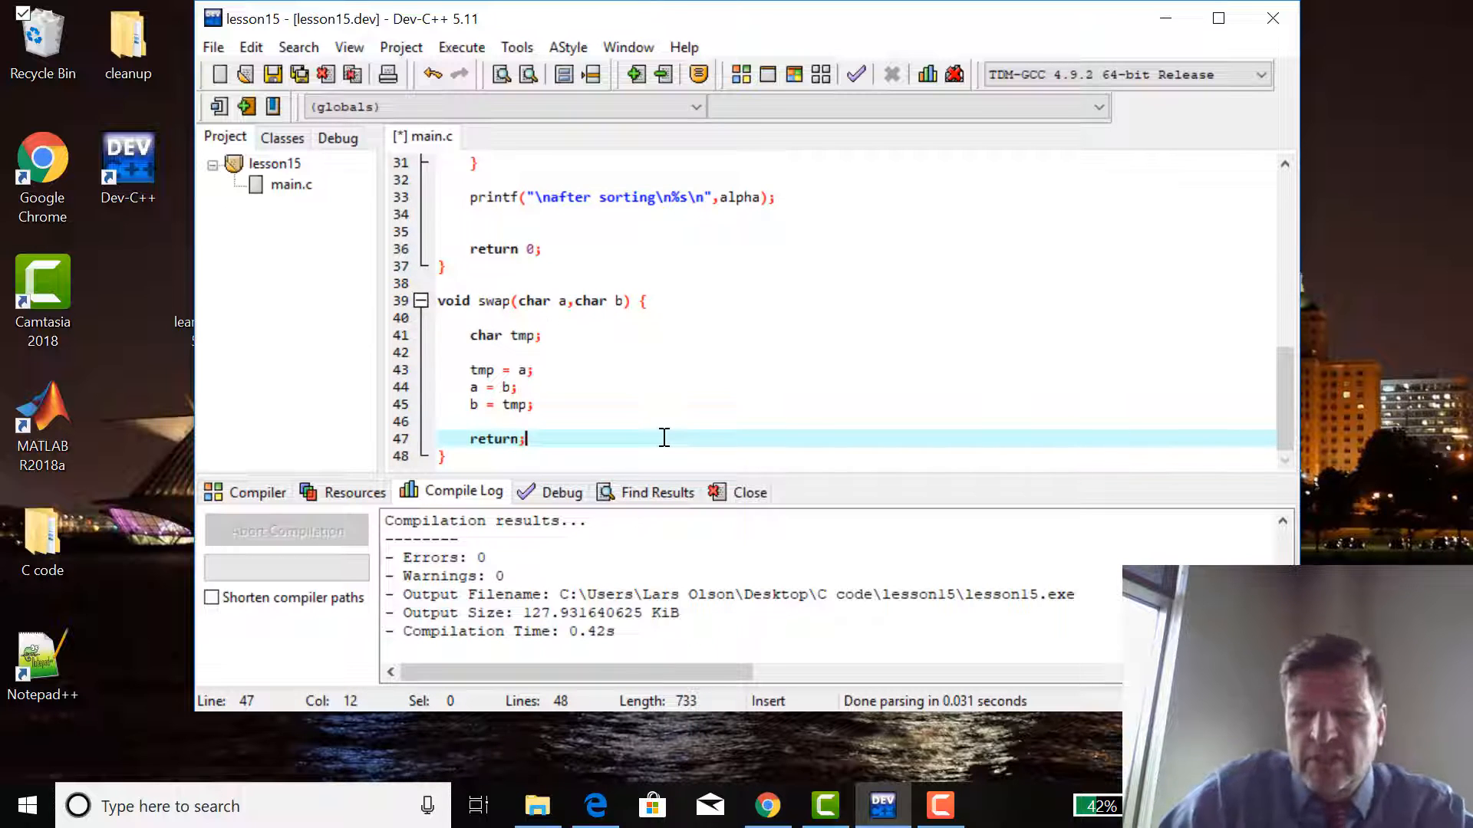
Review the swap body, main's return statement and the swap call in the loop.
{"action": "left_click", "coordinate": [523, 336]}
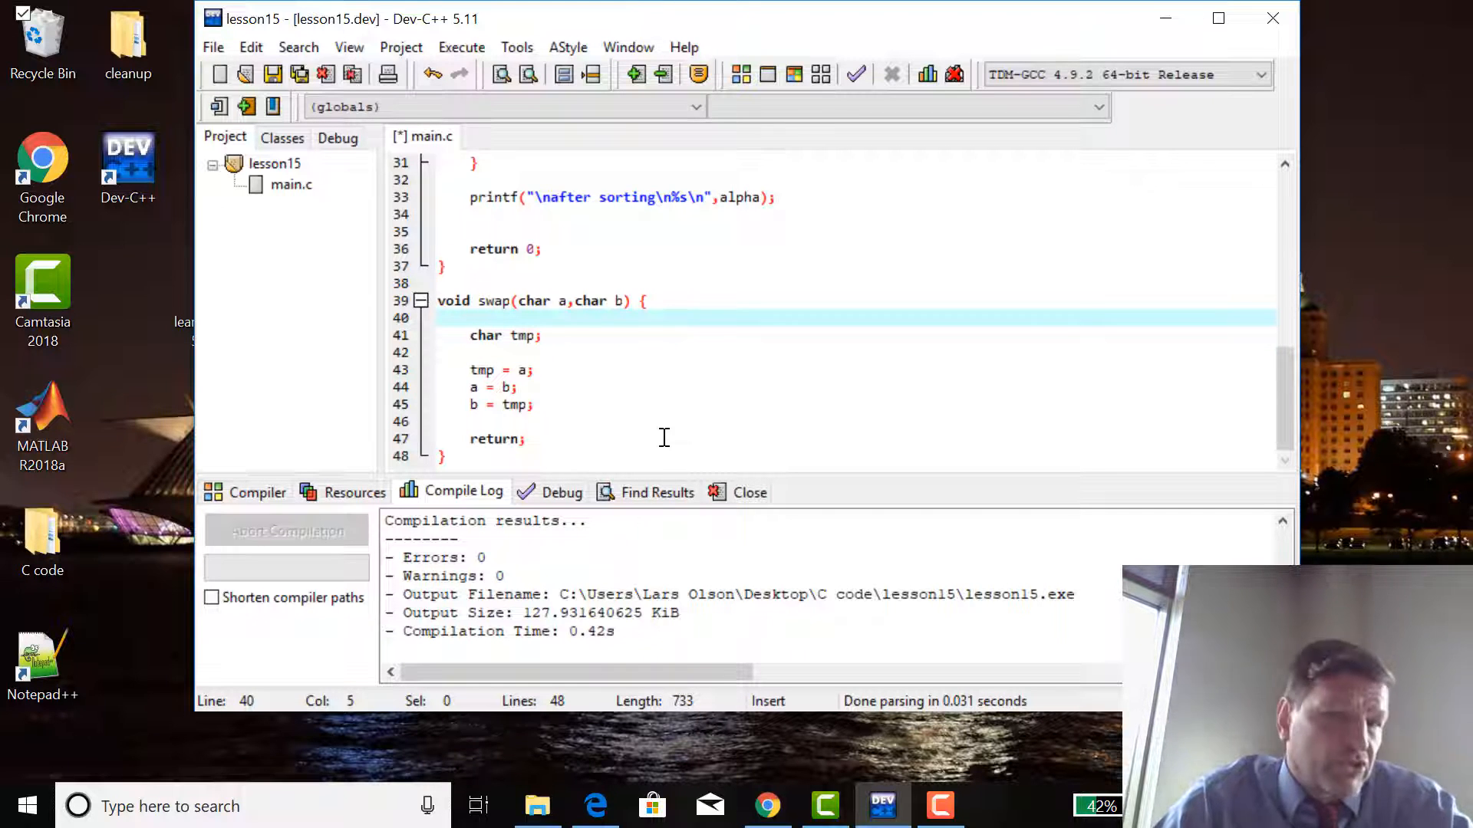
{"action": "left_click", "coordinate": [528, 249]}
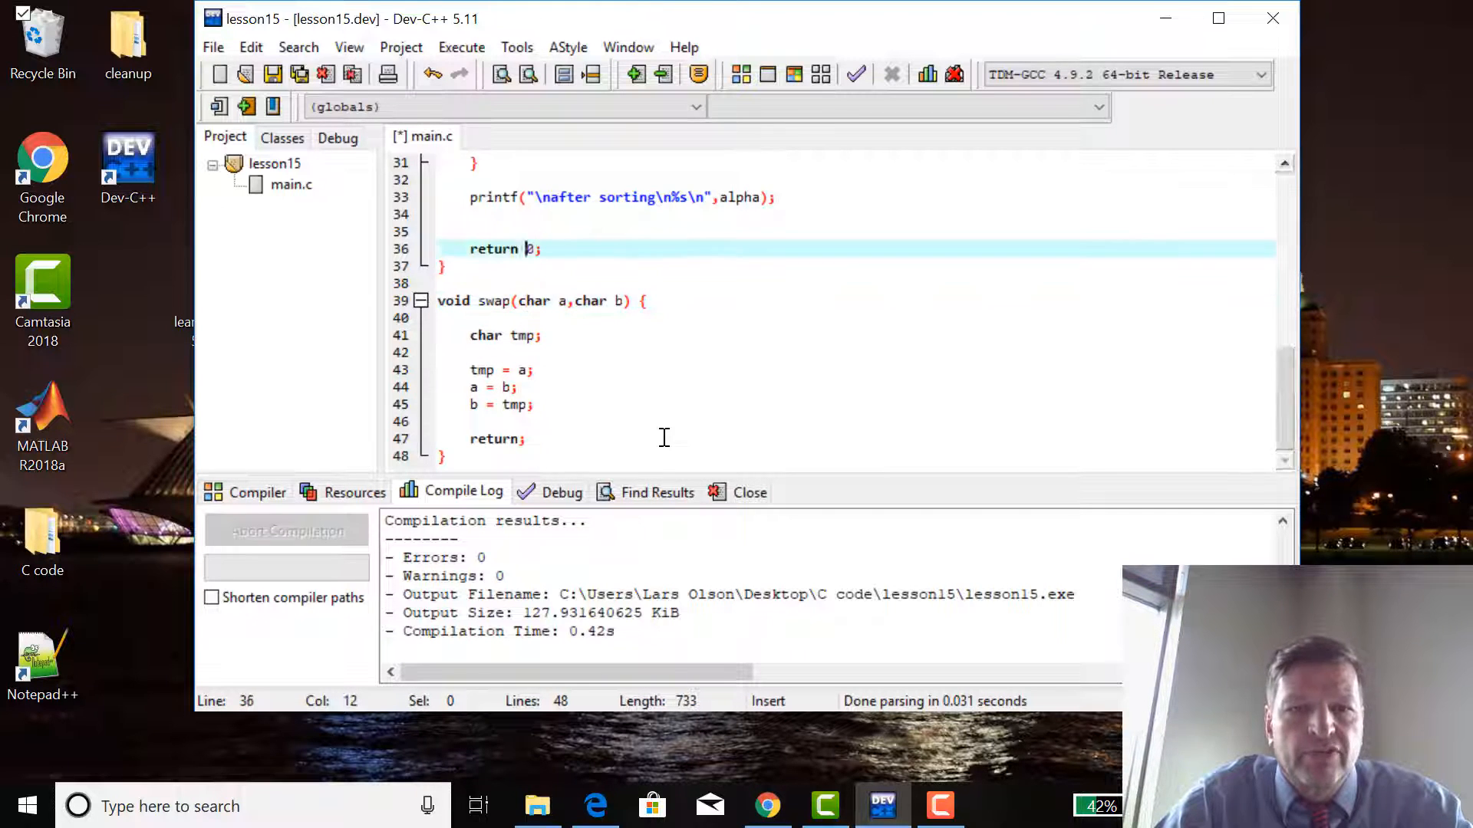
{"action": "scroll", "scroll_direction": "up", "scroll_amount": 3}
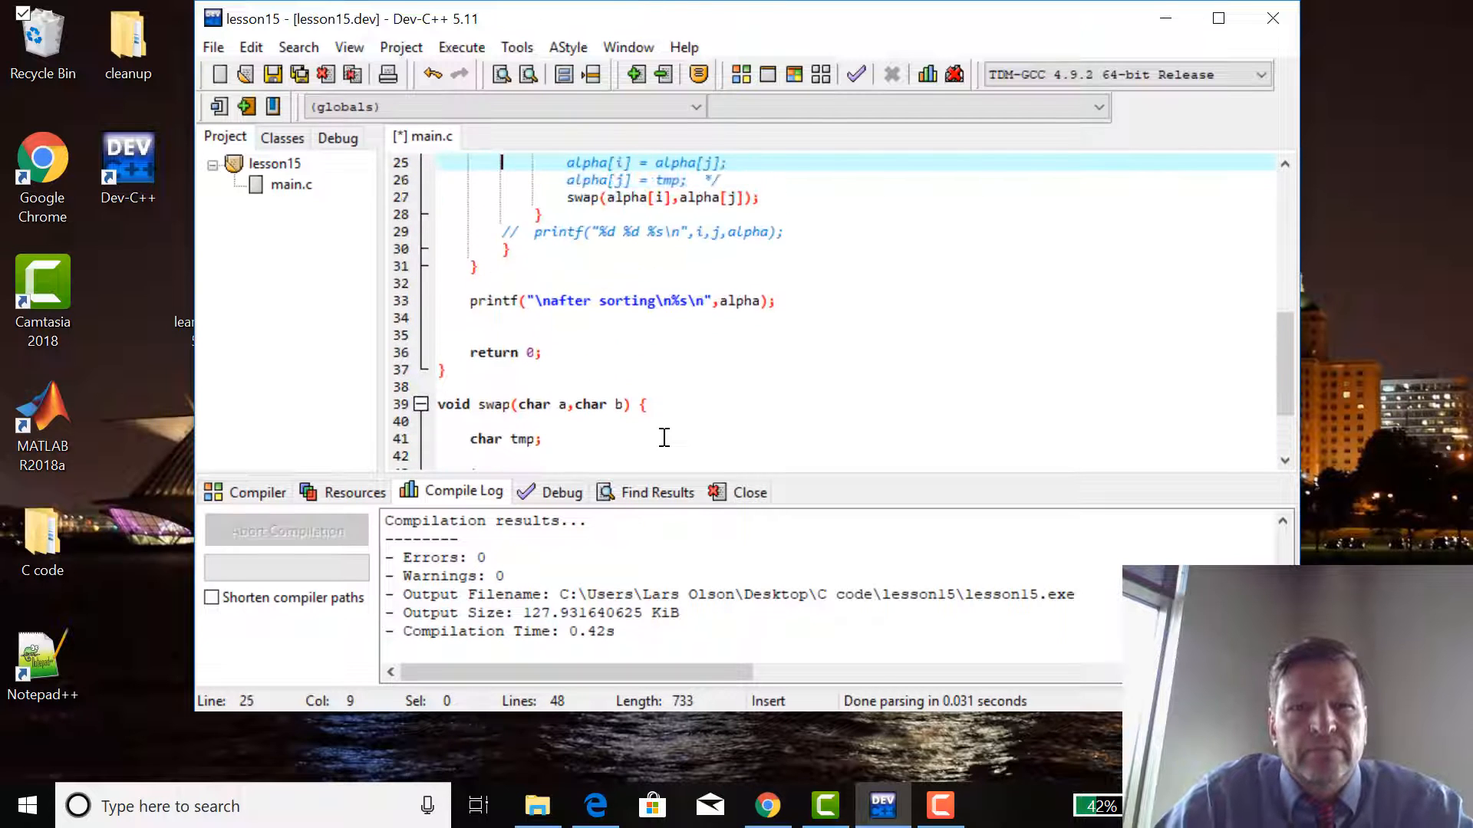
{"action": "scroll", "scroll_direction": "up", "scroll_amount": 3}
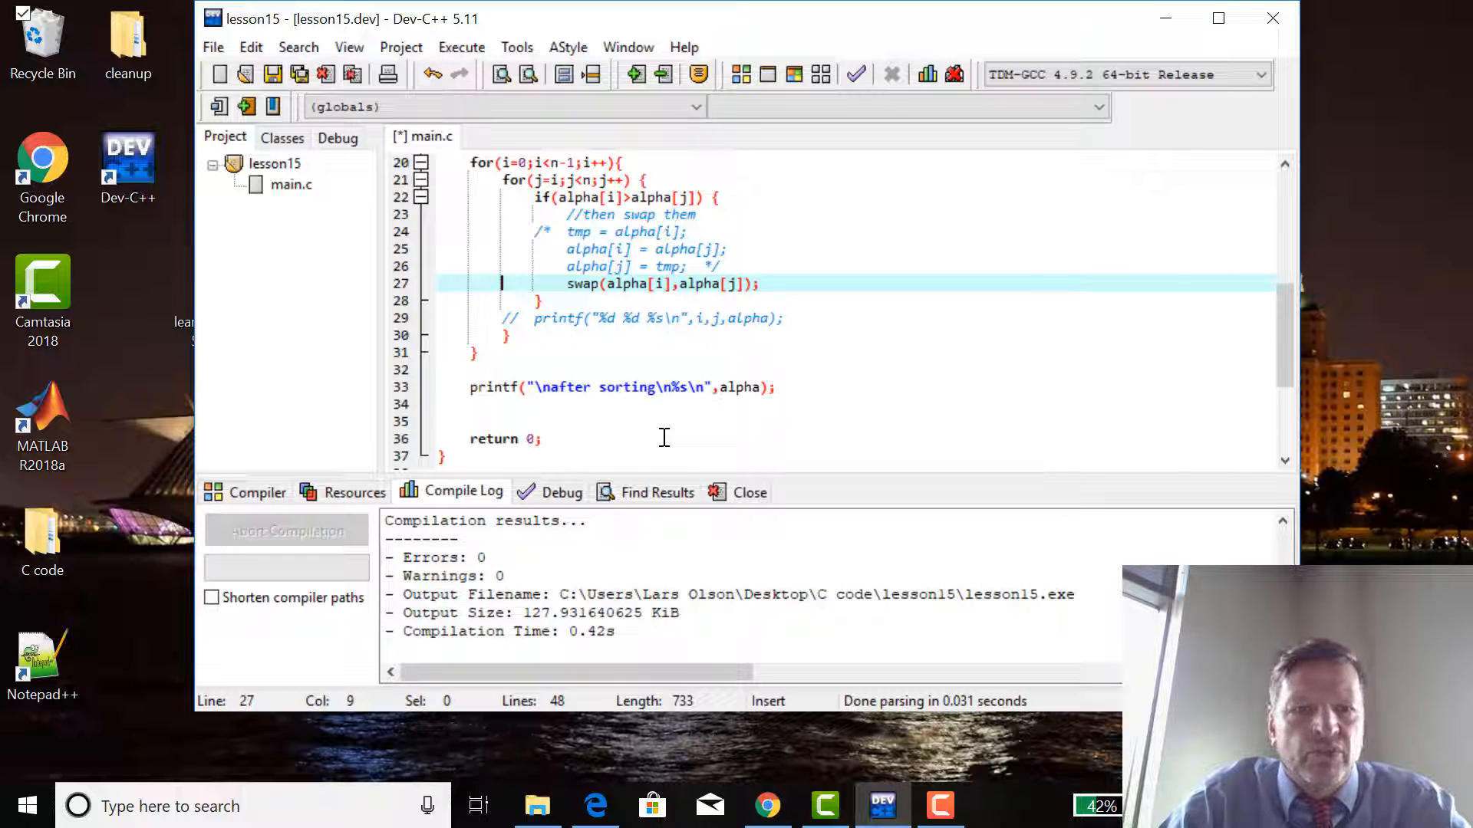
{"action": "scroll", "scroll_direction": "down", "scroll_amount": 3}
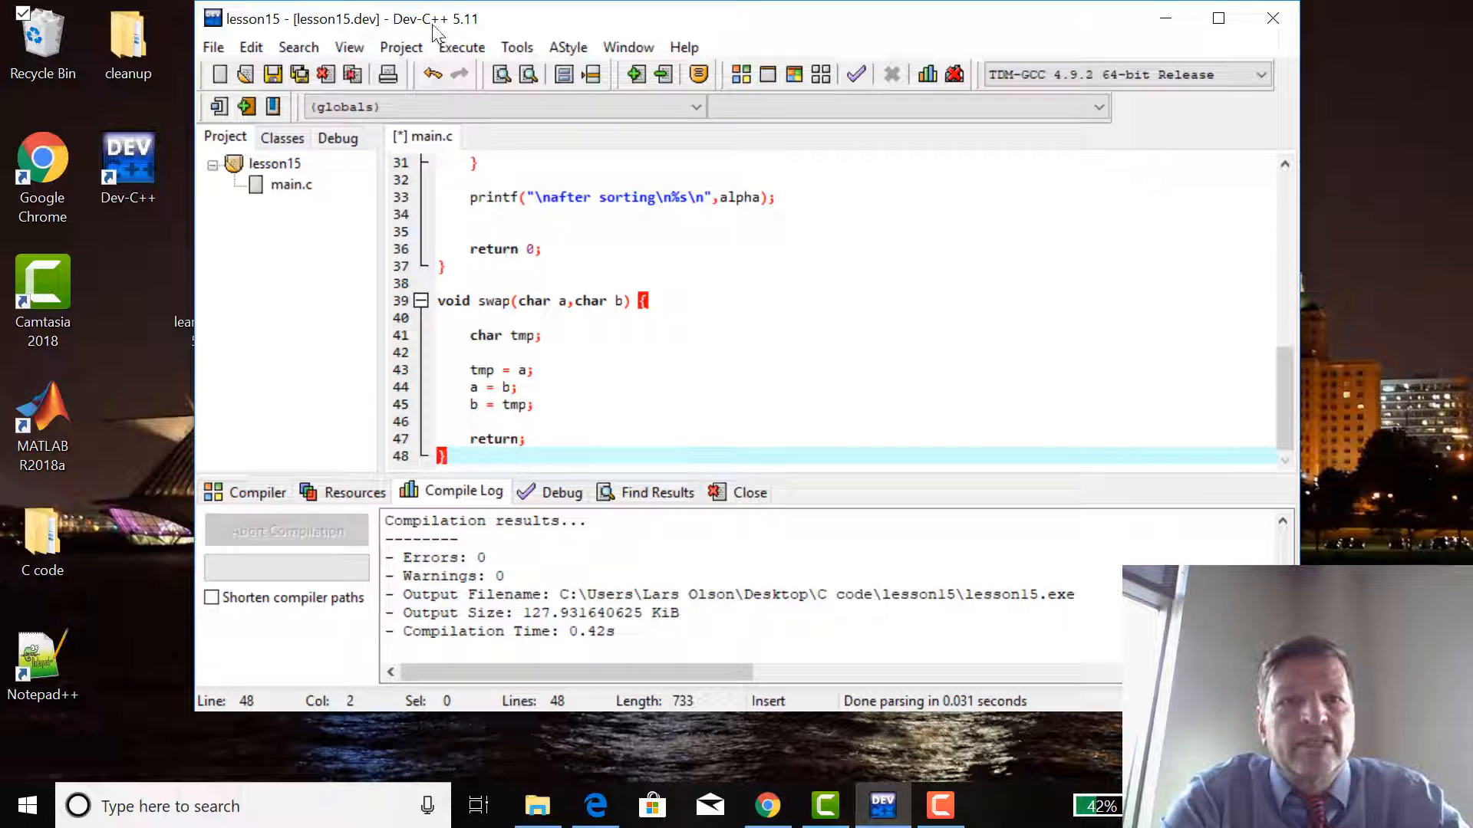
Compile and run the program, showing the after-sorting output still unsorted.
{"action": "left_click", "coordinate": [485, 74]}
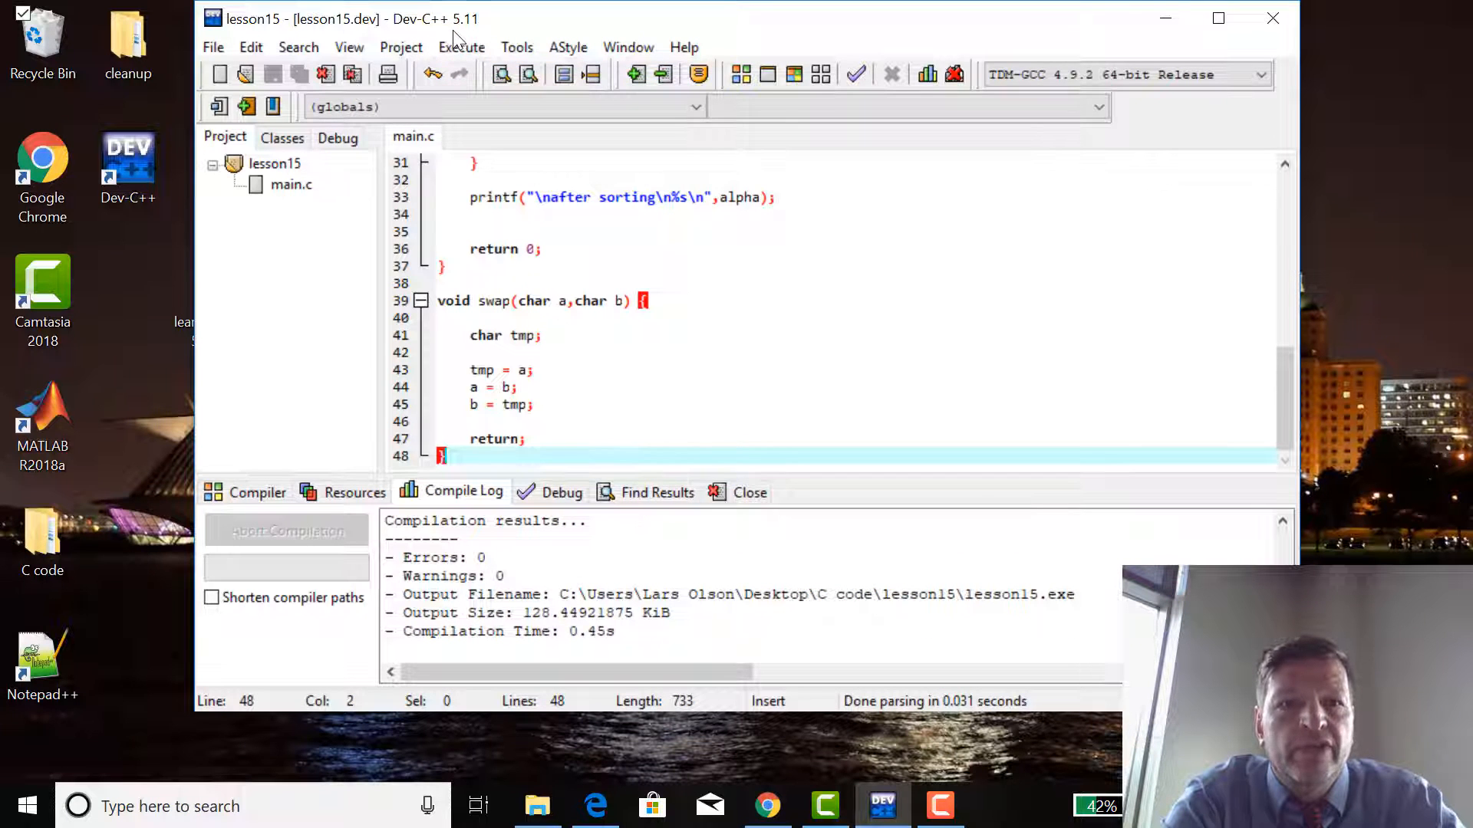
{"action": "left_click", "coordinate": [462, 47]}
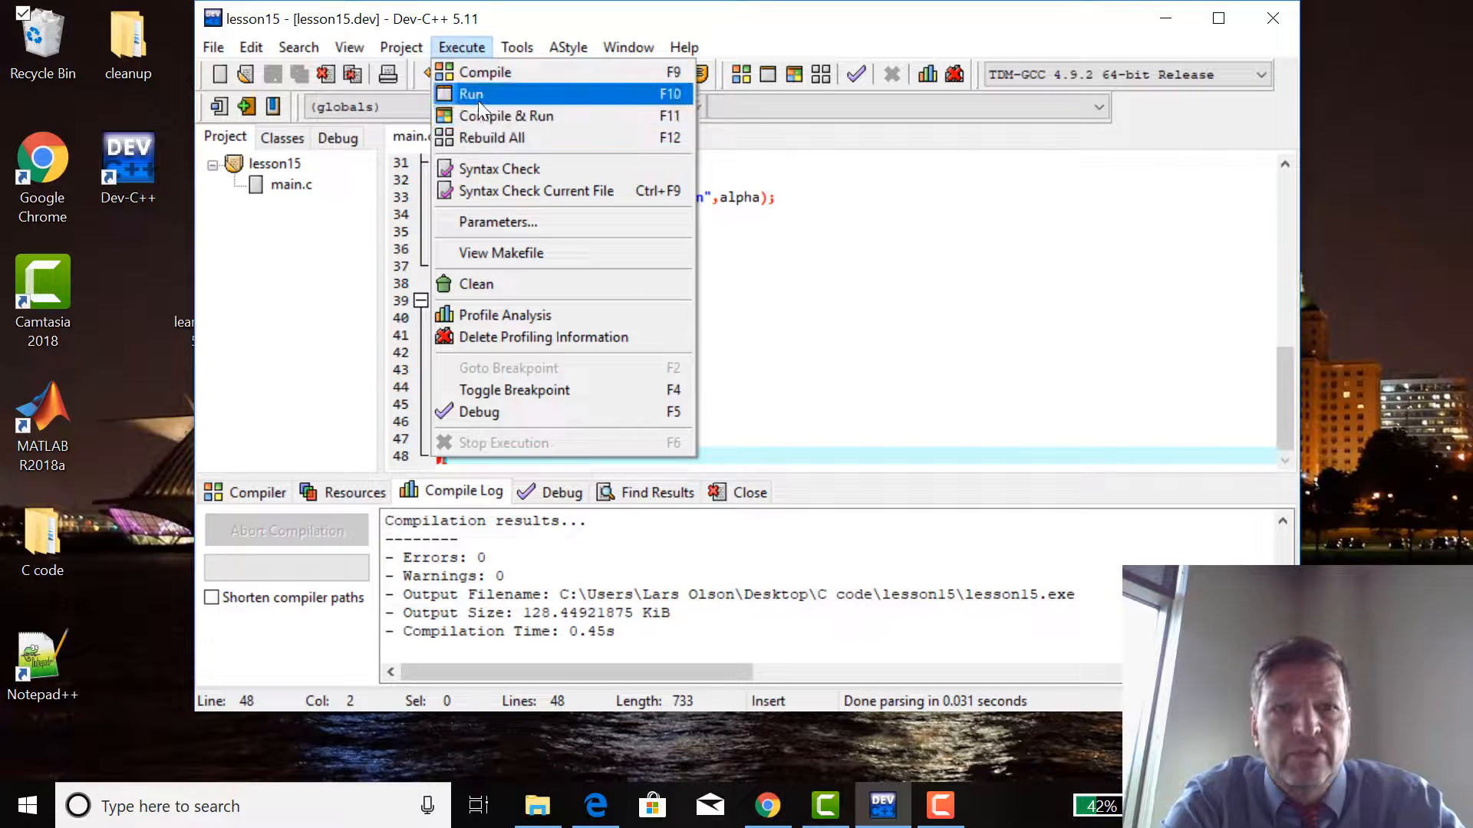
{"action": "left_click", "coordinate": [471, 93]}
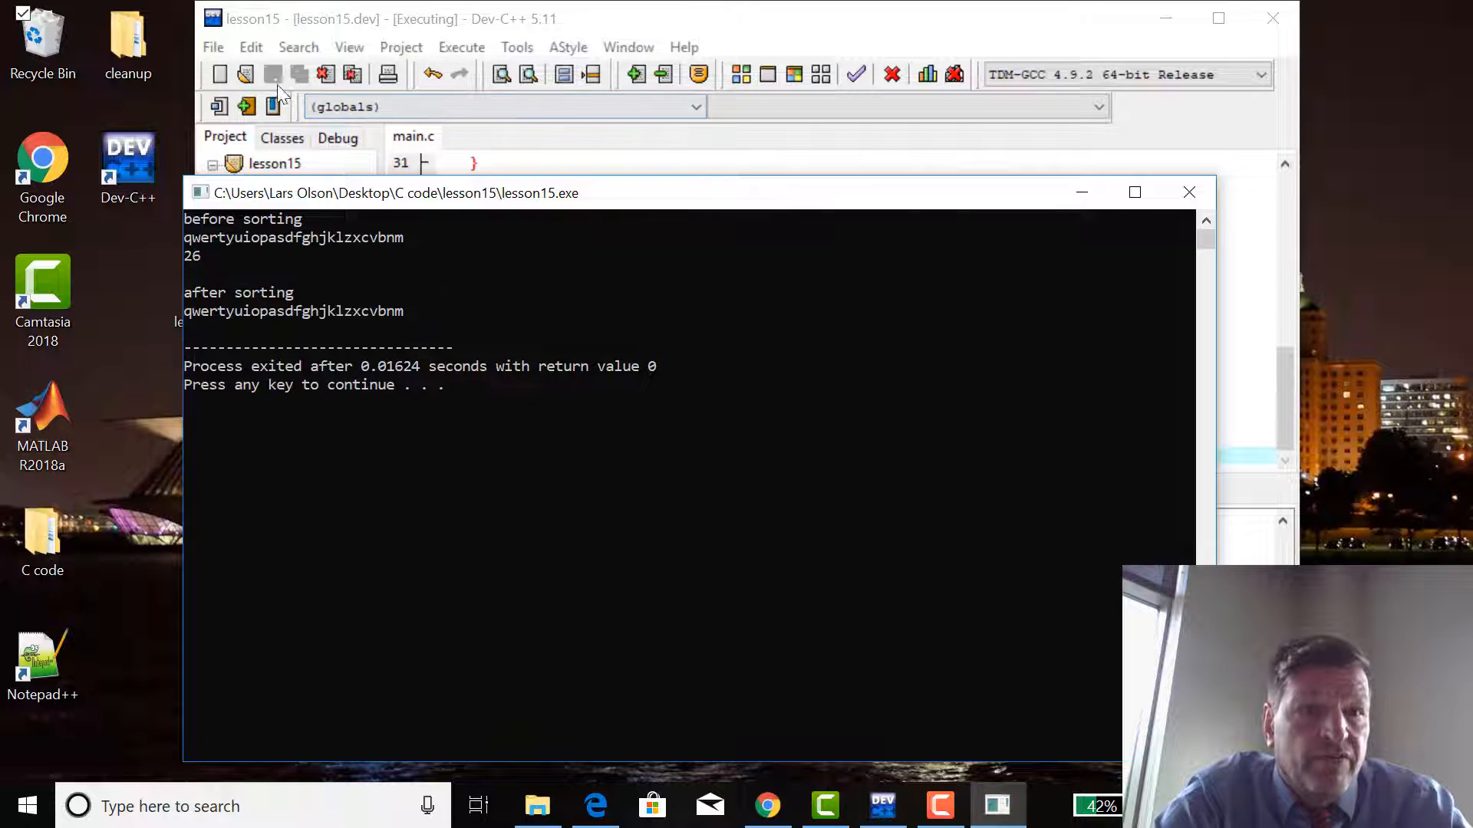
{"action": "mouse_move", "coordinate": [267, 275]}
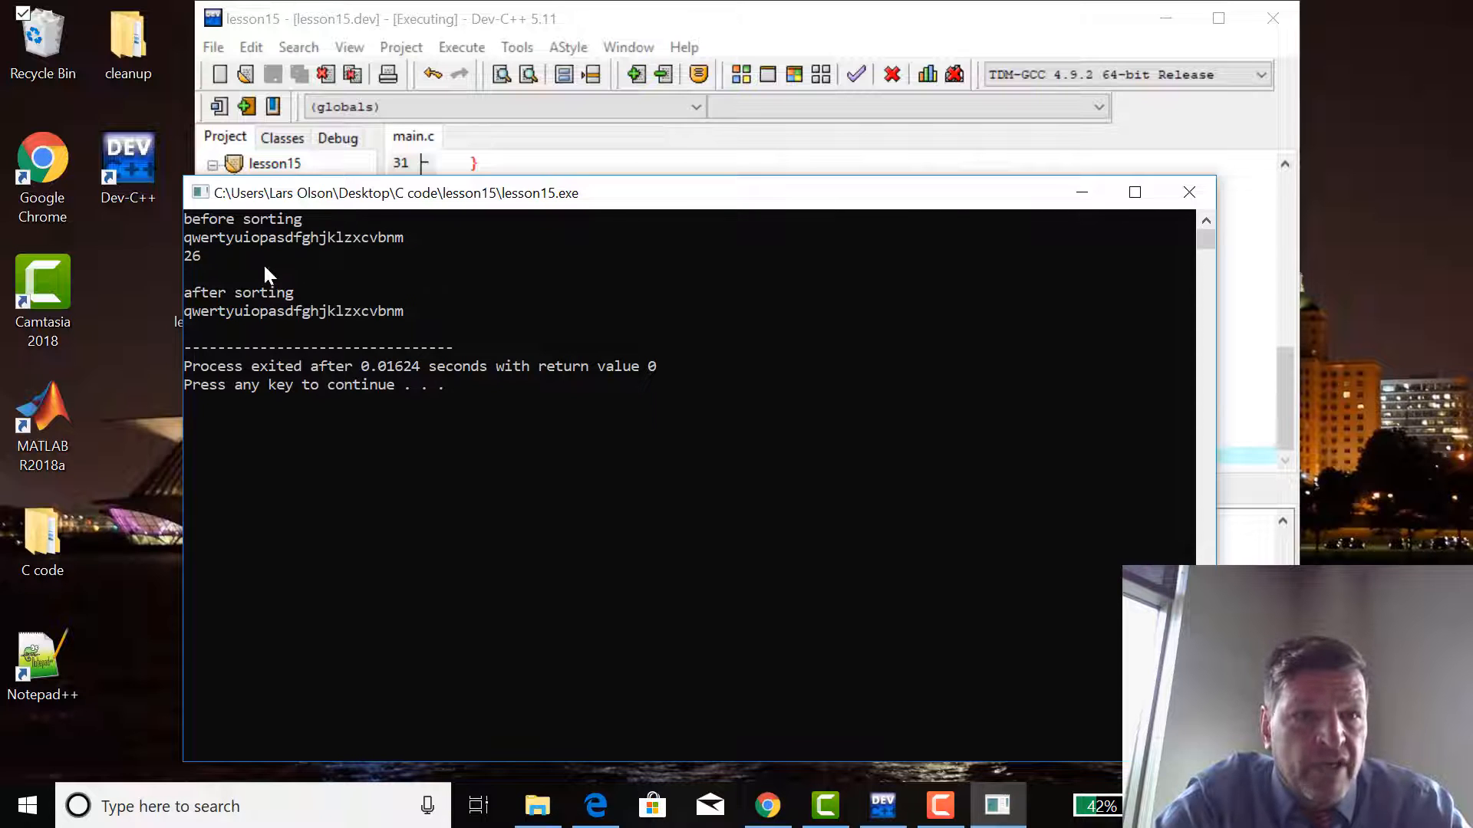
{"action": "mouse_move", "coordinate": [395, 330]}
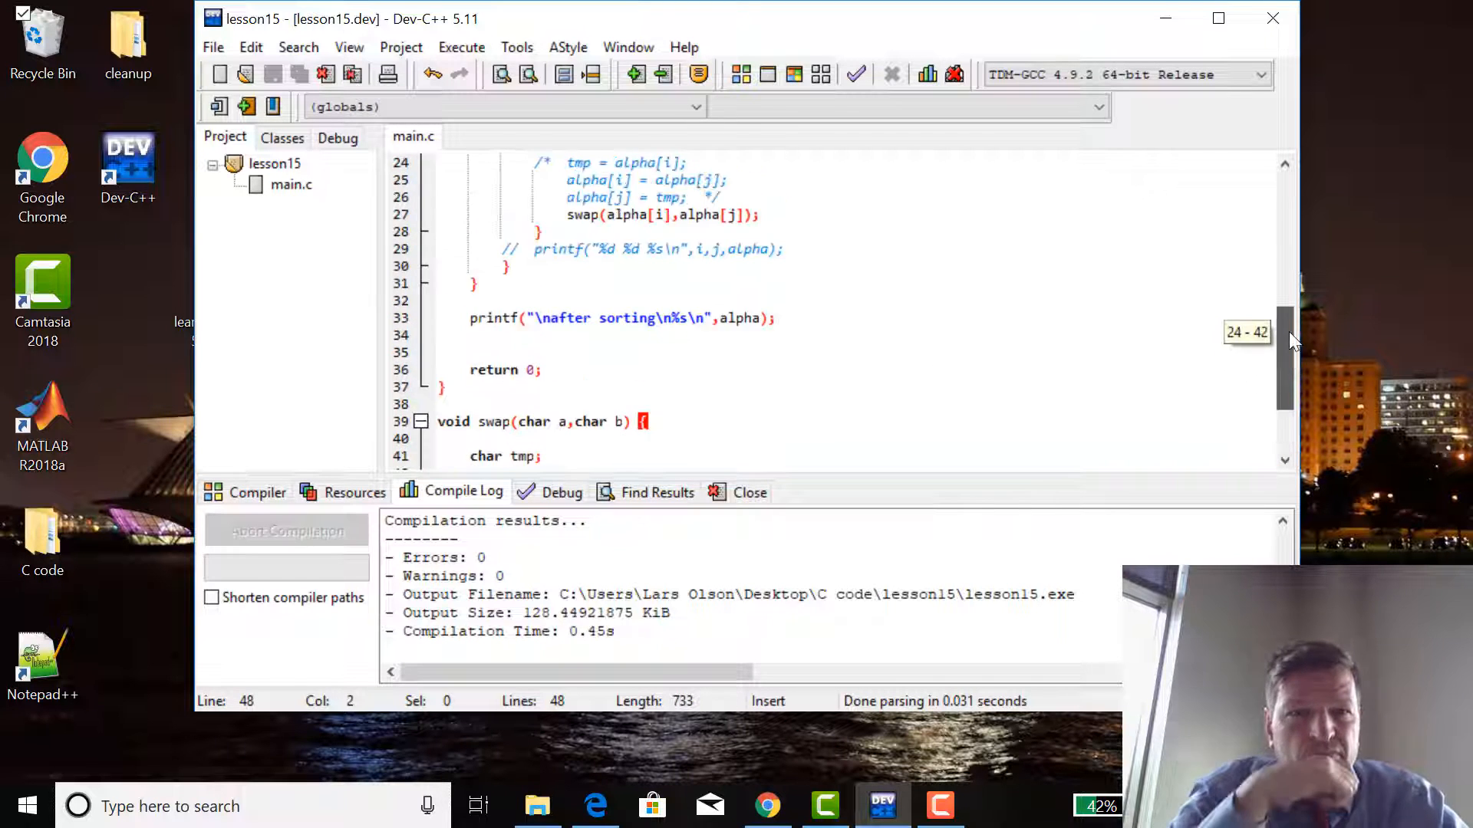
{"action": "scroll", "scroll_direction": "up", "scroll_amount": 3}
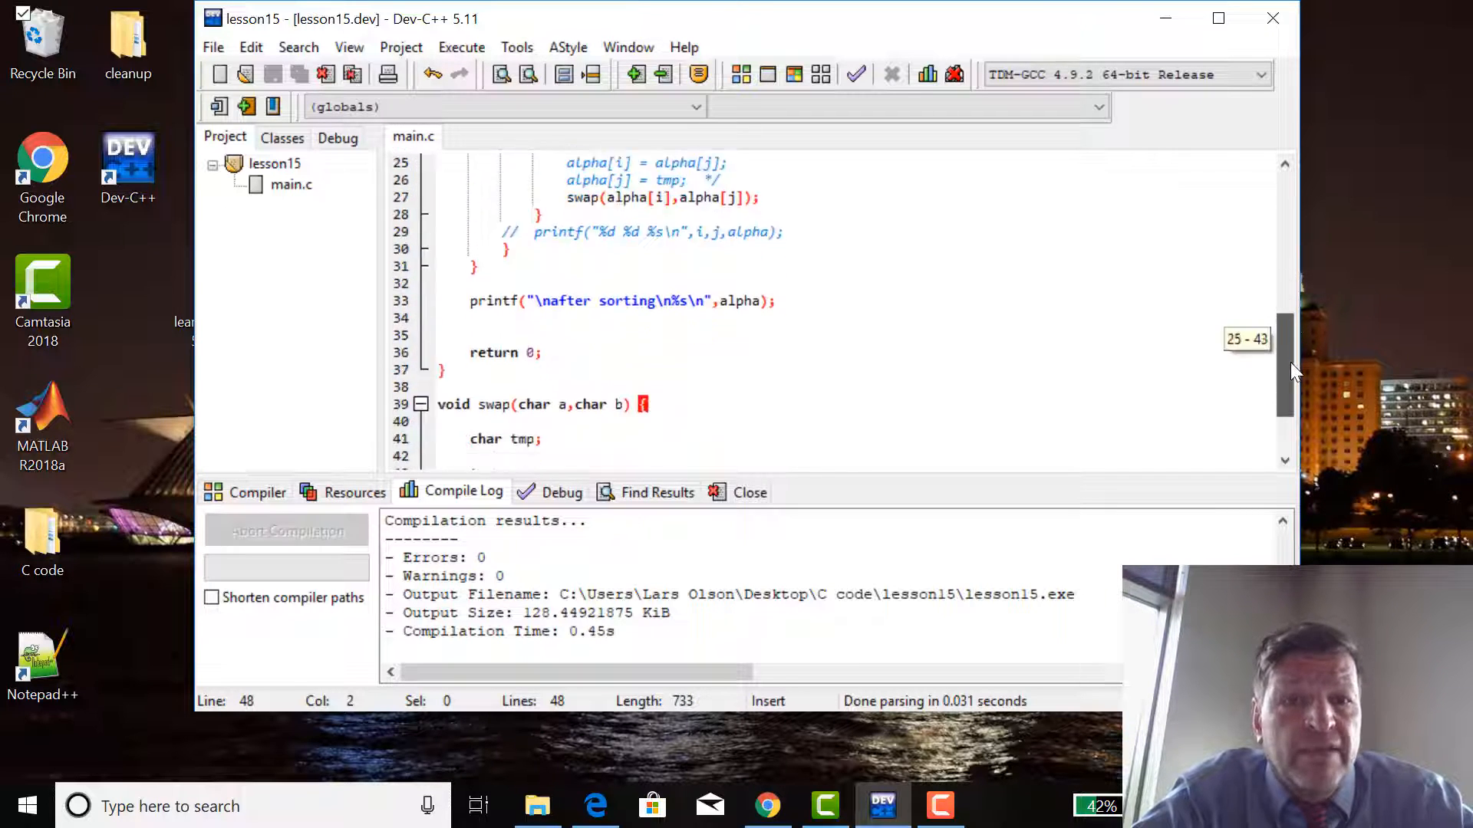
{"action": "scroll", "scroll_direction": "down", "scroll_amount": 3}
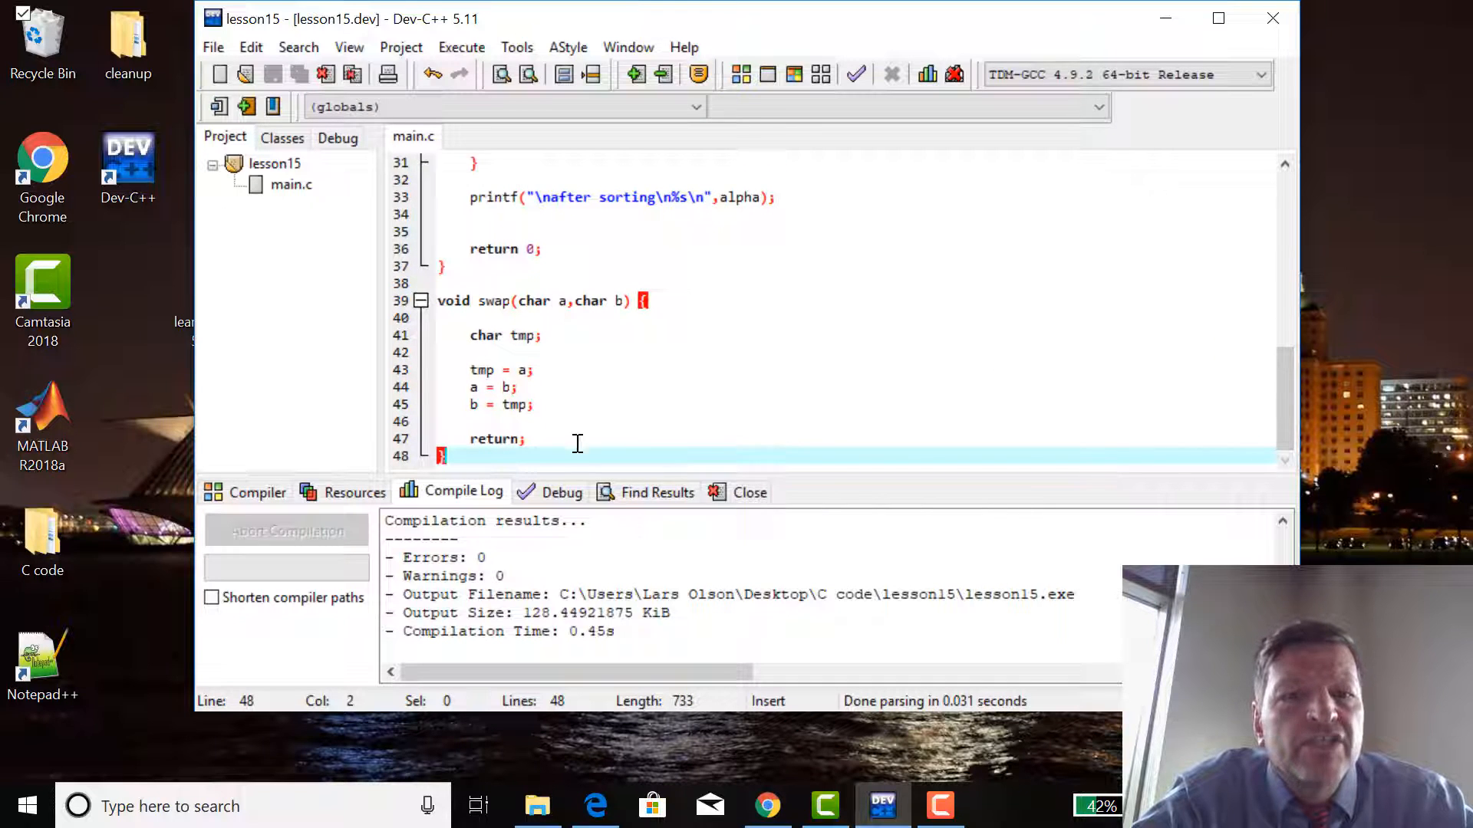
{"action": "mouse_move", "coordinate": [508, 322]}
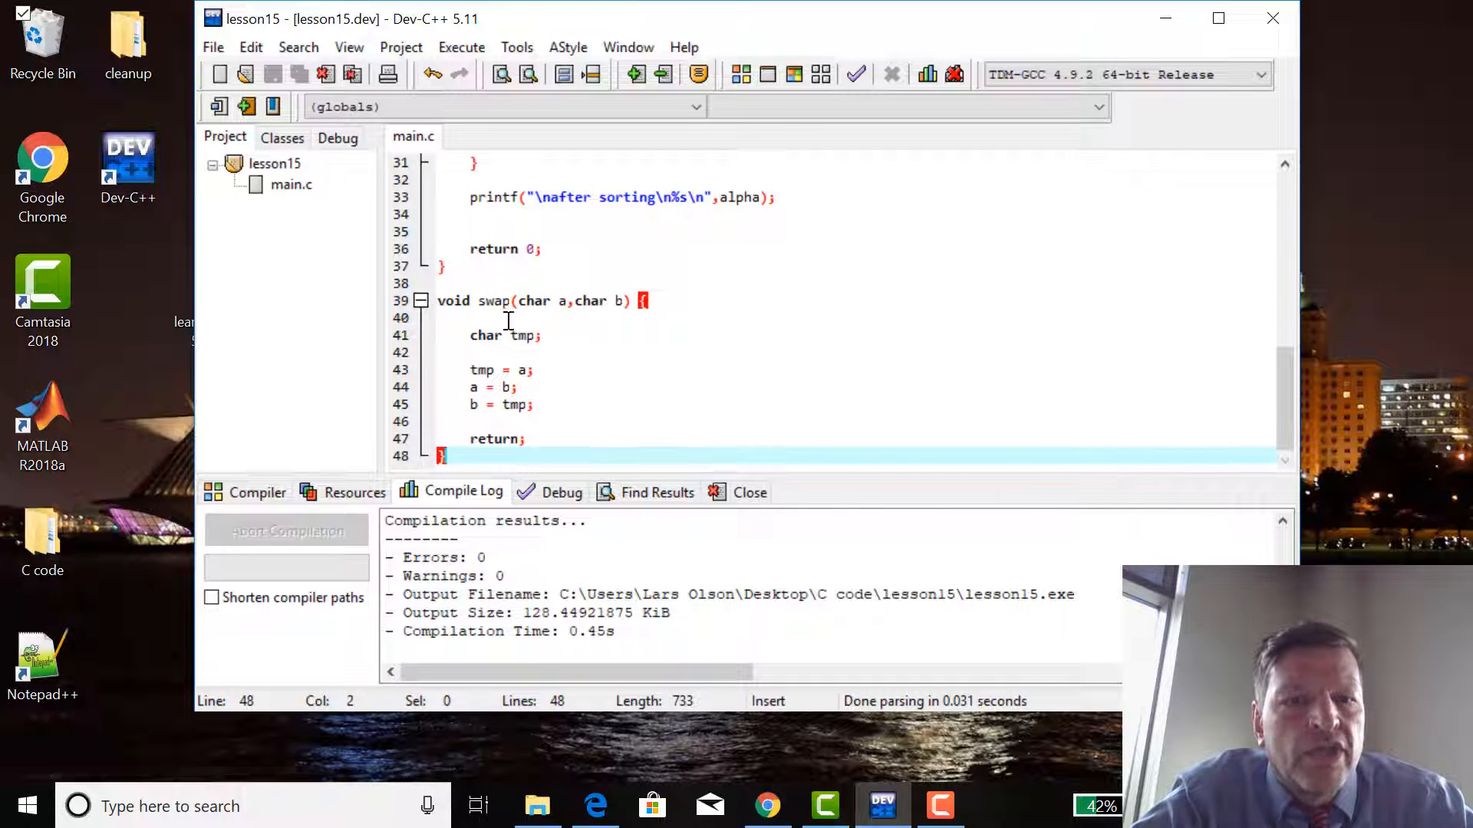
{"action": "mouse_move", "coordinate": [510, 403]}
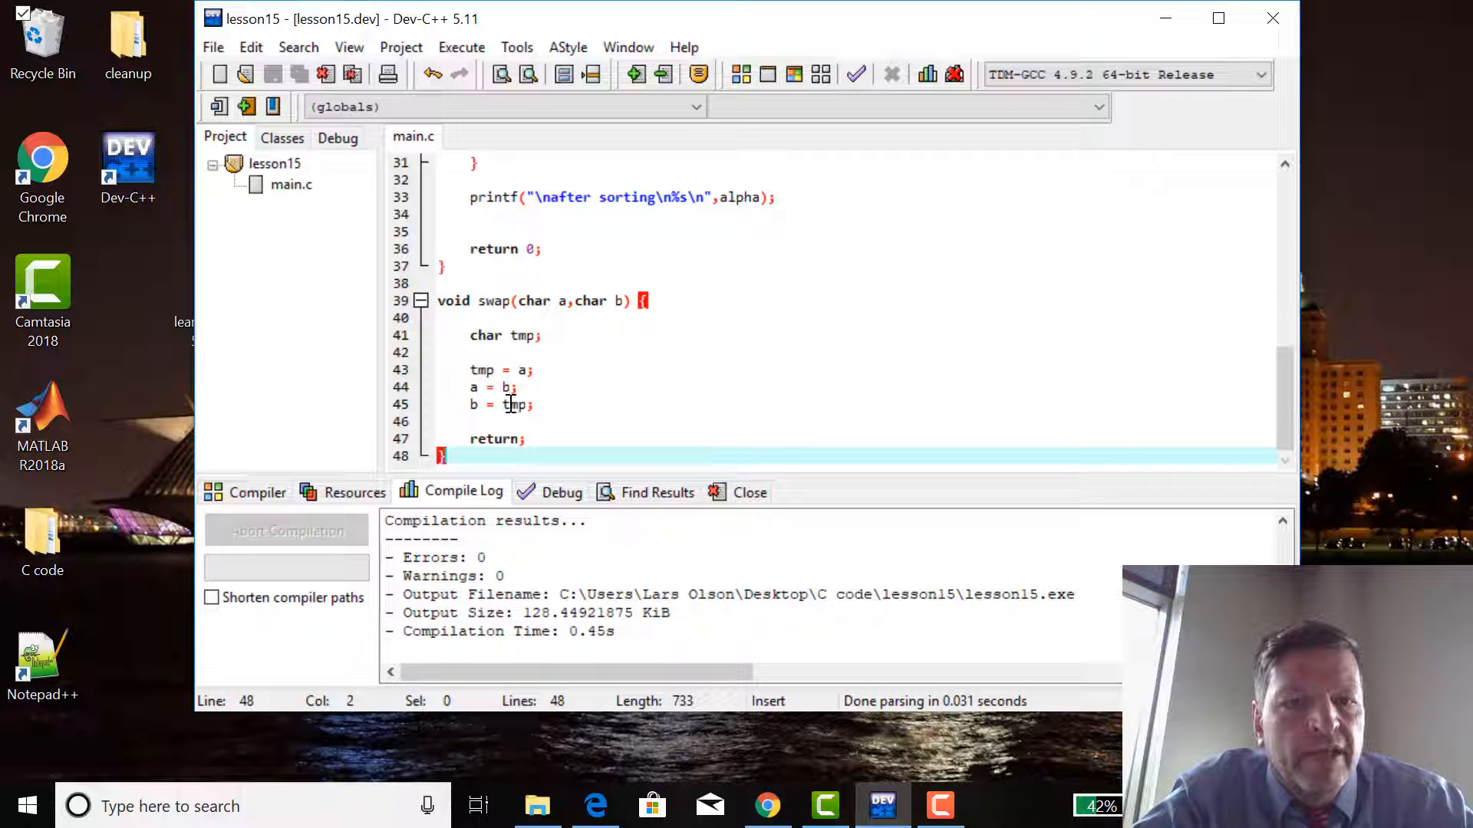
{"action": "mouse_move", "coordinate": [601, 310]}
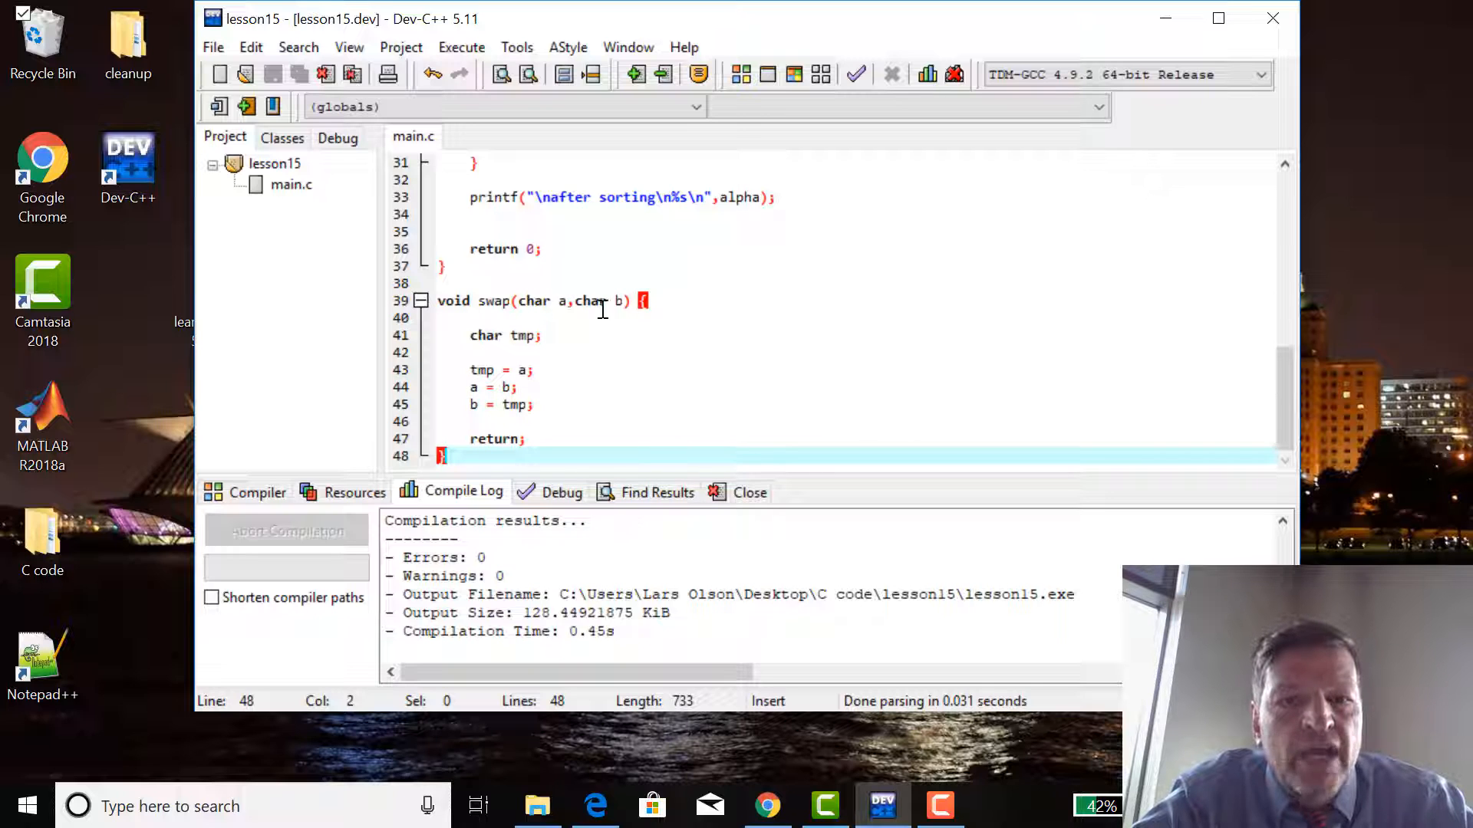
{"action": "mouse_move", "coordinate": [1284, 385]}
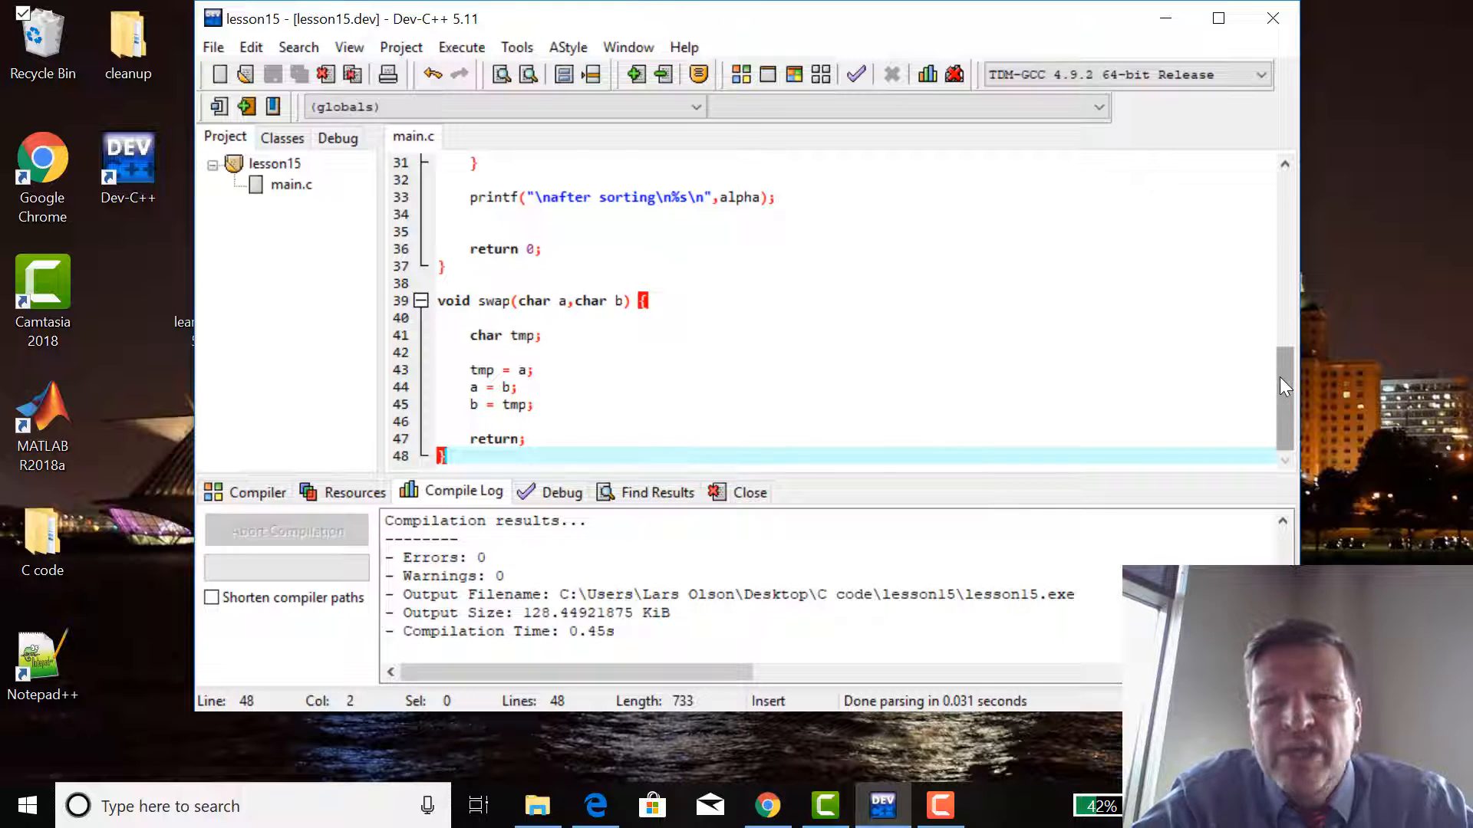
{"action": "scroll", "scroll_direction": "up", "scroll_amount": 3}
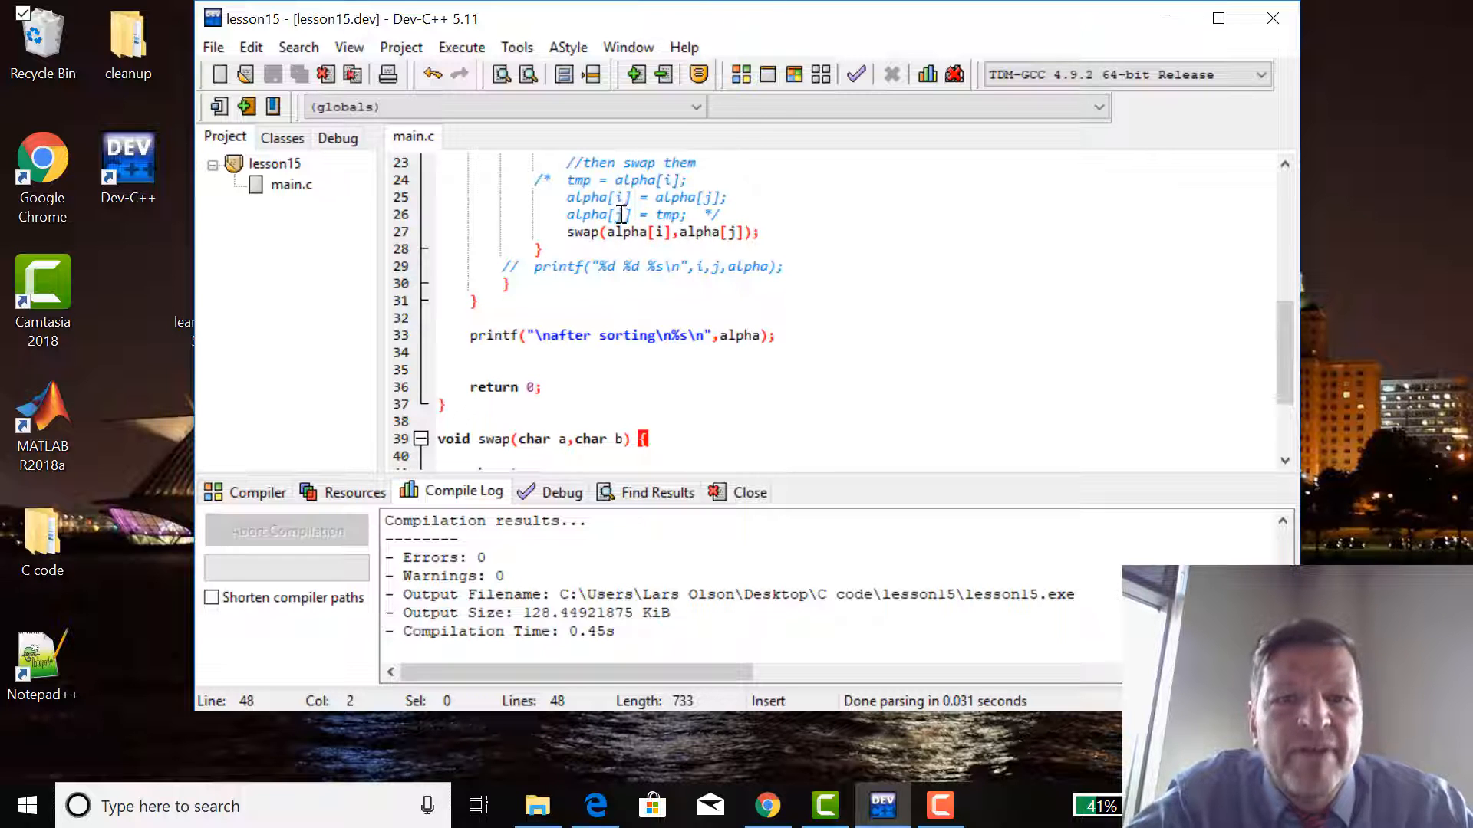
{"action": "mouse_move", "coordinate": [690, 232]}
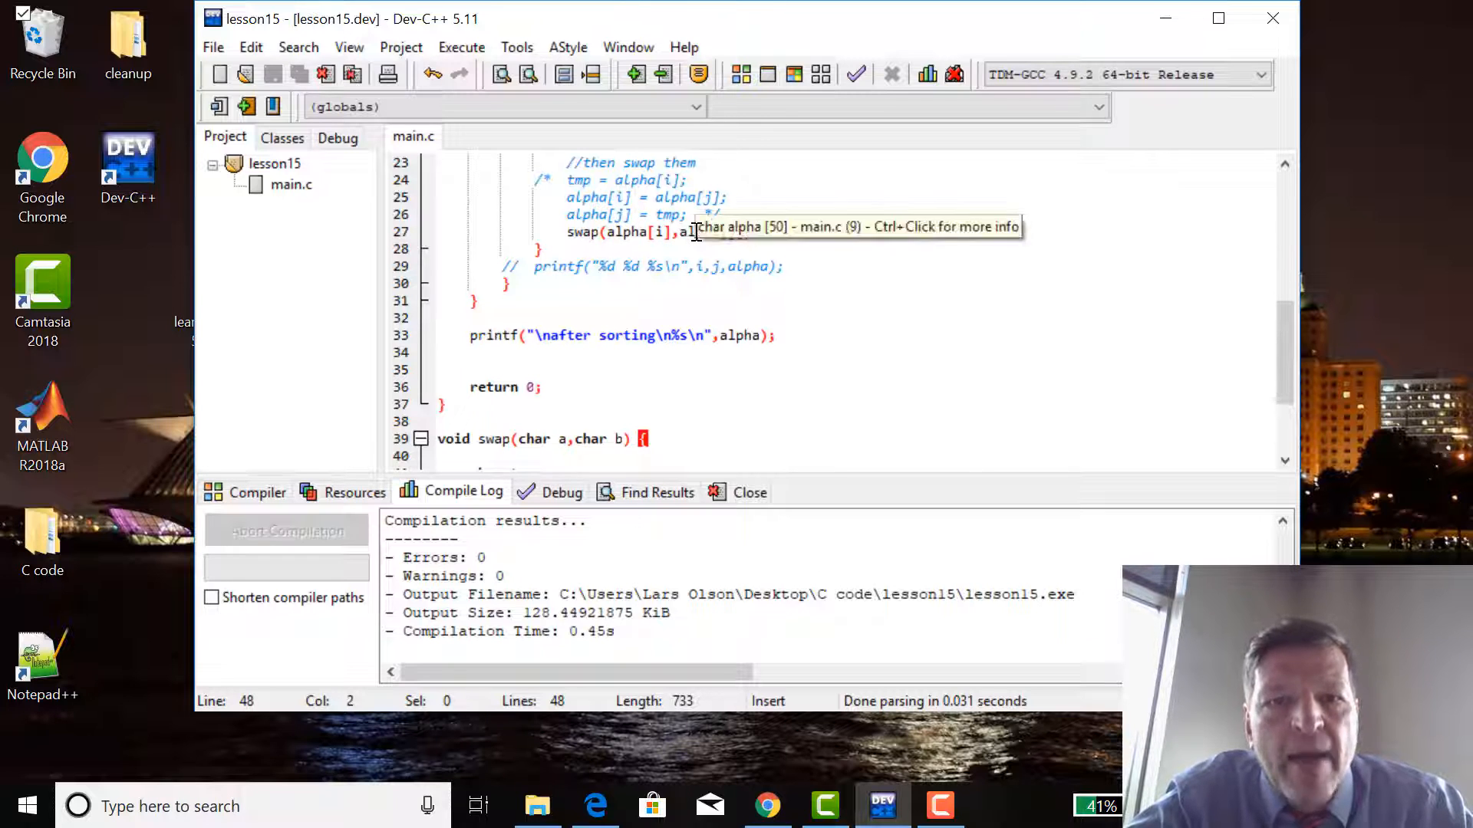
{"action": "mouse_move", "coordinate": [513, 403]}
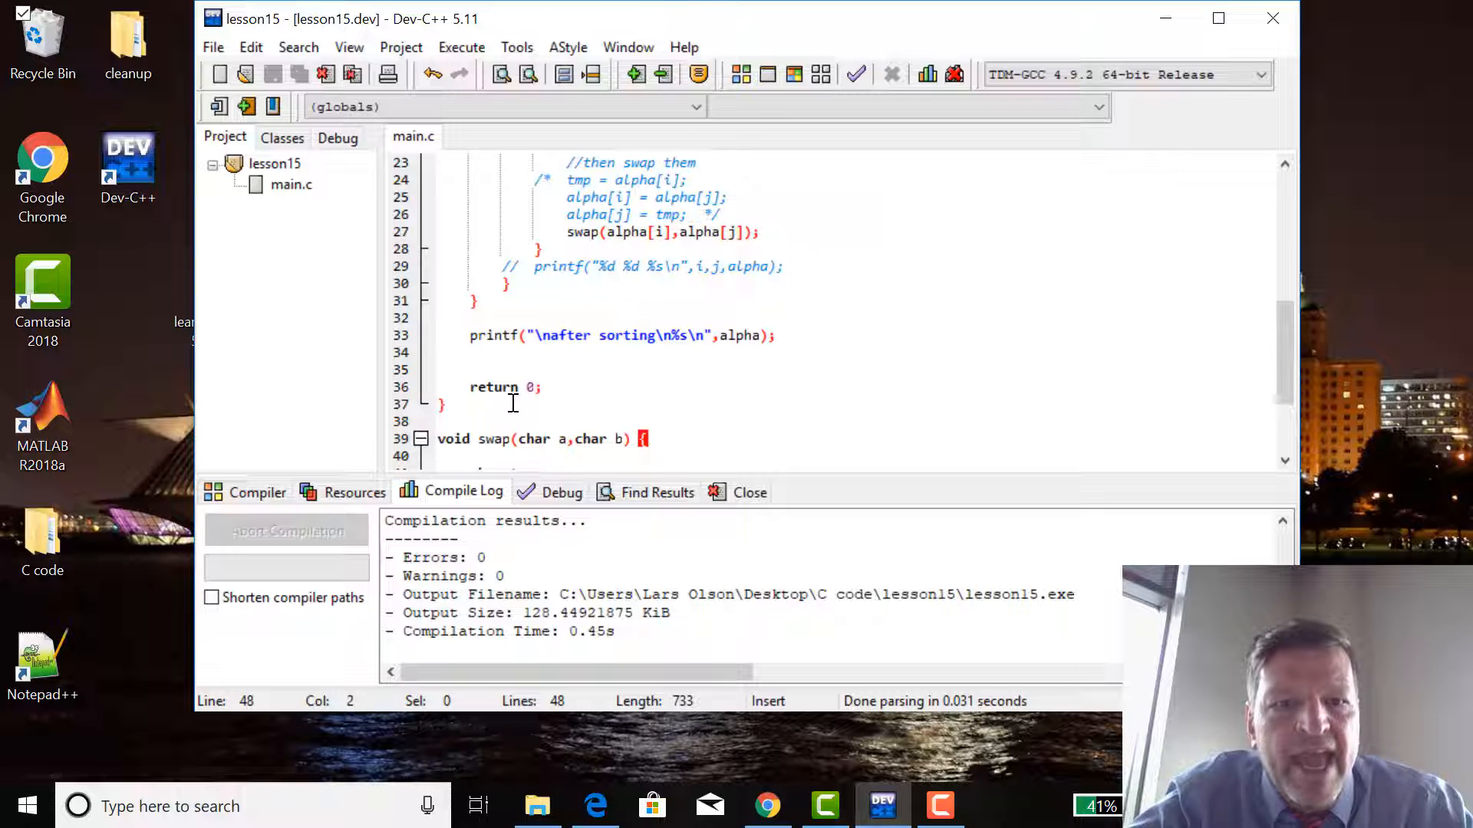
{"action": "mouse_move", "coordinate": [560, 429]}
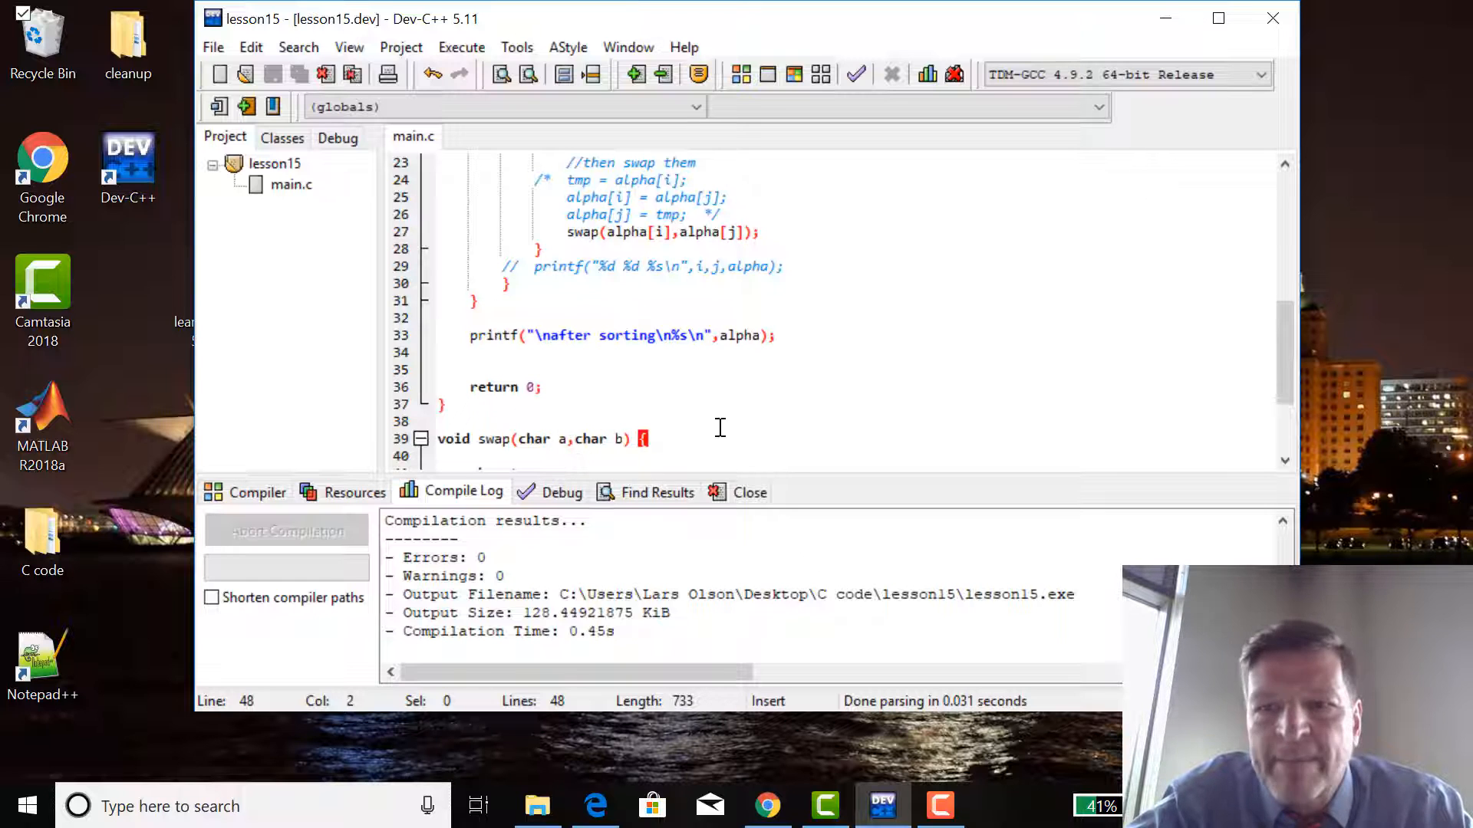
{"action": "scroll", "scroll_direction": "down", "scroll_amount": 3}
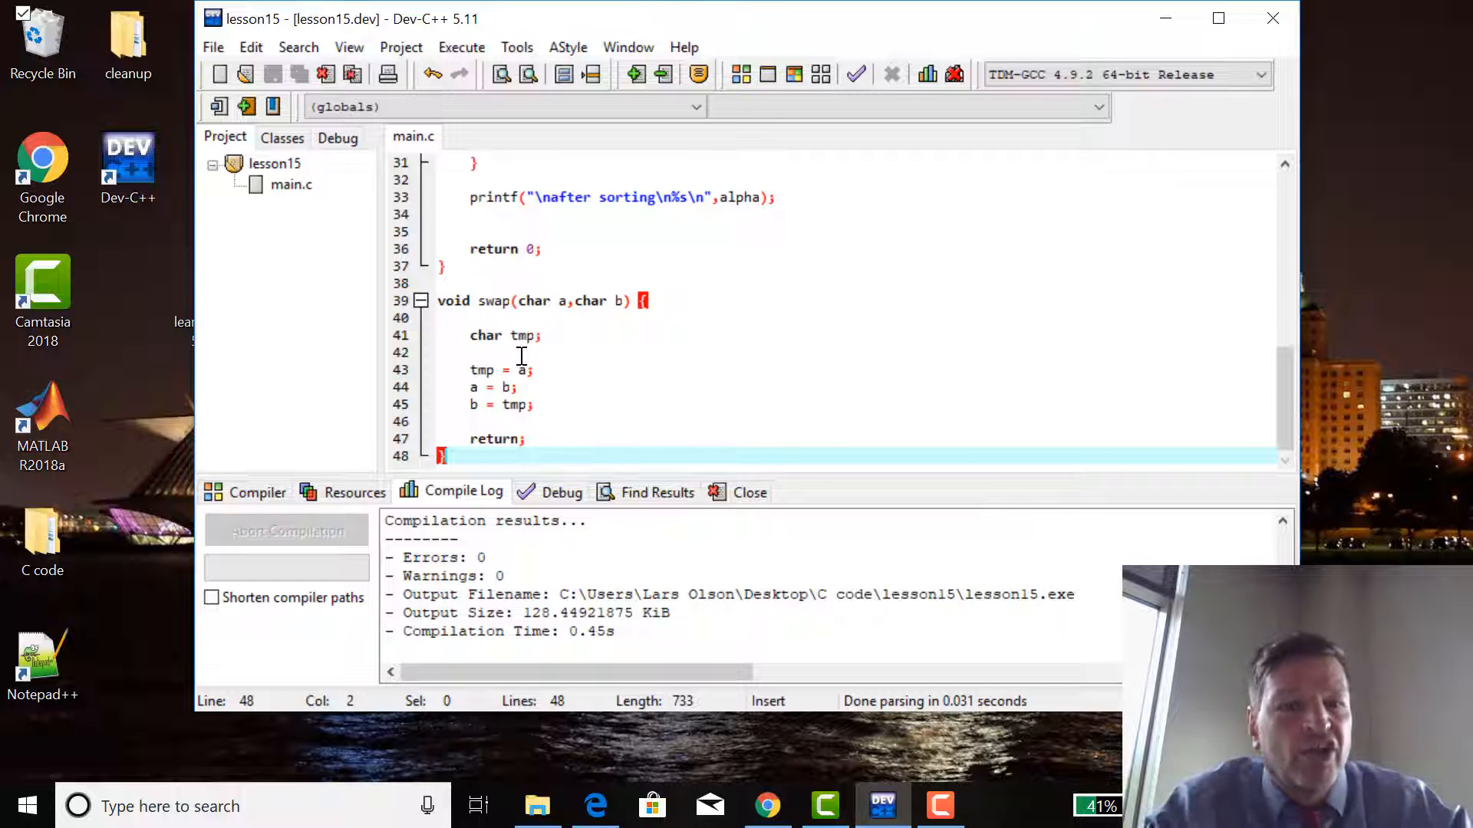
{"action": "mouse_move", "coordinate": [535, 420]}
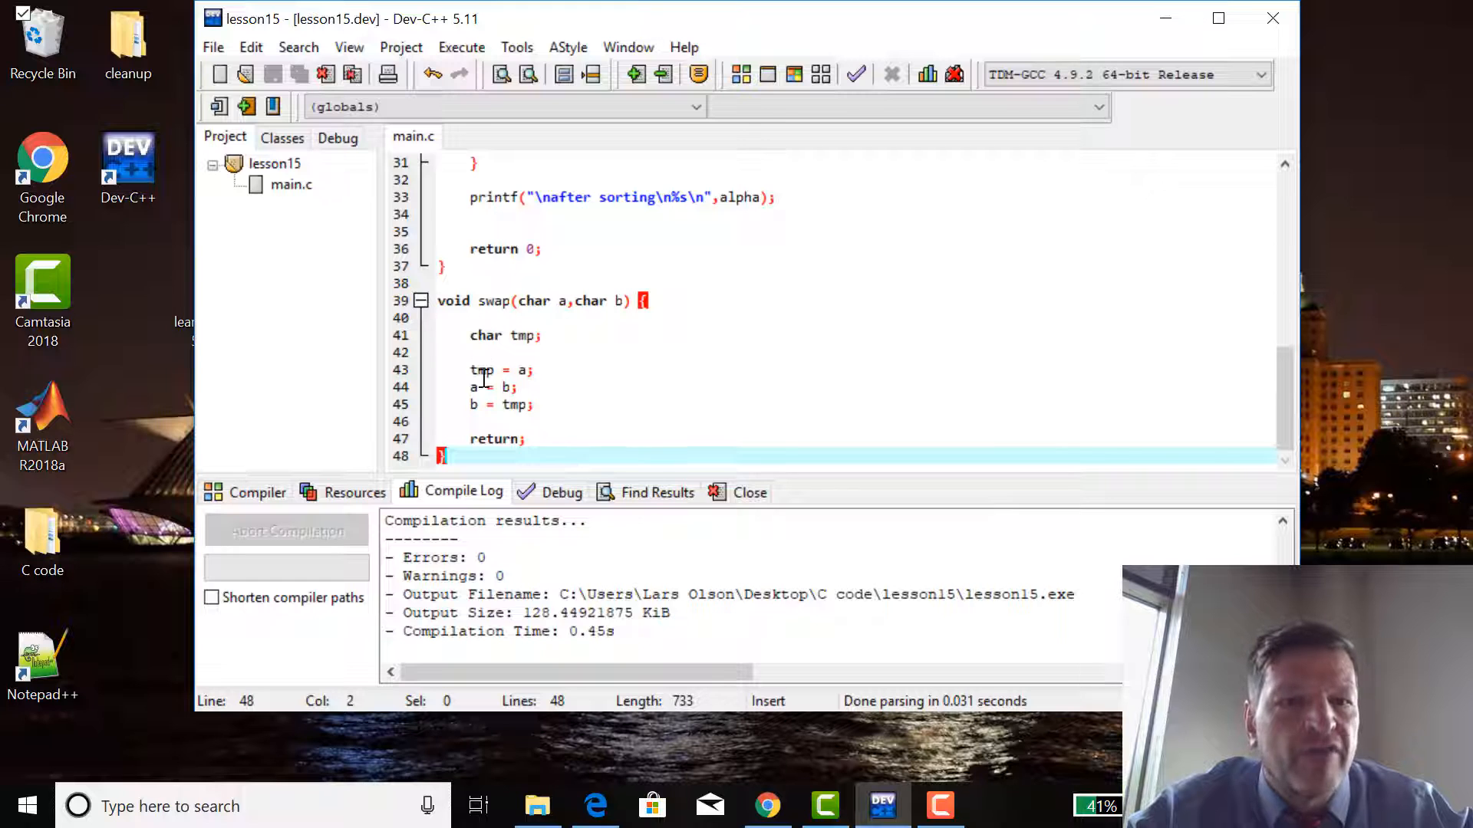
{"action": "mouse_move", "coordinate": [572, 379]}
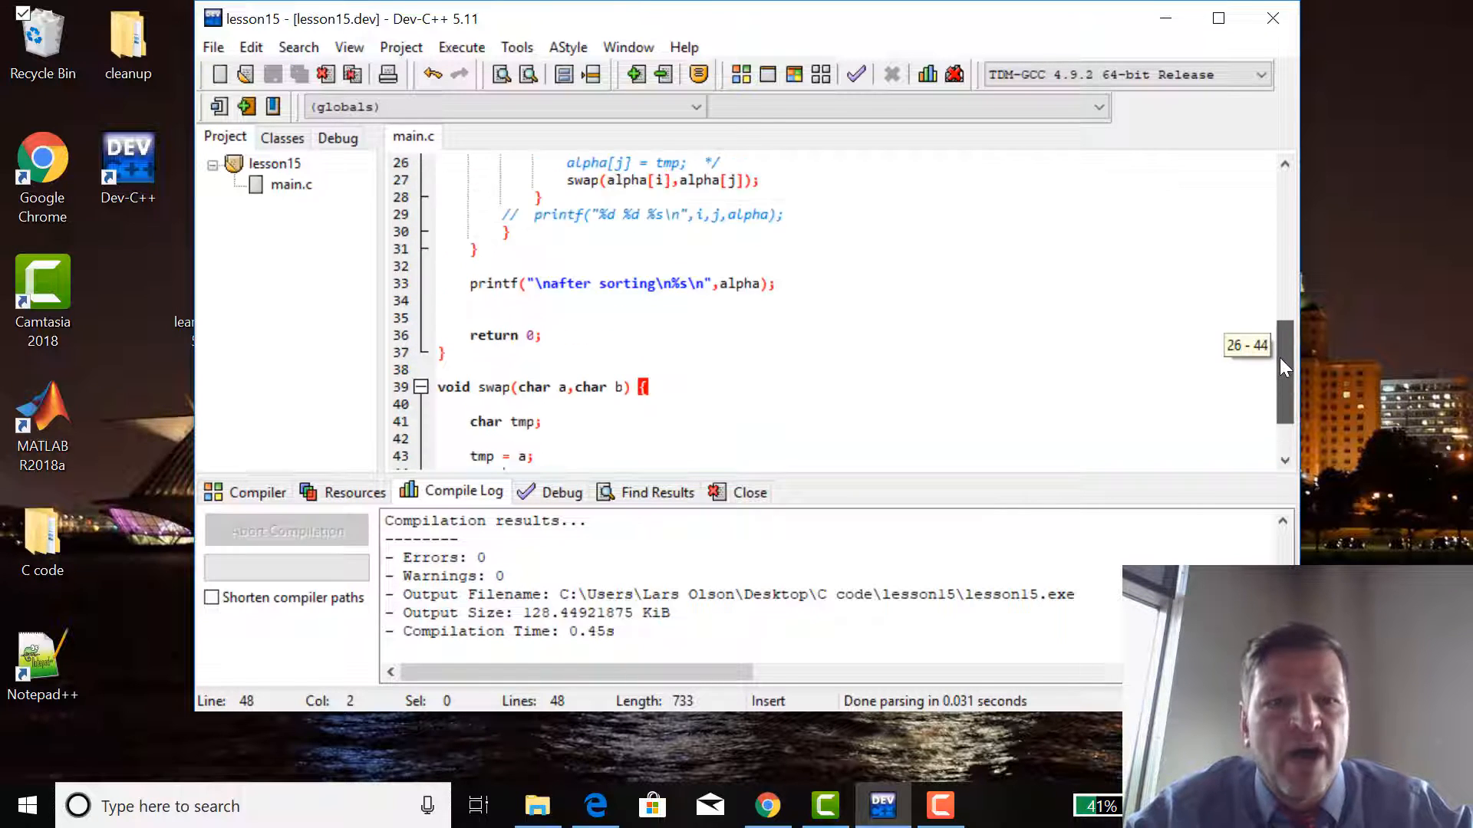
{"action": "scroll", "scroll_direction": "up", "scroll_amount": 3}
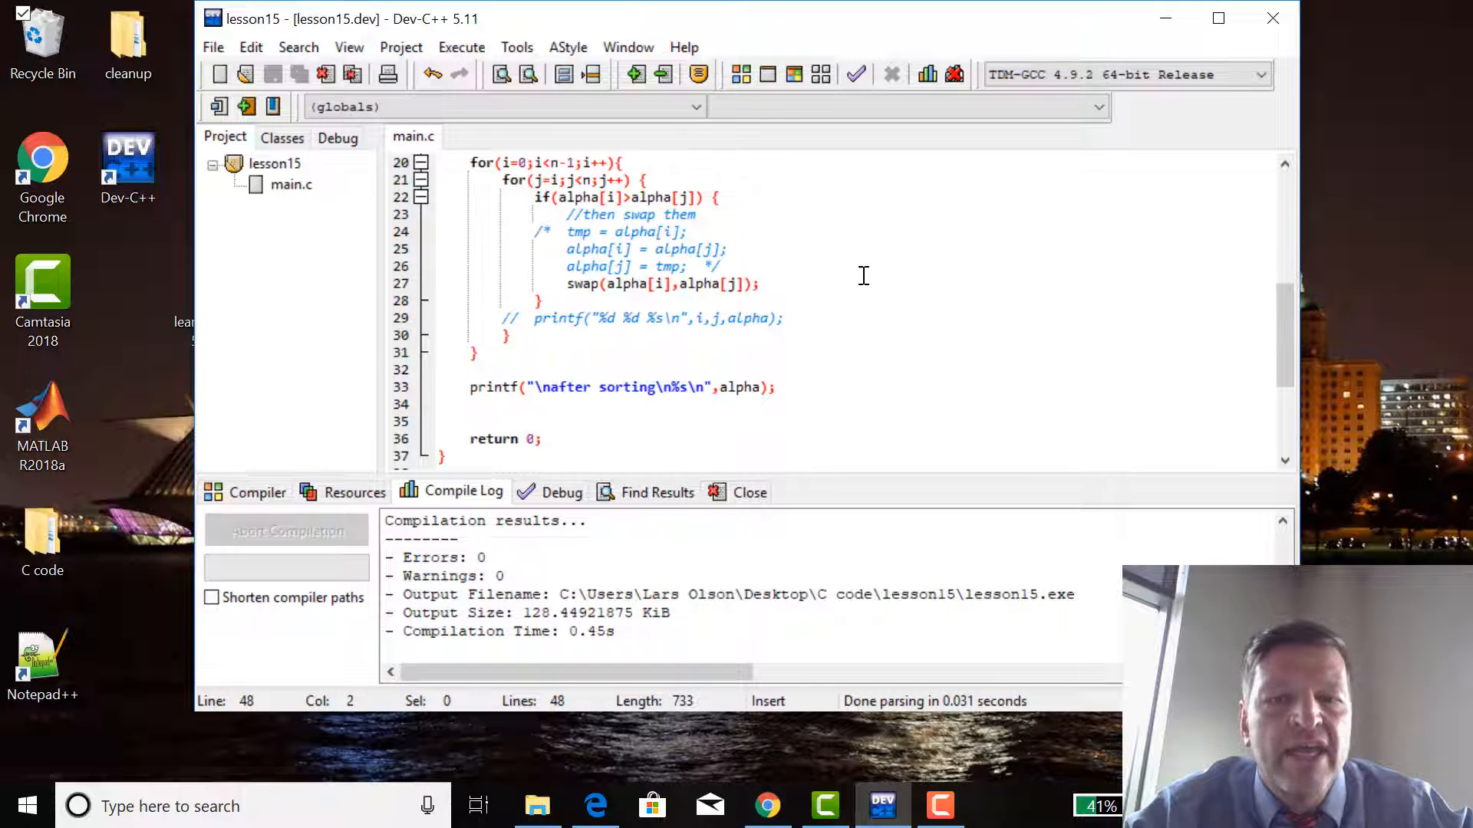
{"action": "mouse_move", "coordinate": [976, 250]}
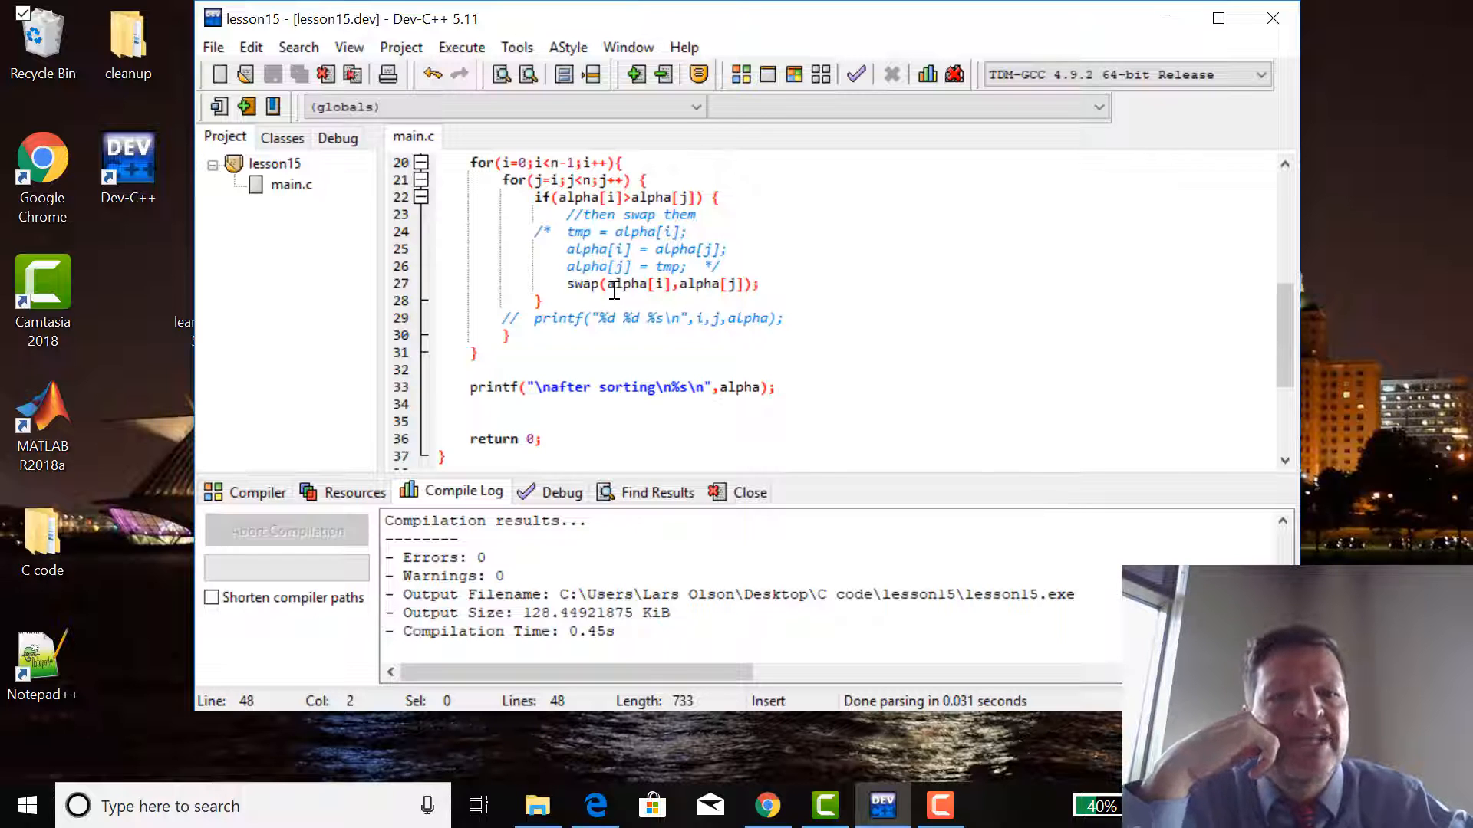
{"action": "mouse_move", "coordinate": [854, 207]}
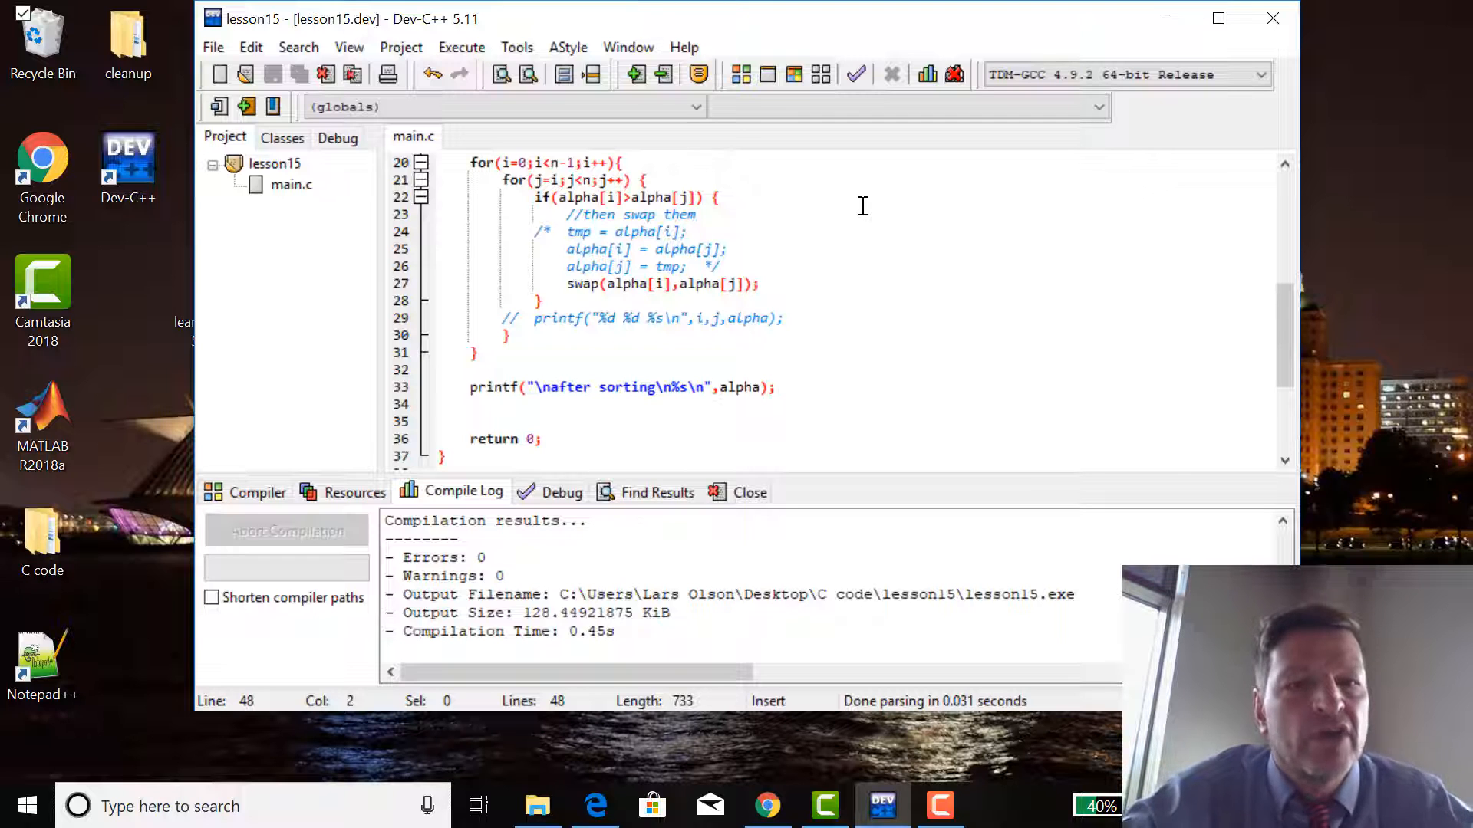
{"action": "mouse_move", "coordinate": [642, 40]}
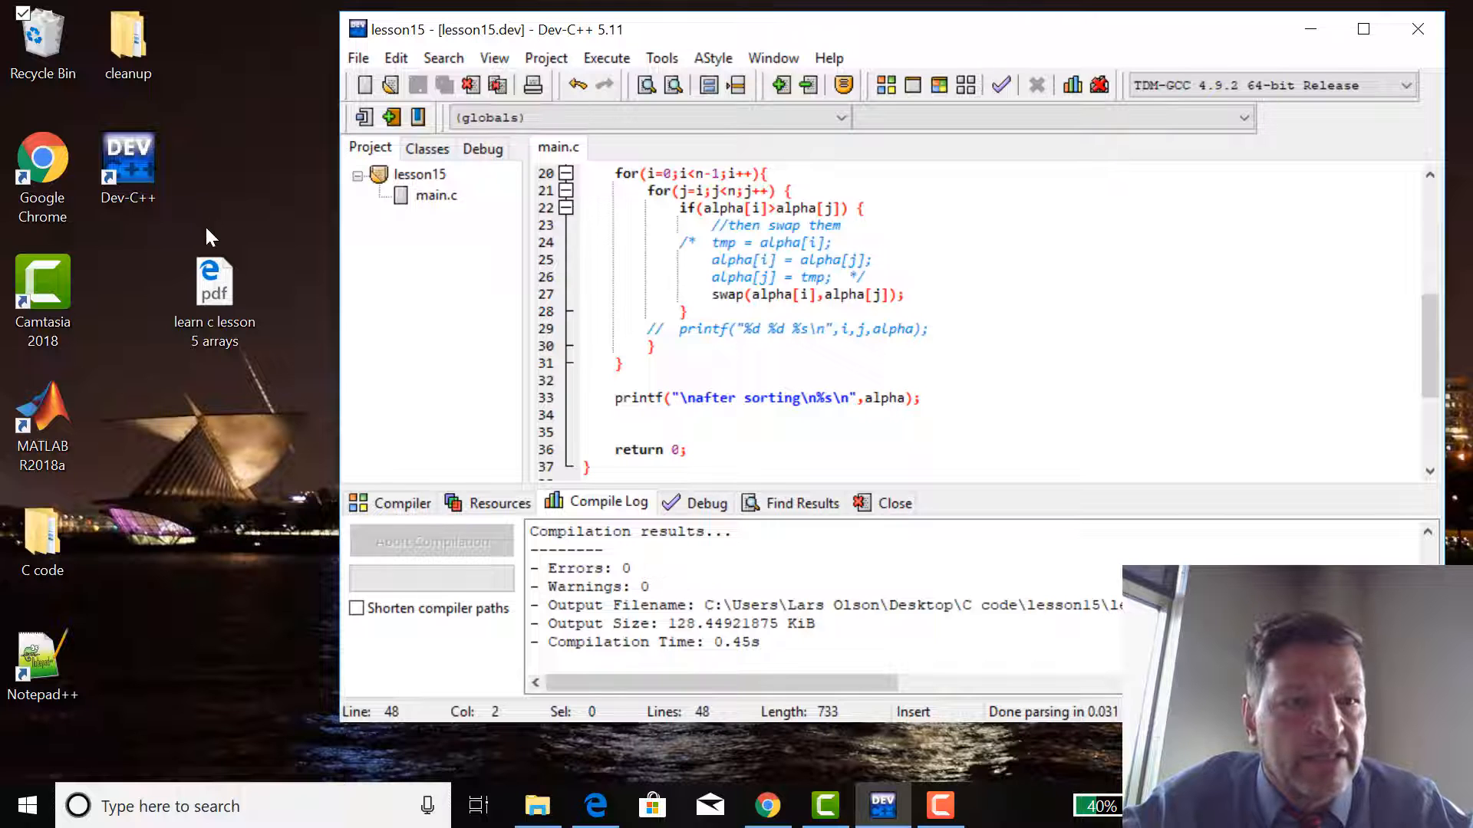
{"action": "left_click", "coordinate": [215, 282]}
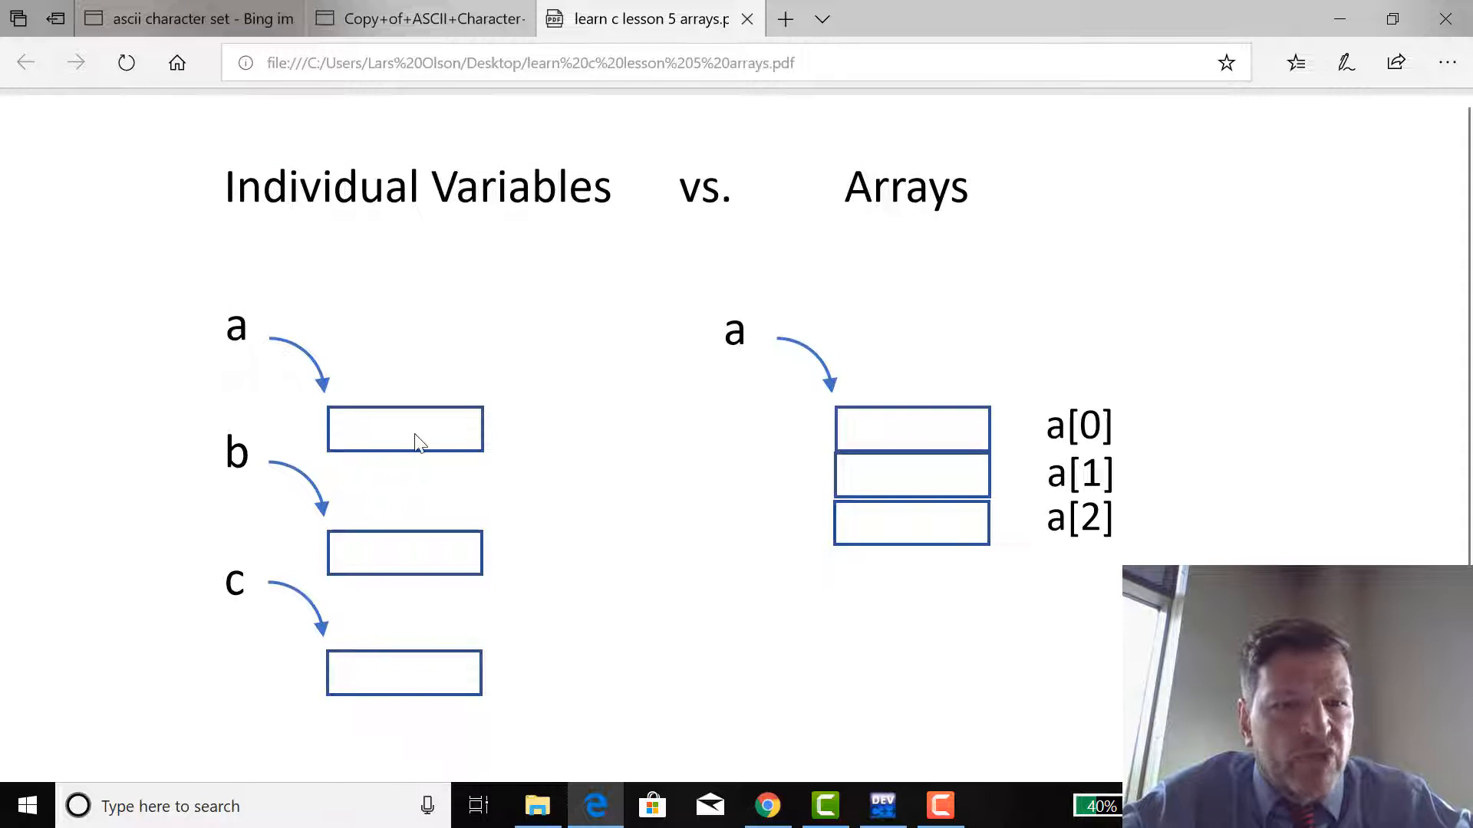
{"action": "mouse_move", "coordinate": [376, 437]}
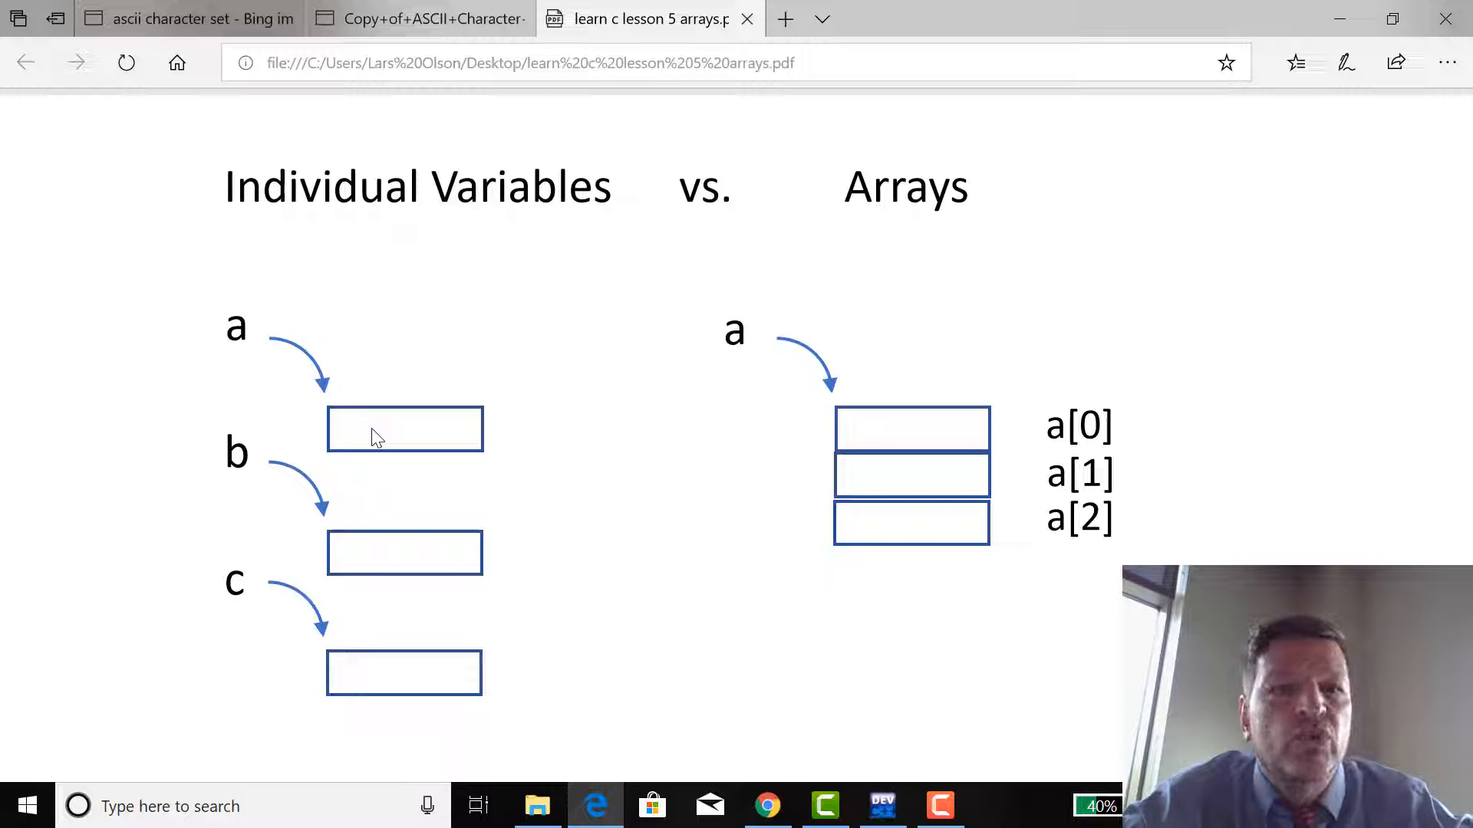
{"action": "mouse_move", "coordinate": [1445, 18]}
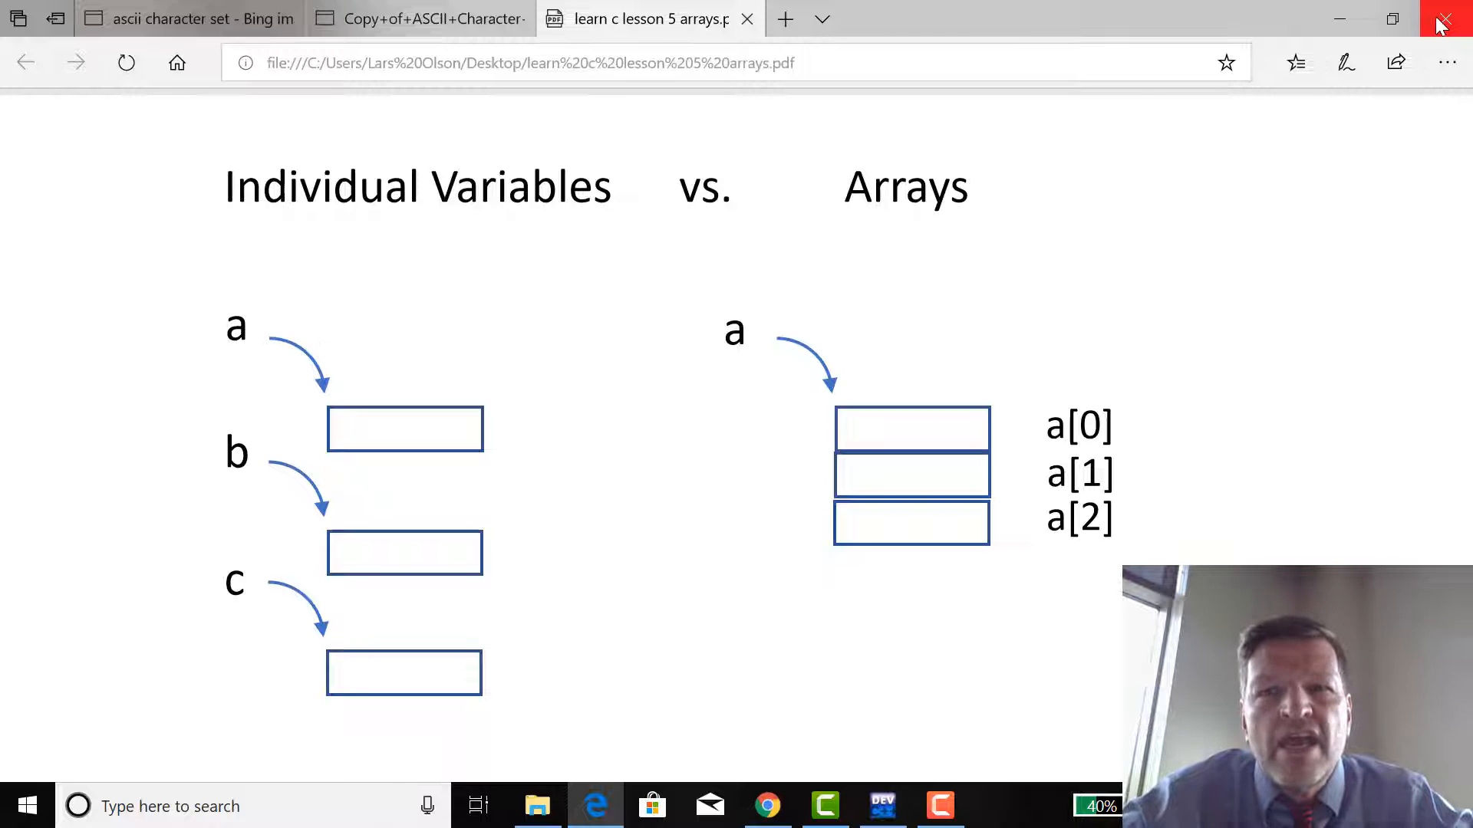
{"action": "left_click", "coordinate": [1443, 18]}
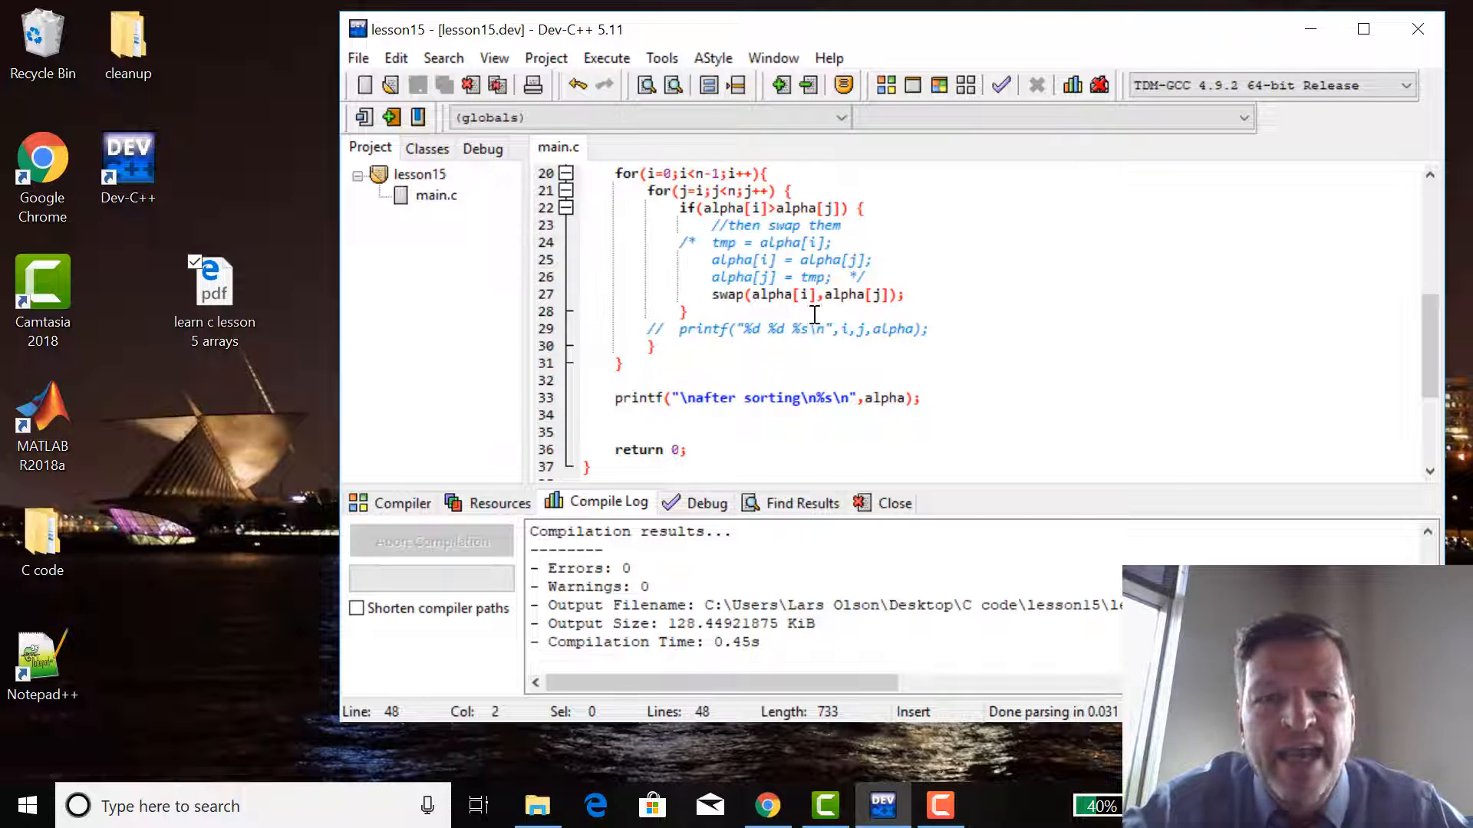
Change the loop's call to swap(&alpha[i],&alpha[j]); passing addresses.
{"action": "left_click", "coordinate": [750, 295]}
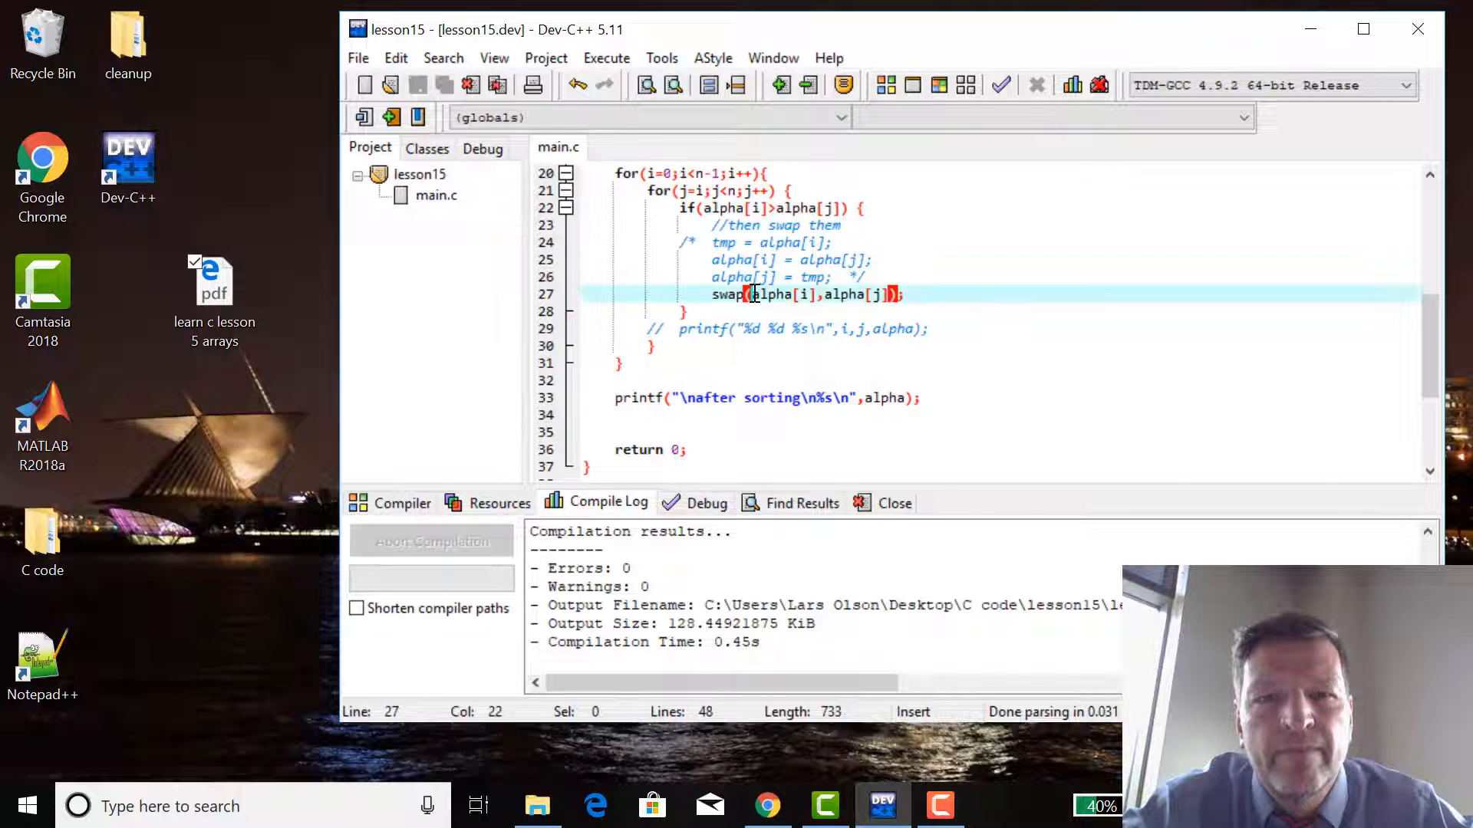
{"action": "mouse_move", "coordinate": [727, 295]}
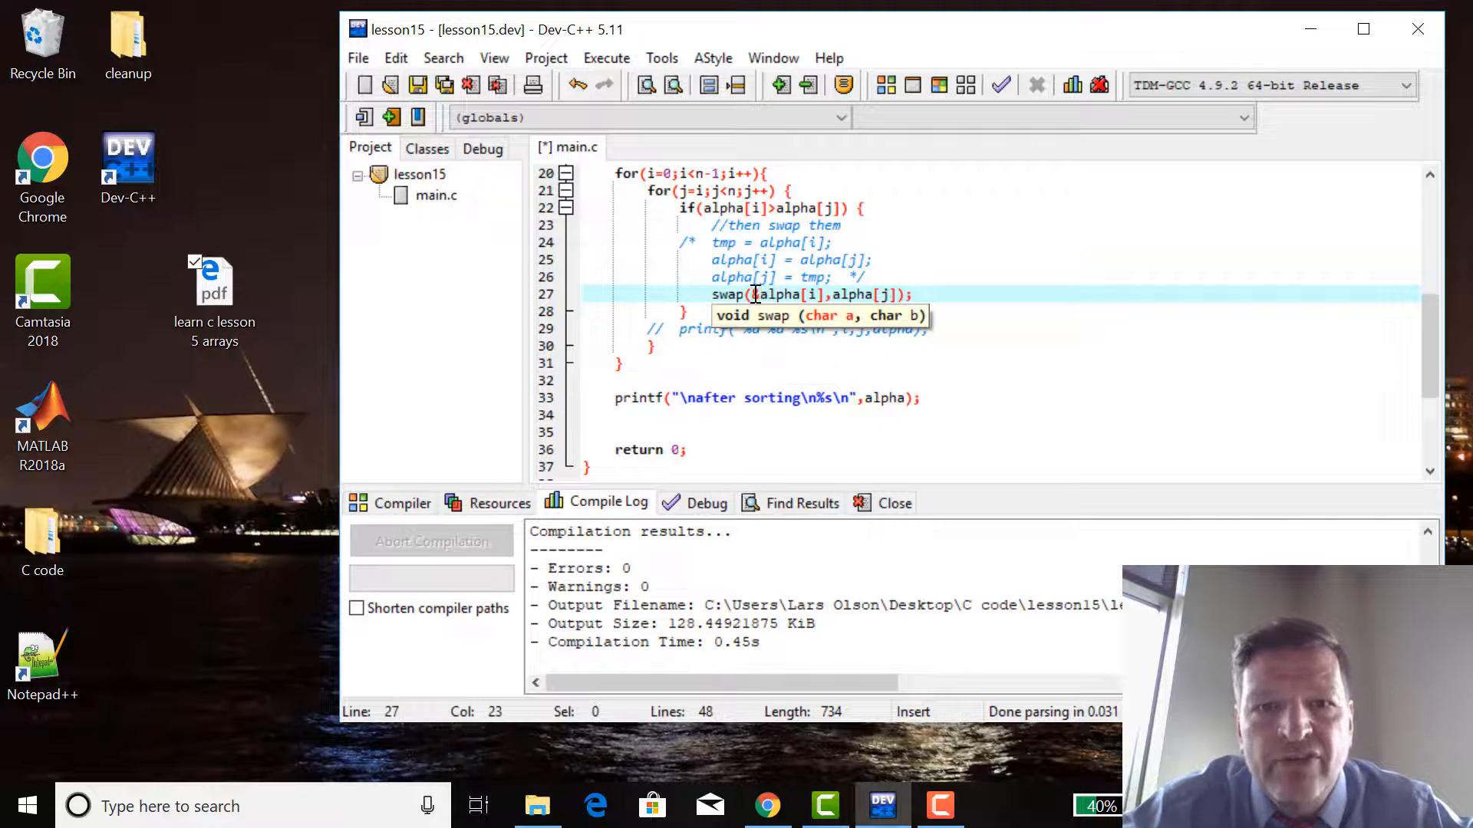
{"action": "type", "text": "&"}
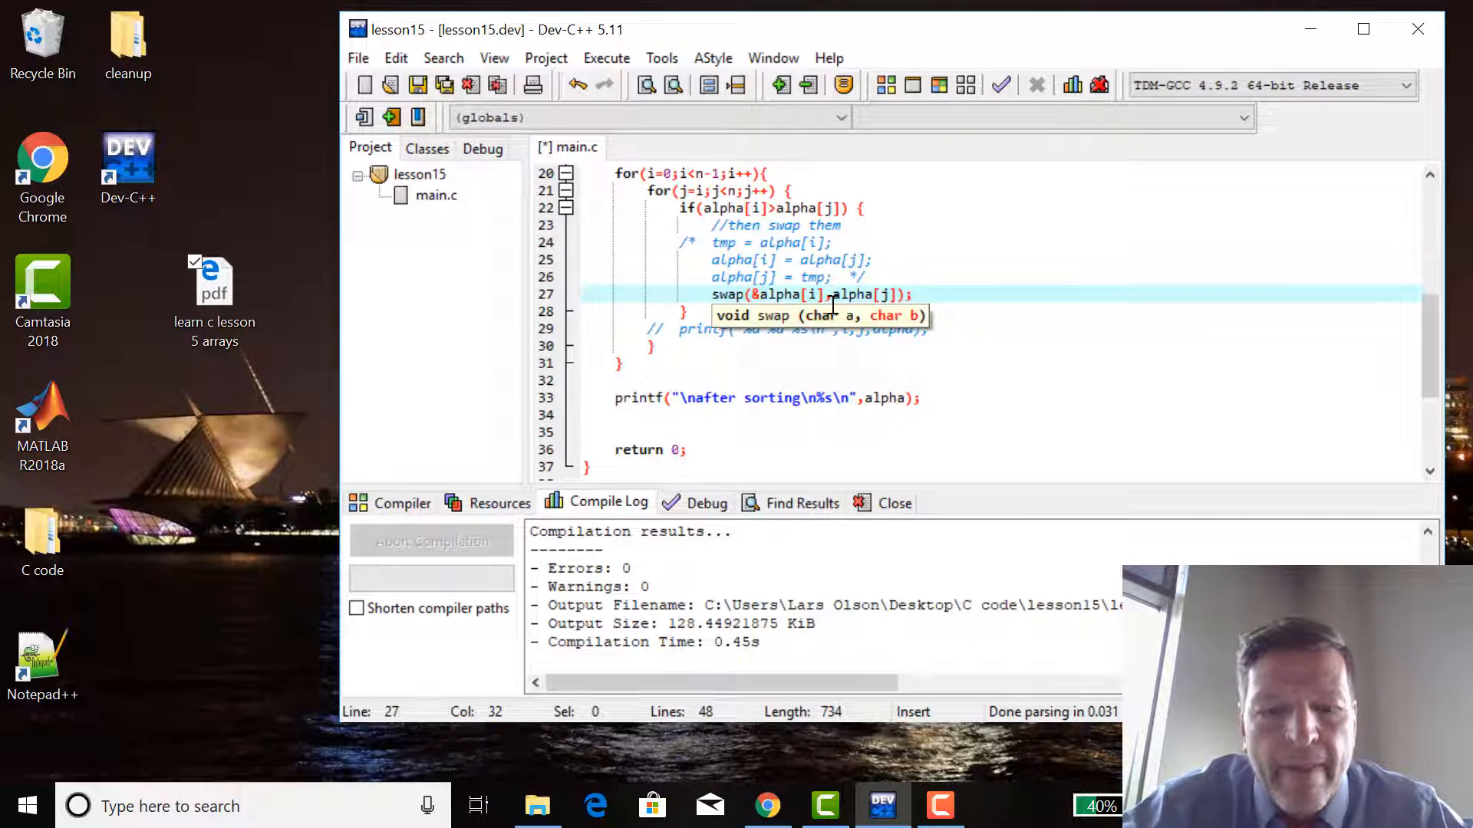
{"action": "type", "text": "&"}
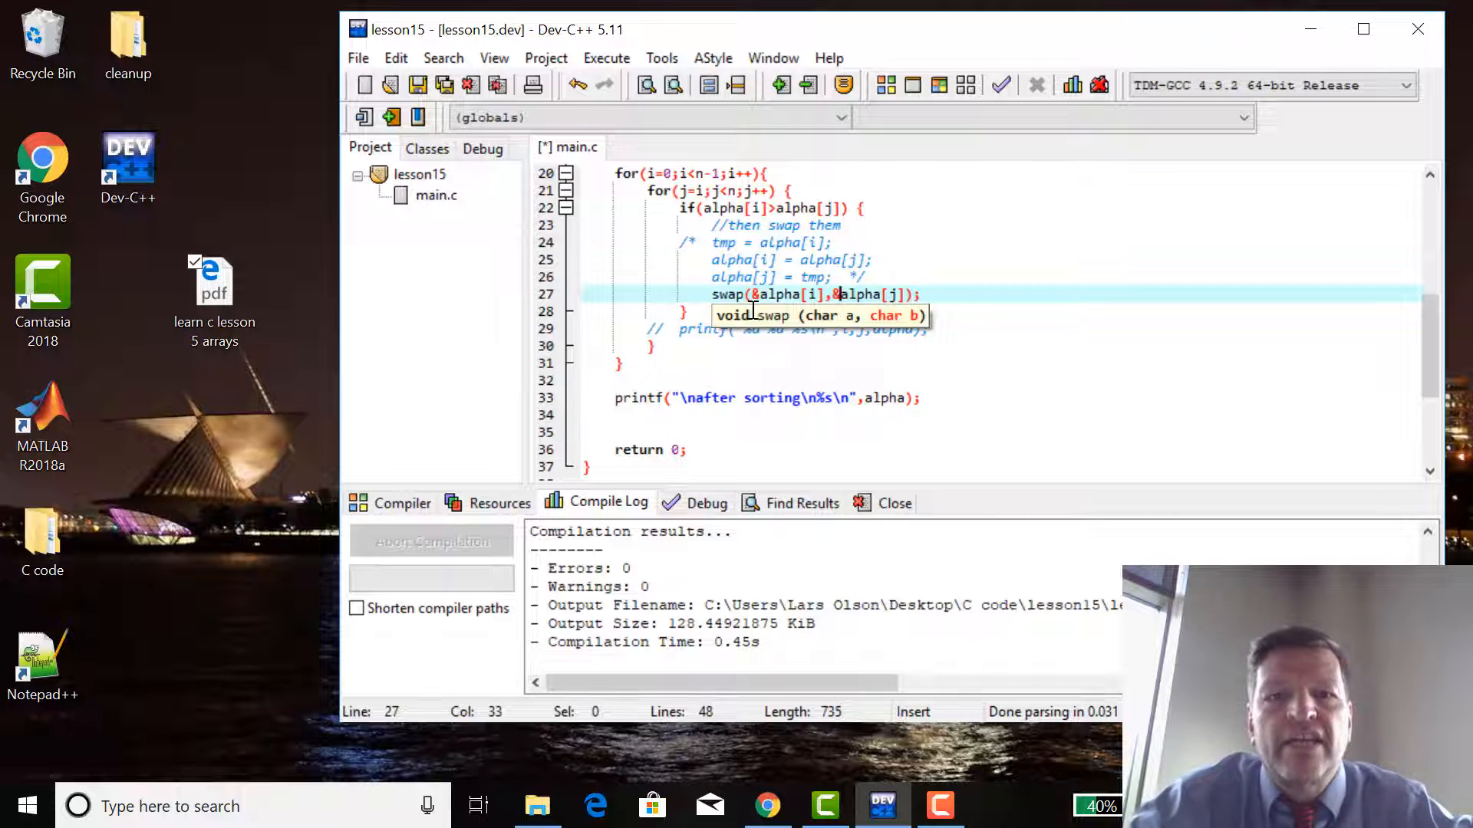
{"action": "mouse_move", "coordinate": [877, 328]}
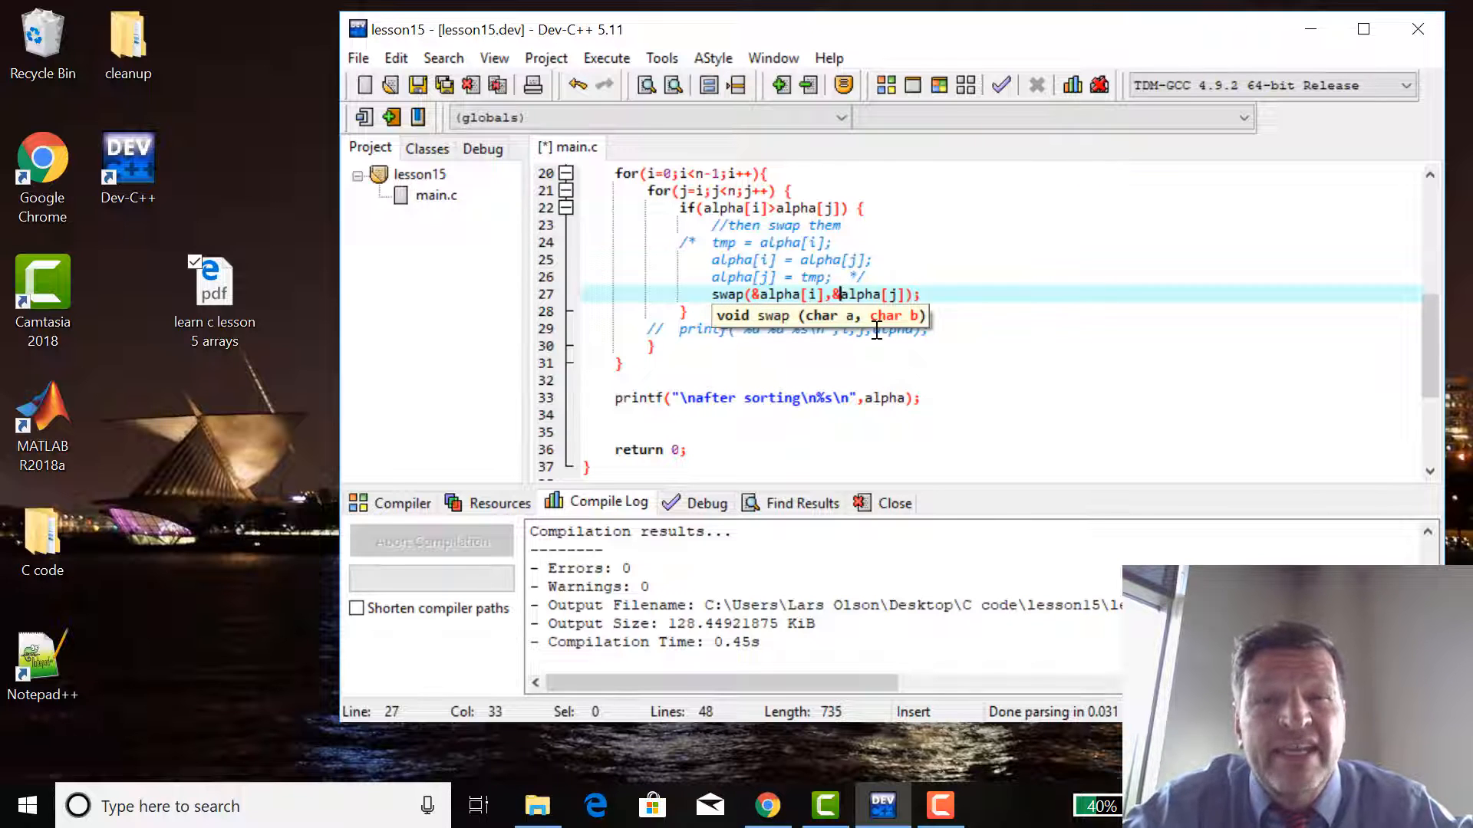
{"action": "left_click", "coordinate": [1011, 293]}
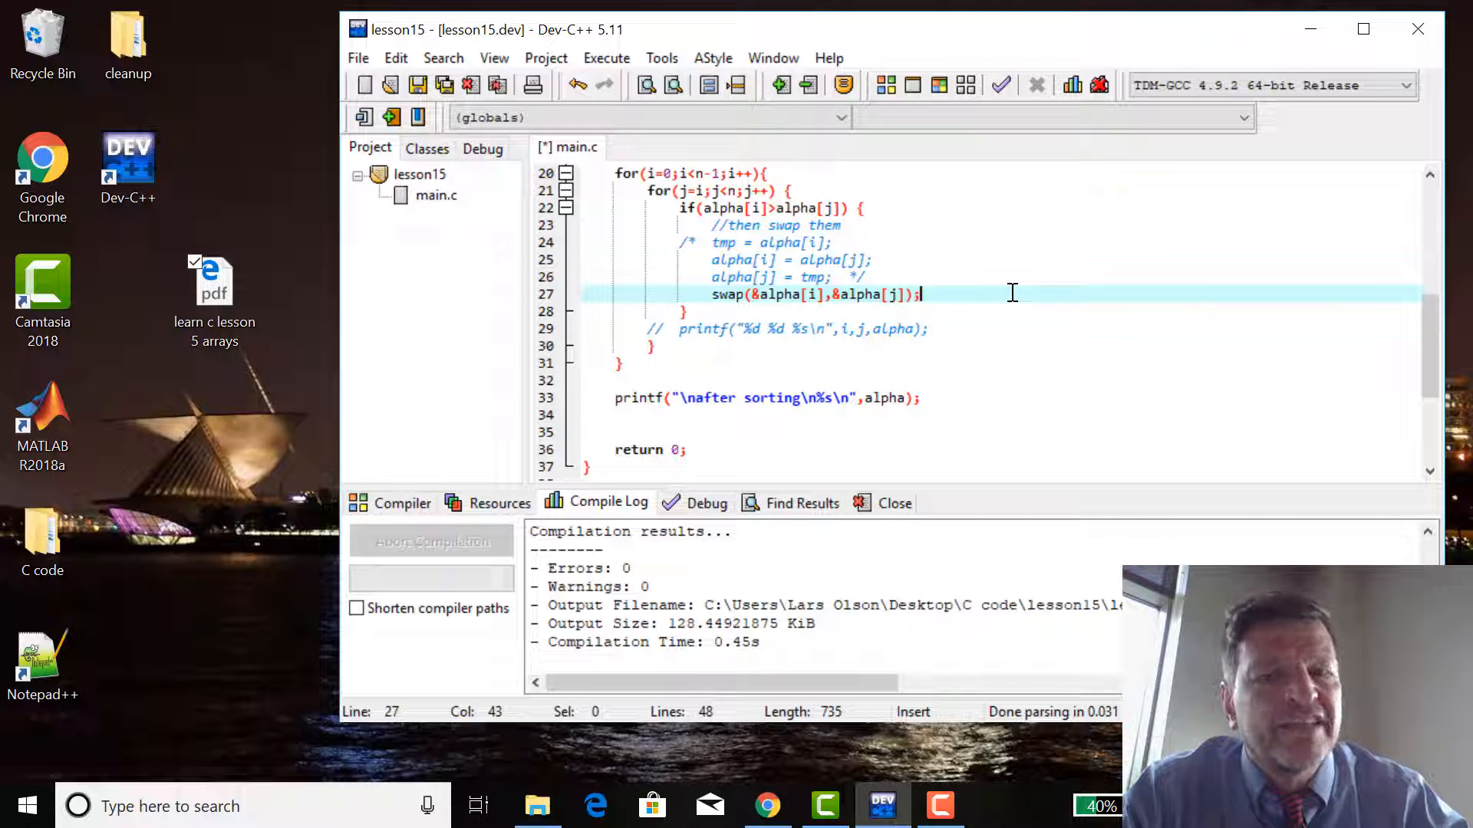
{"action": "mouse_move", "coordinate": [778, 286]}
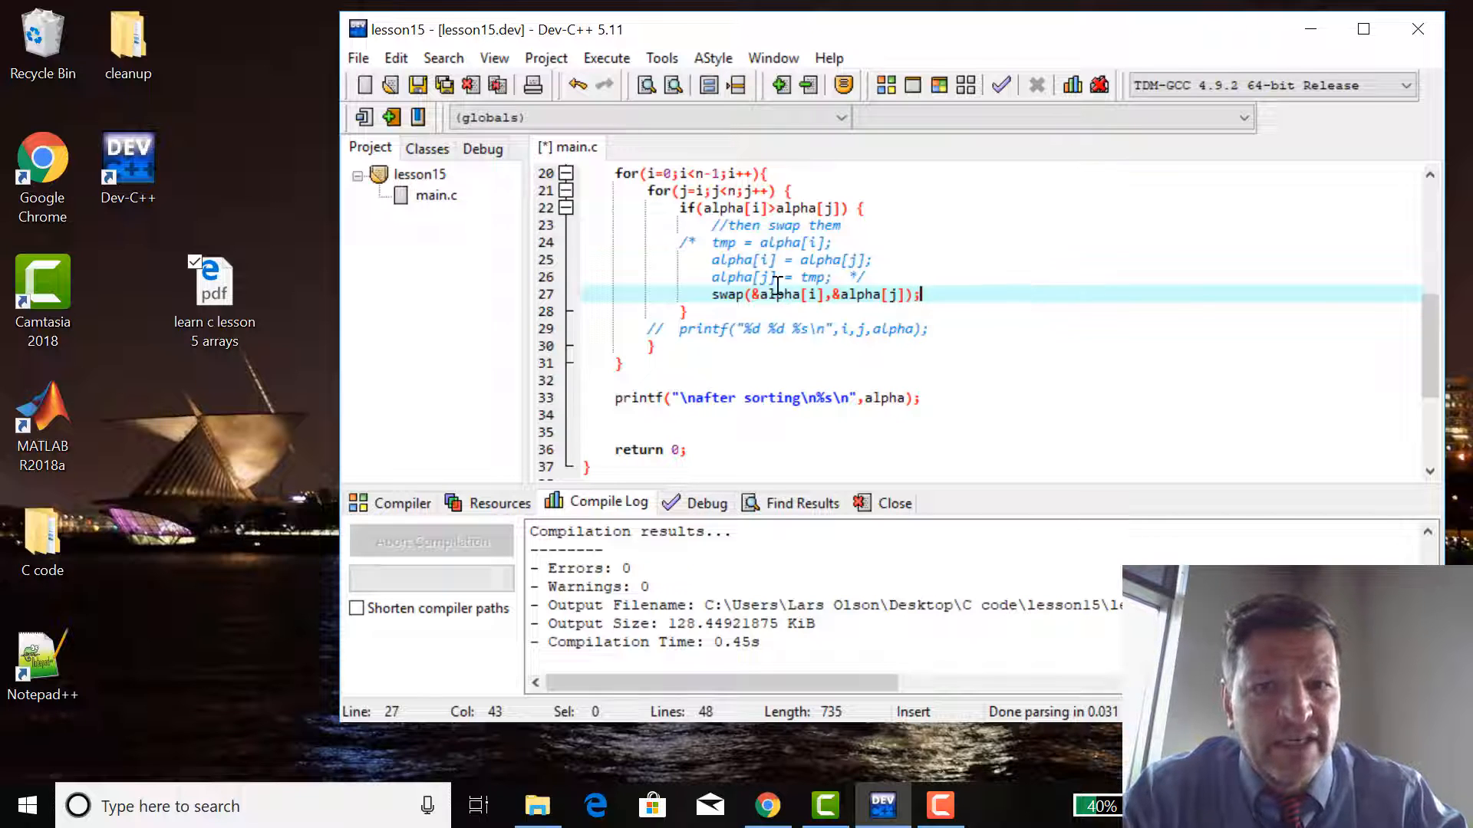
{"action": "mouse_move", "coordinate": [873, 327]}
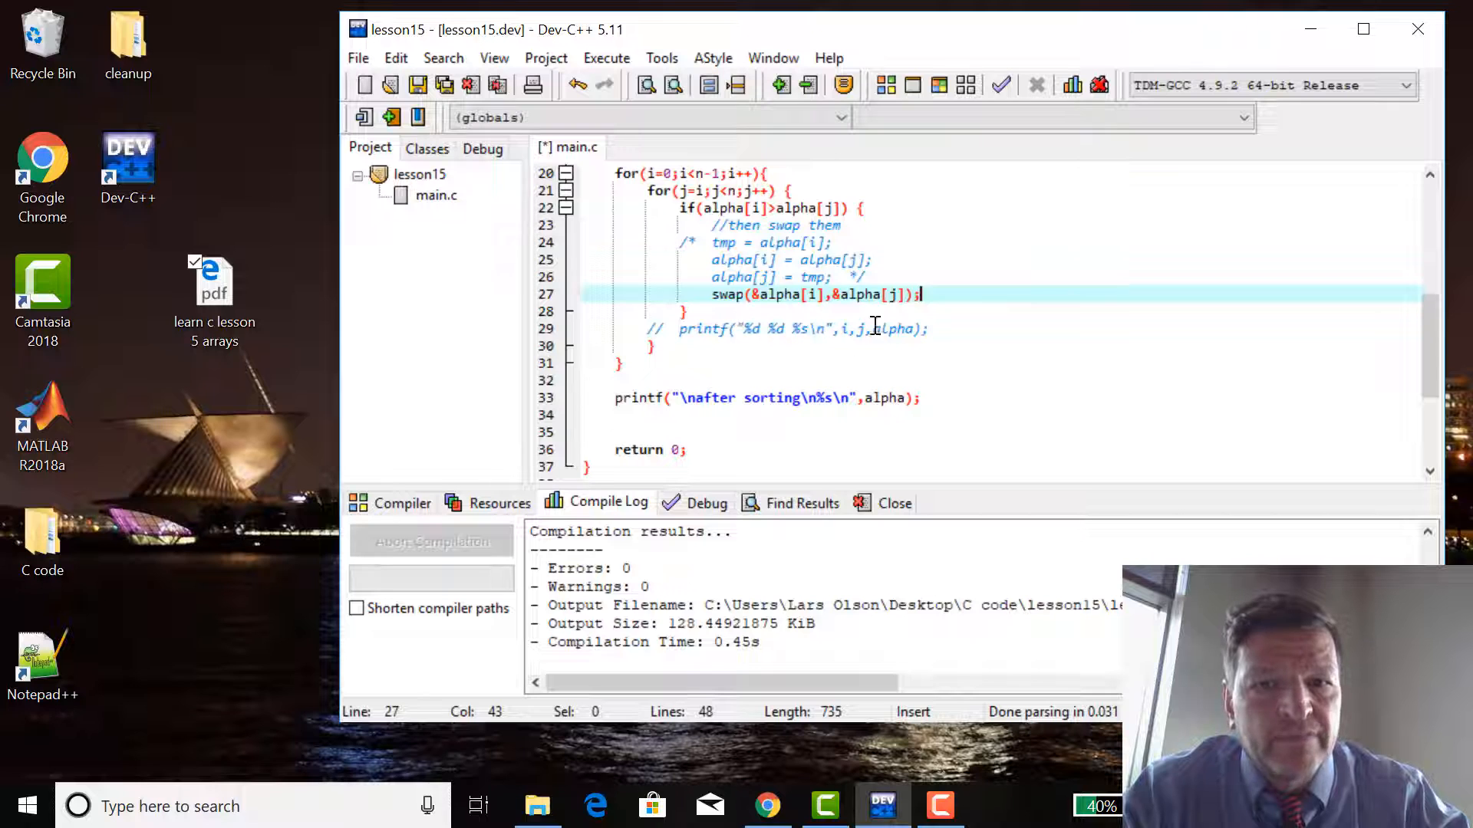
{"action": "mouse_move", "coordinate": [1089, 399]}
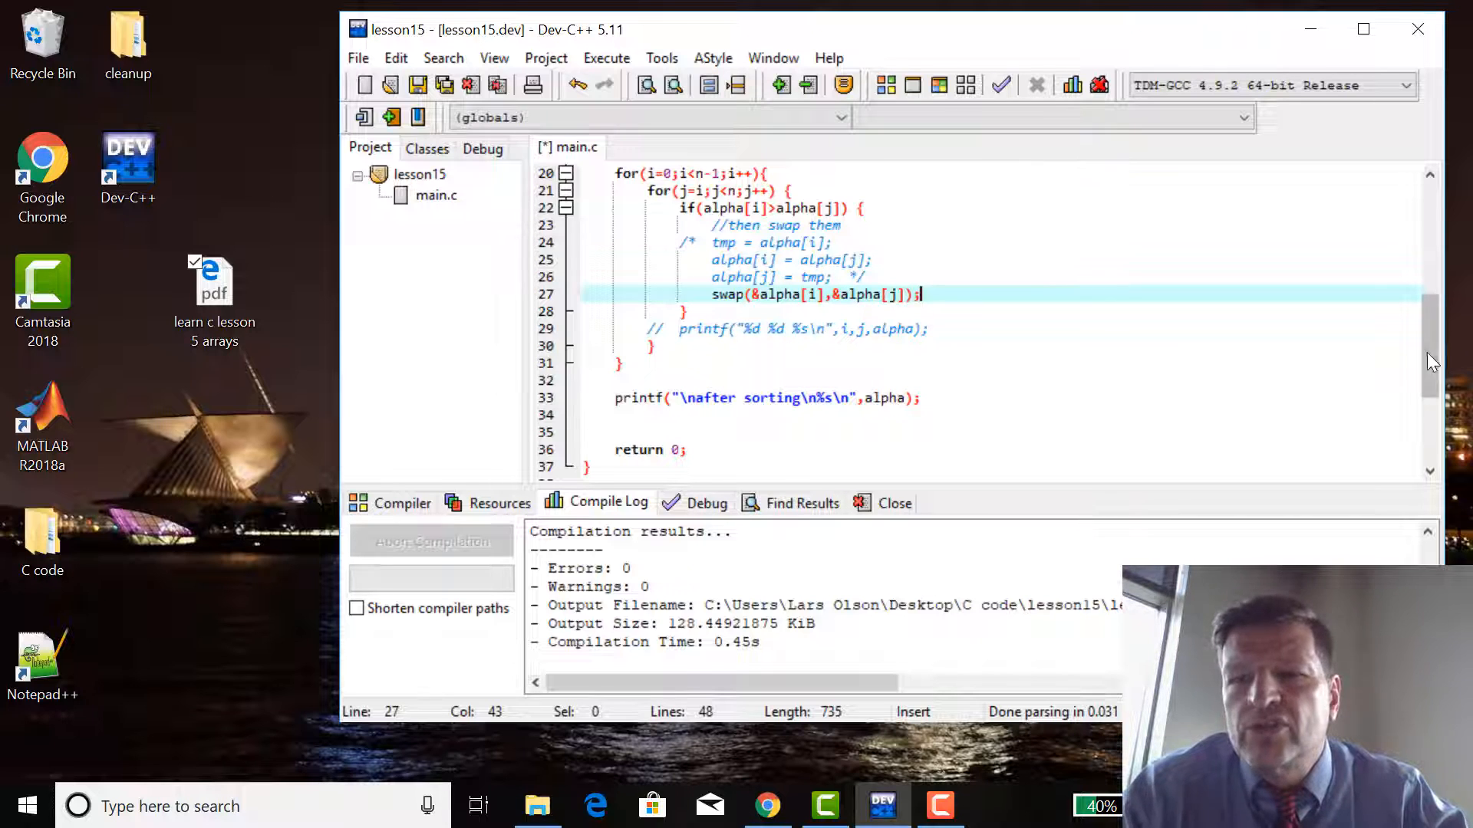
Change swap's parameters to char *a,char *b in its definition.
{"action": "scroll", "scroll_direction": "down", "scroll_amount": 3}
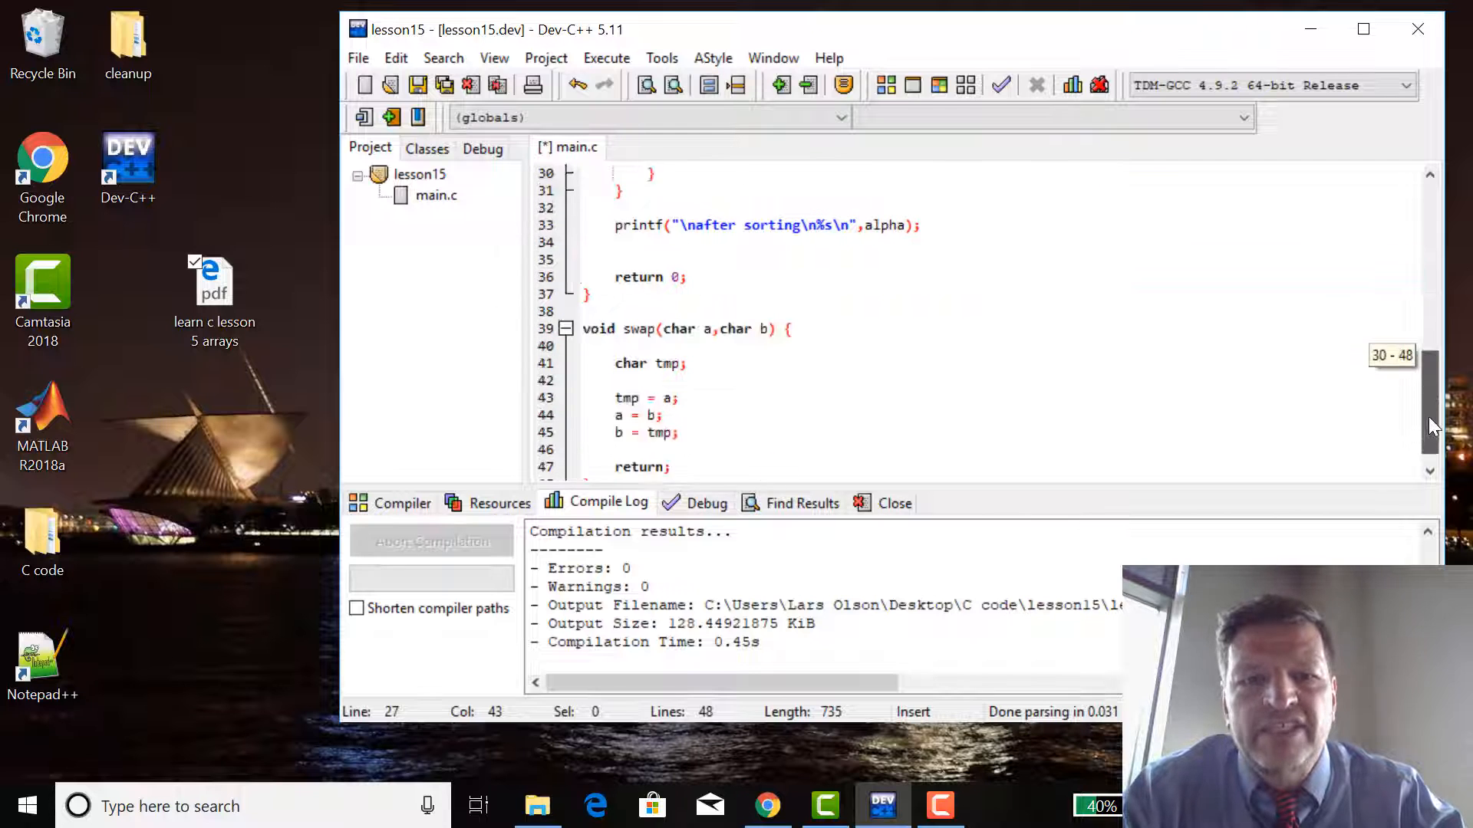
{"action": "scroll", "scroll_direction": "down", "scroll_amount": 3}
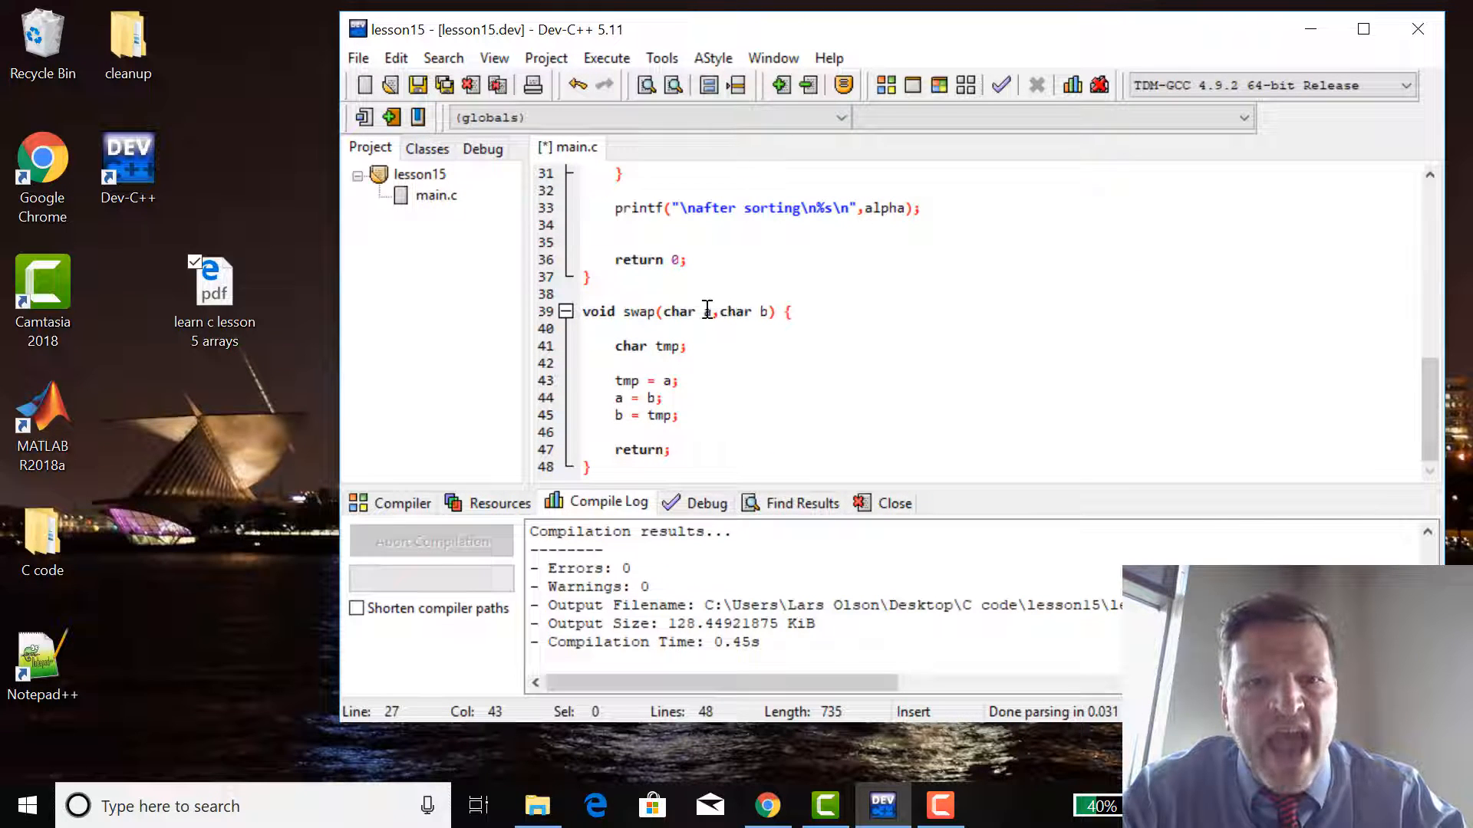
{"action": "left_click", "coordinate": [704, 312]}
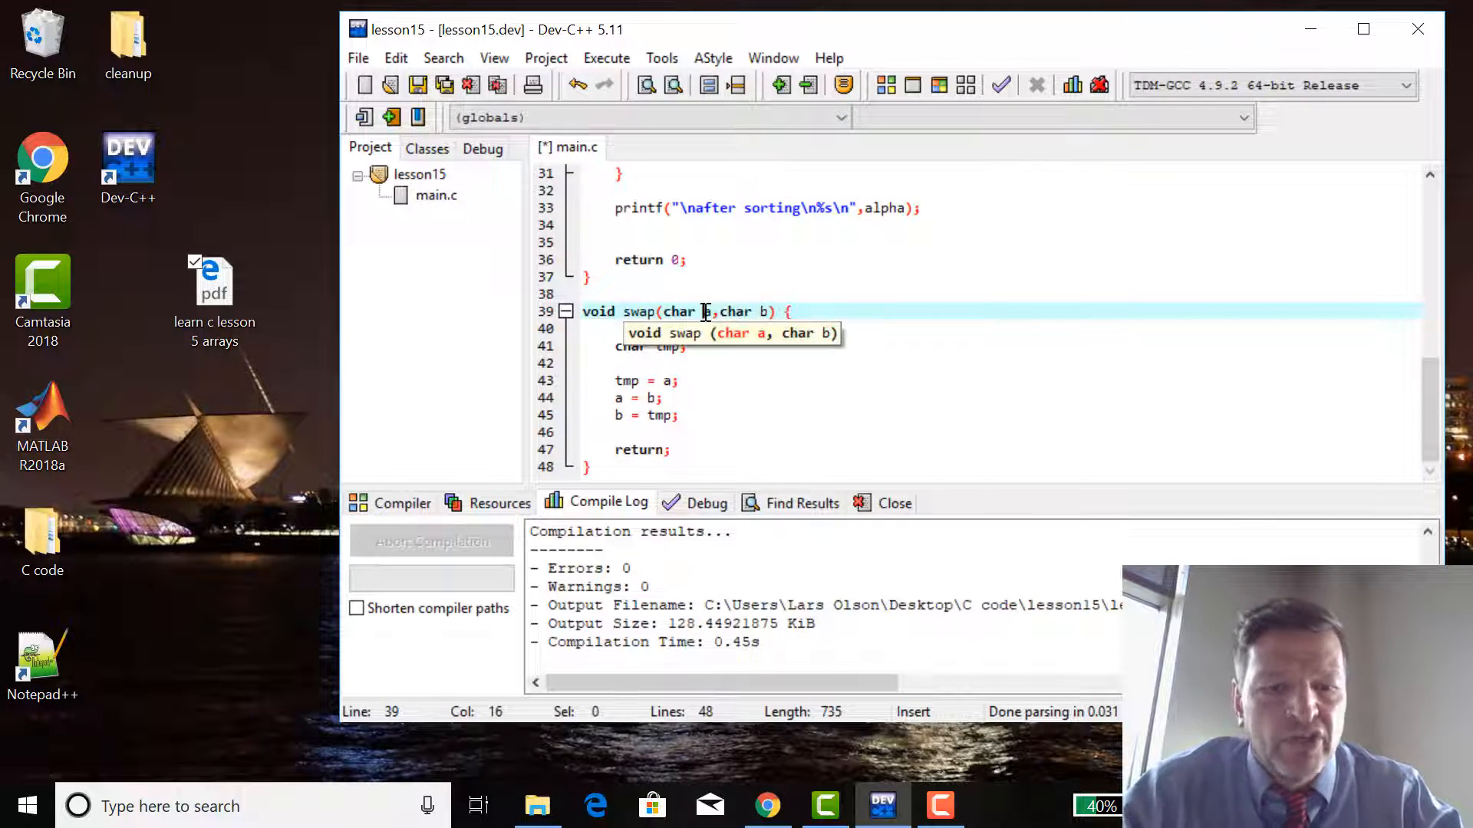
{"action": "type", "text": "*"}
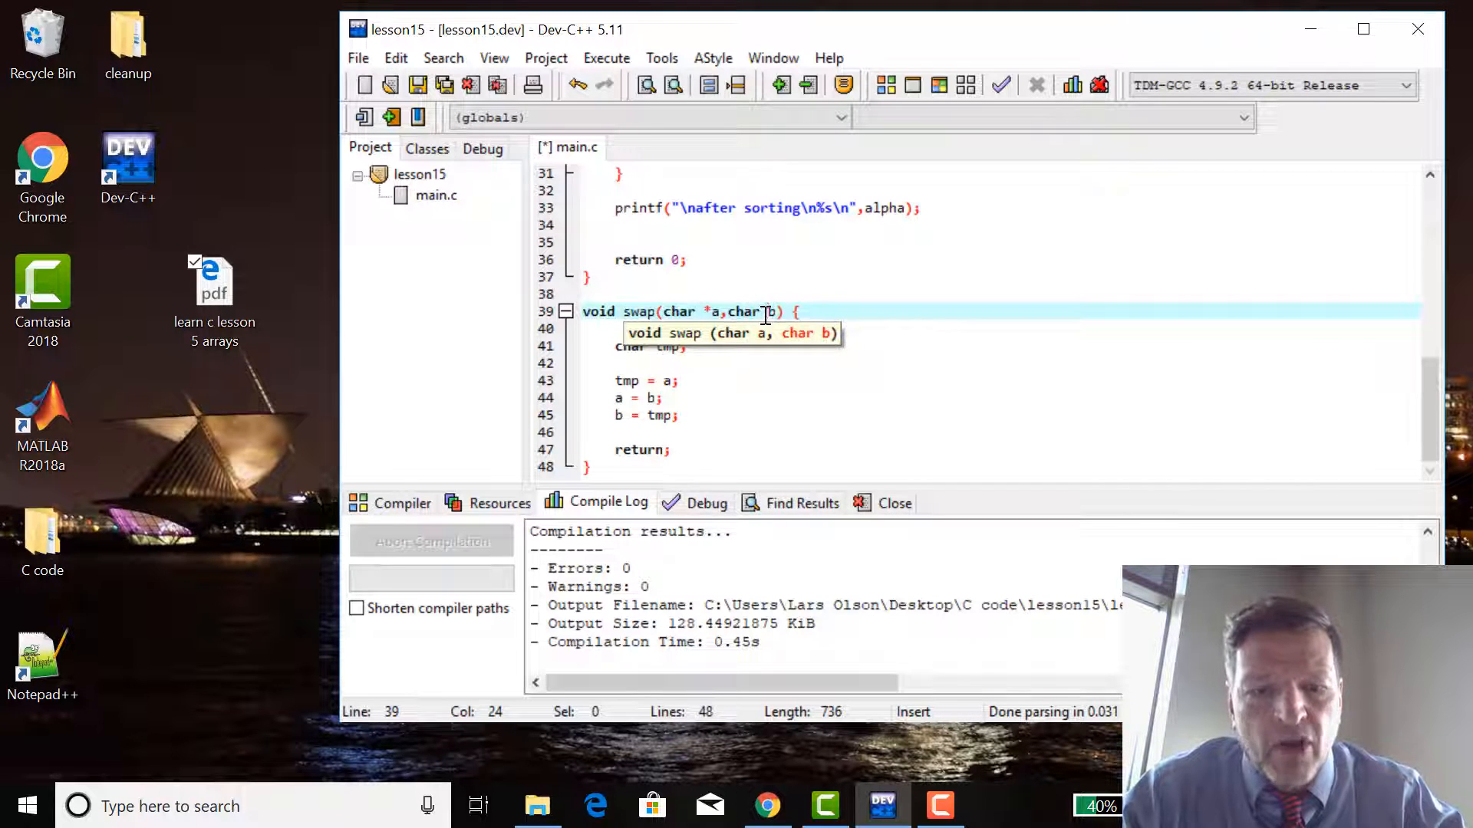
{"action": "type", "text": "*"}
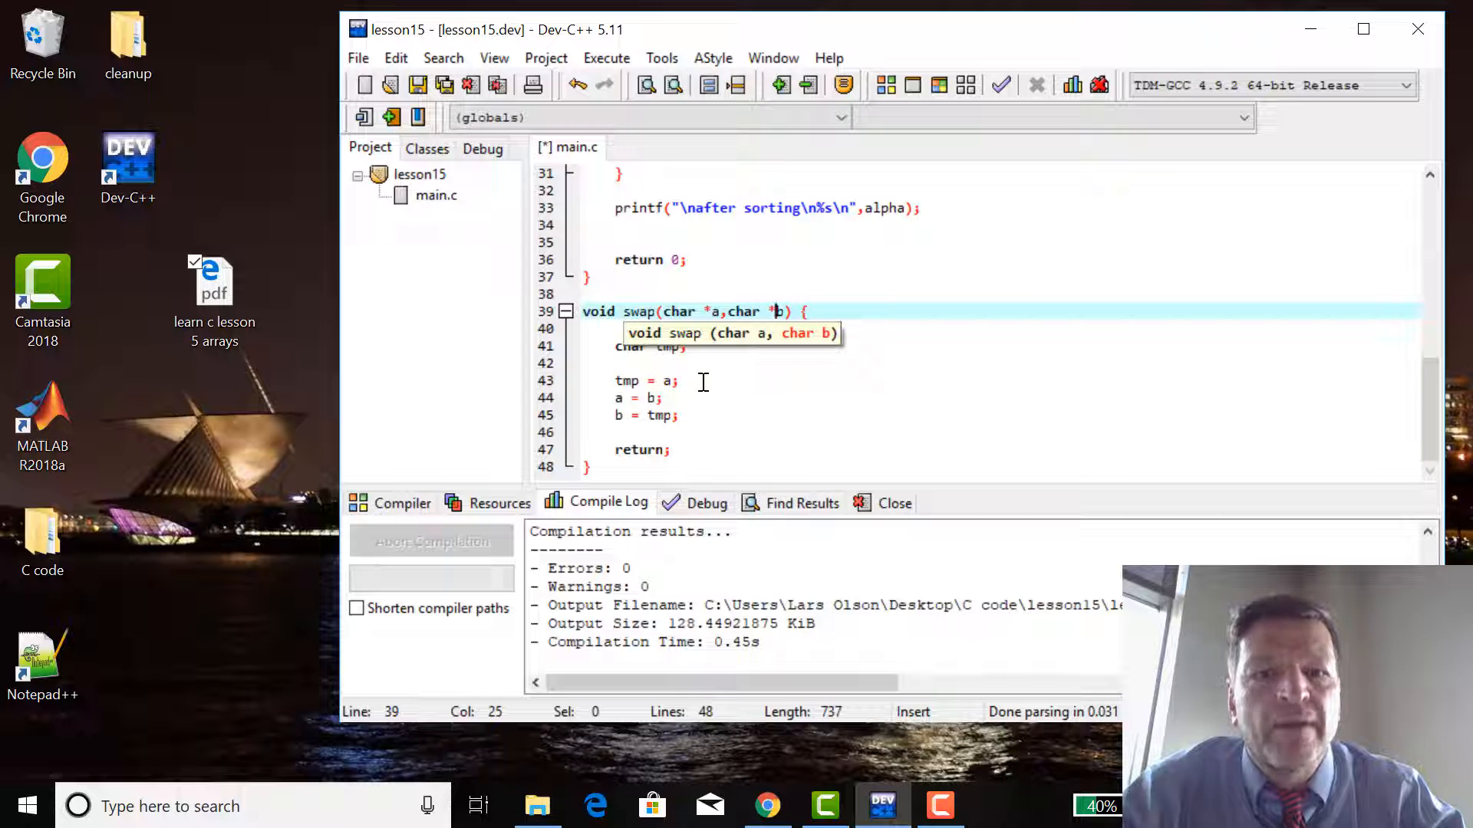
Dereference a and b in the three assignment lines: tmp = *a; *a = *b; *b = tmp.
{"action": "left_click", "coordinate": [667, 382]}
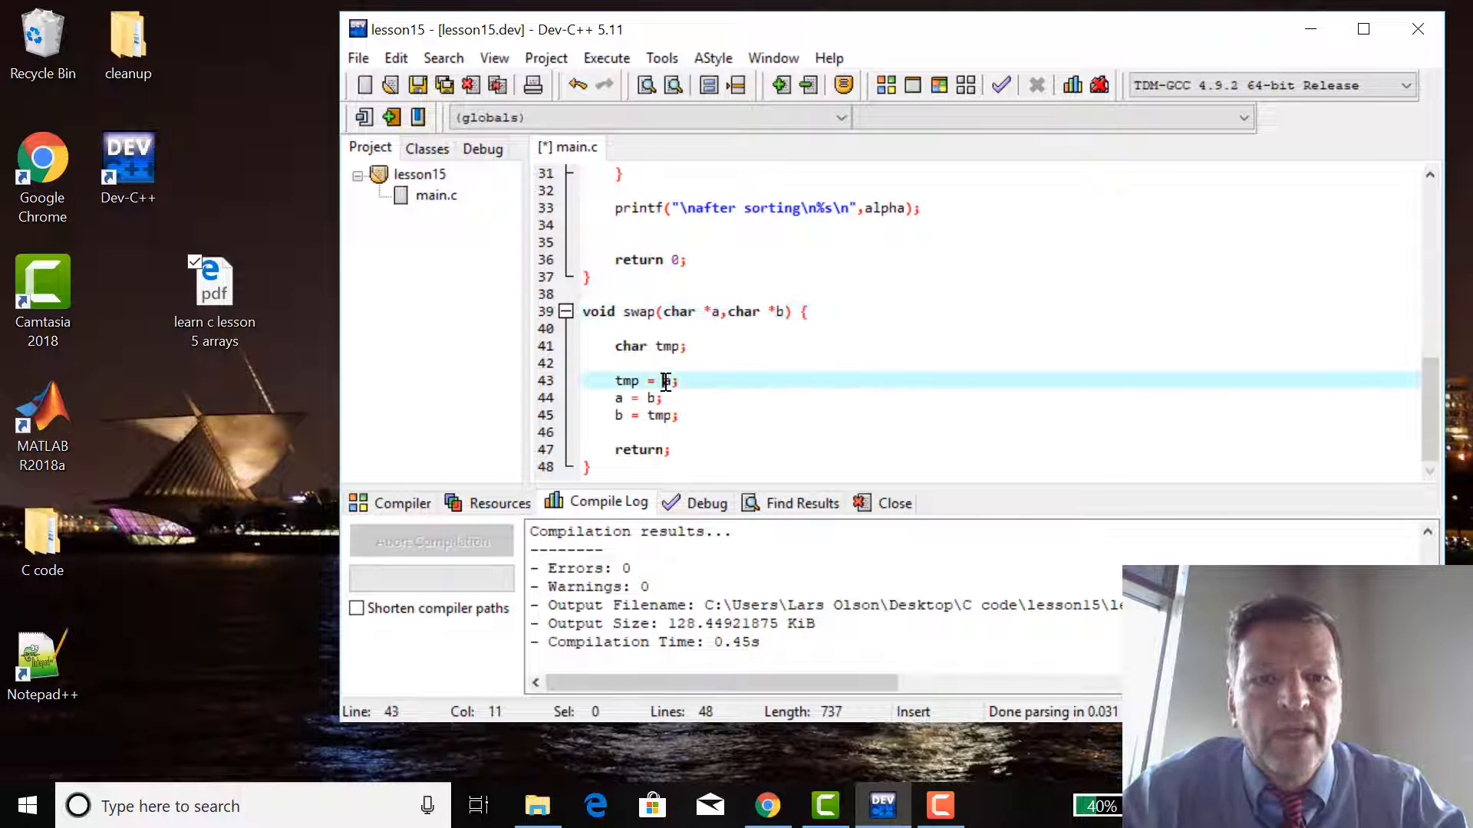
{"action": "type", "text": "*"}
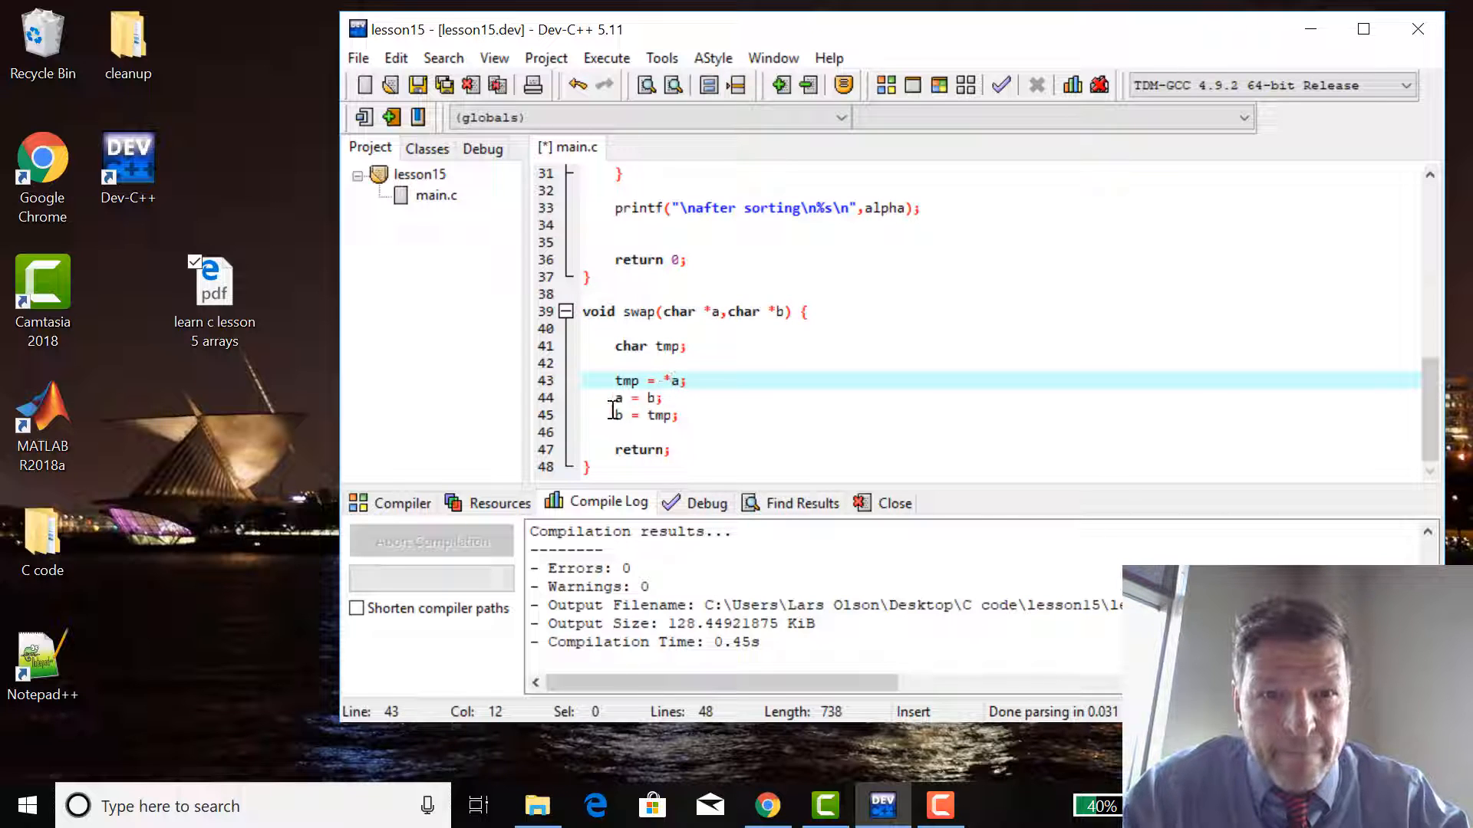
{"action": "left_click", "coordinate": [617, 397]}
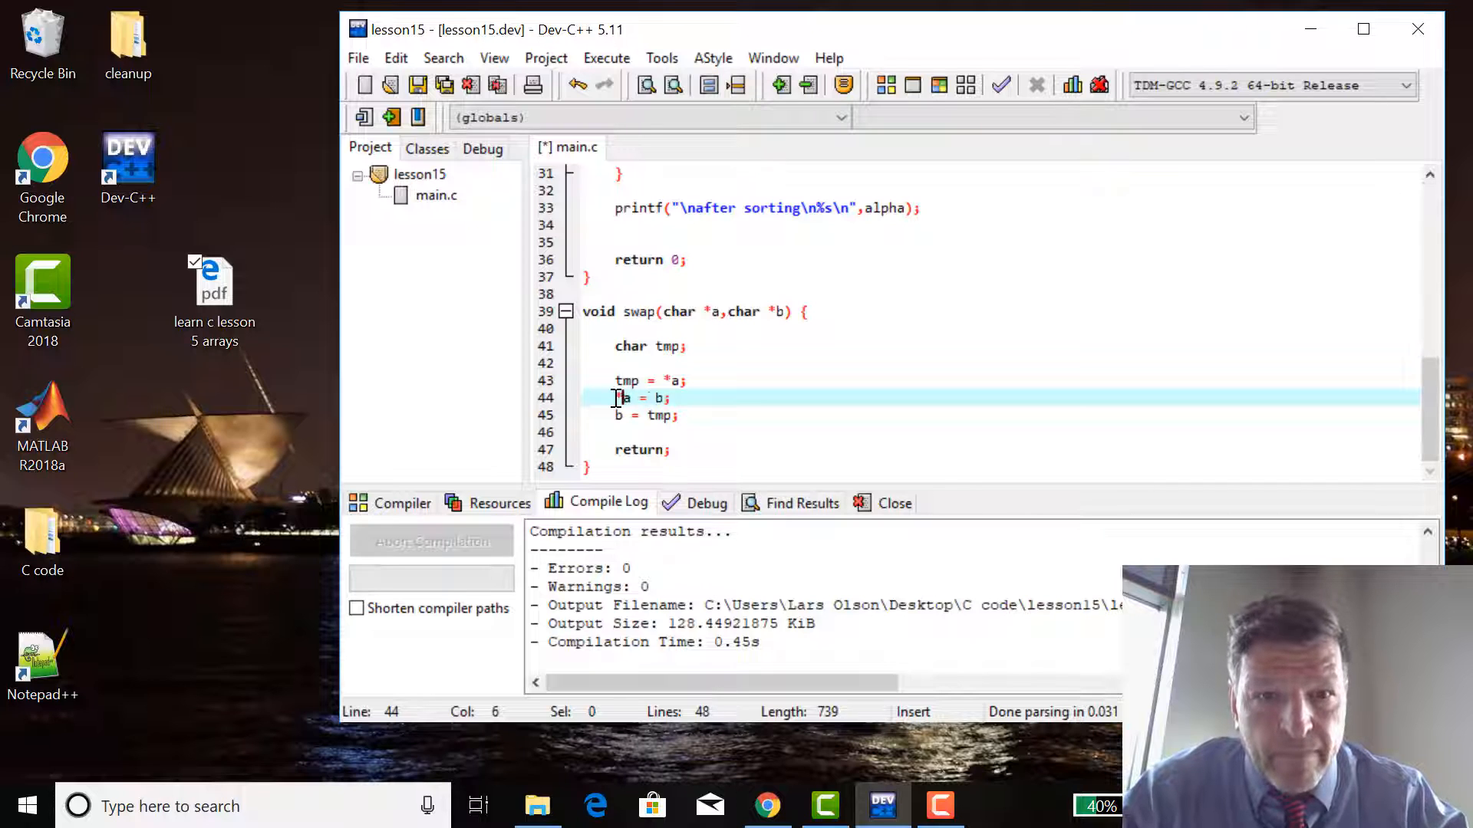
{"action": "type", "text": "*"}
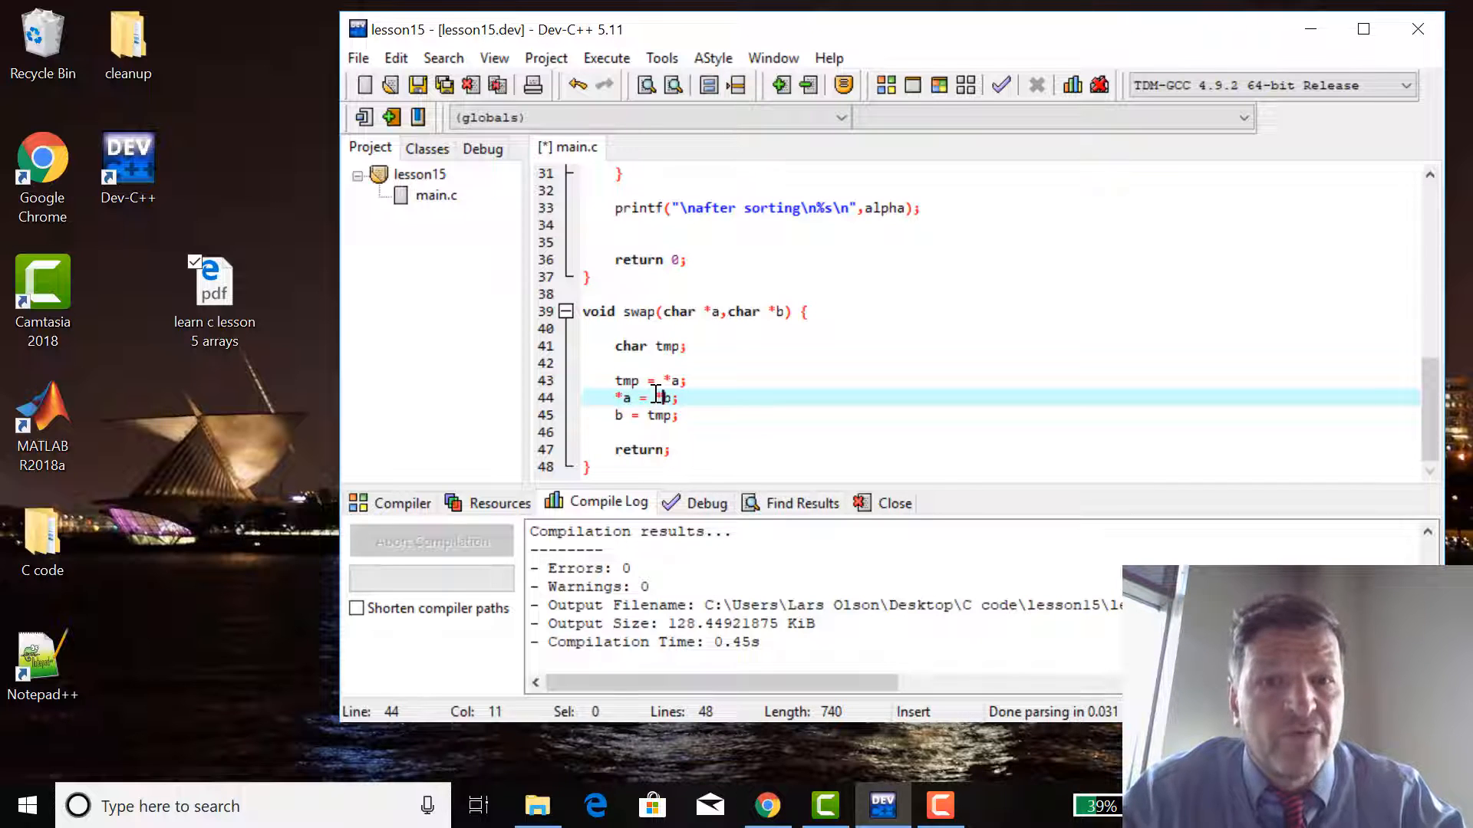
{"action": "left_click", "coordinate": [619, 415]}
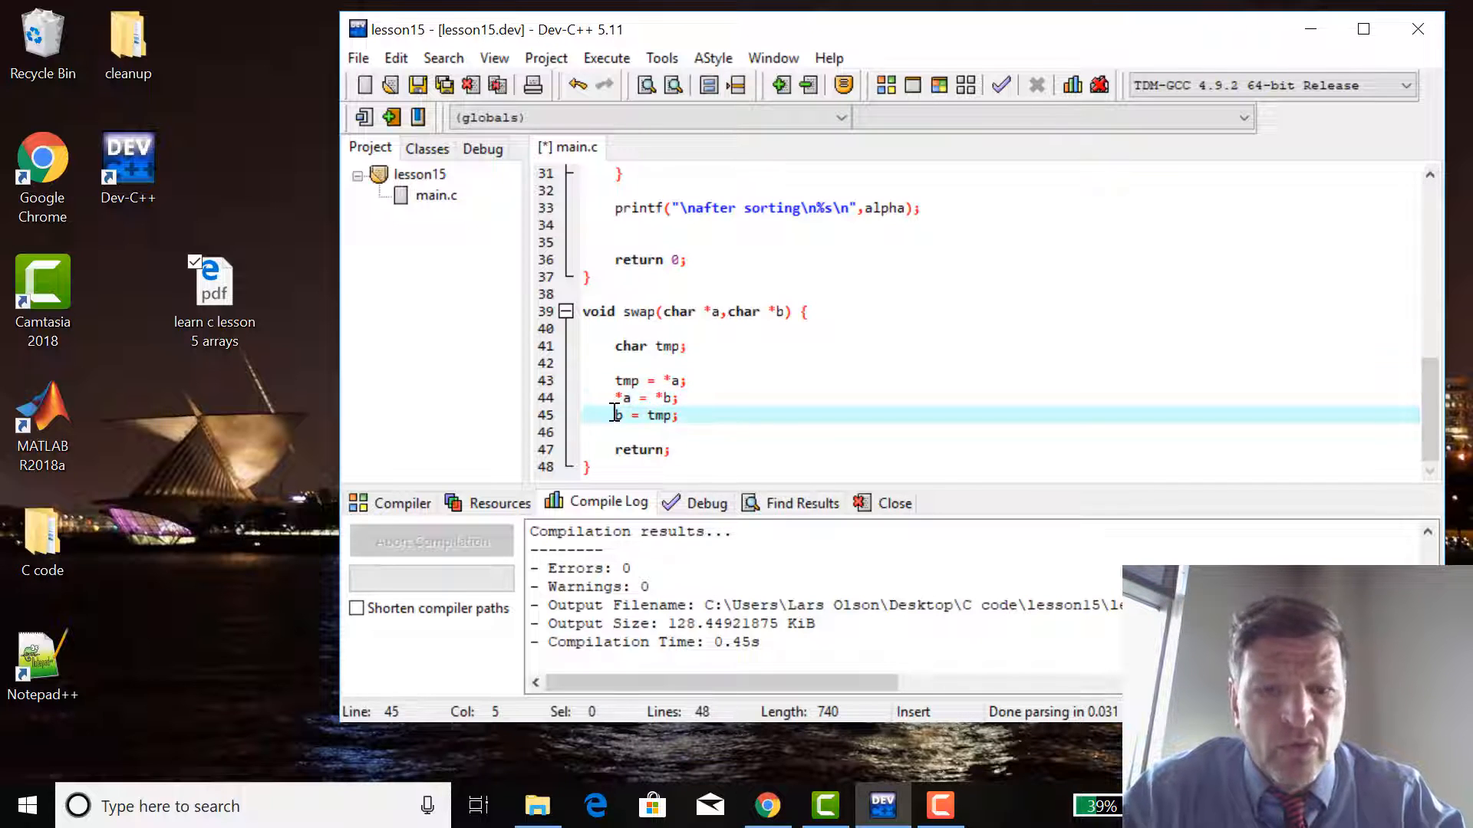
{"action": "type", "text": "*"}
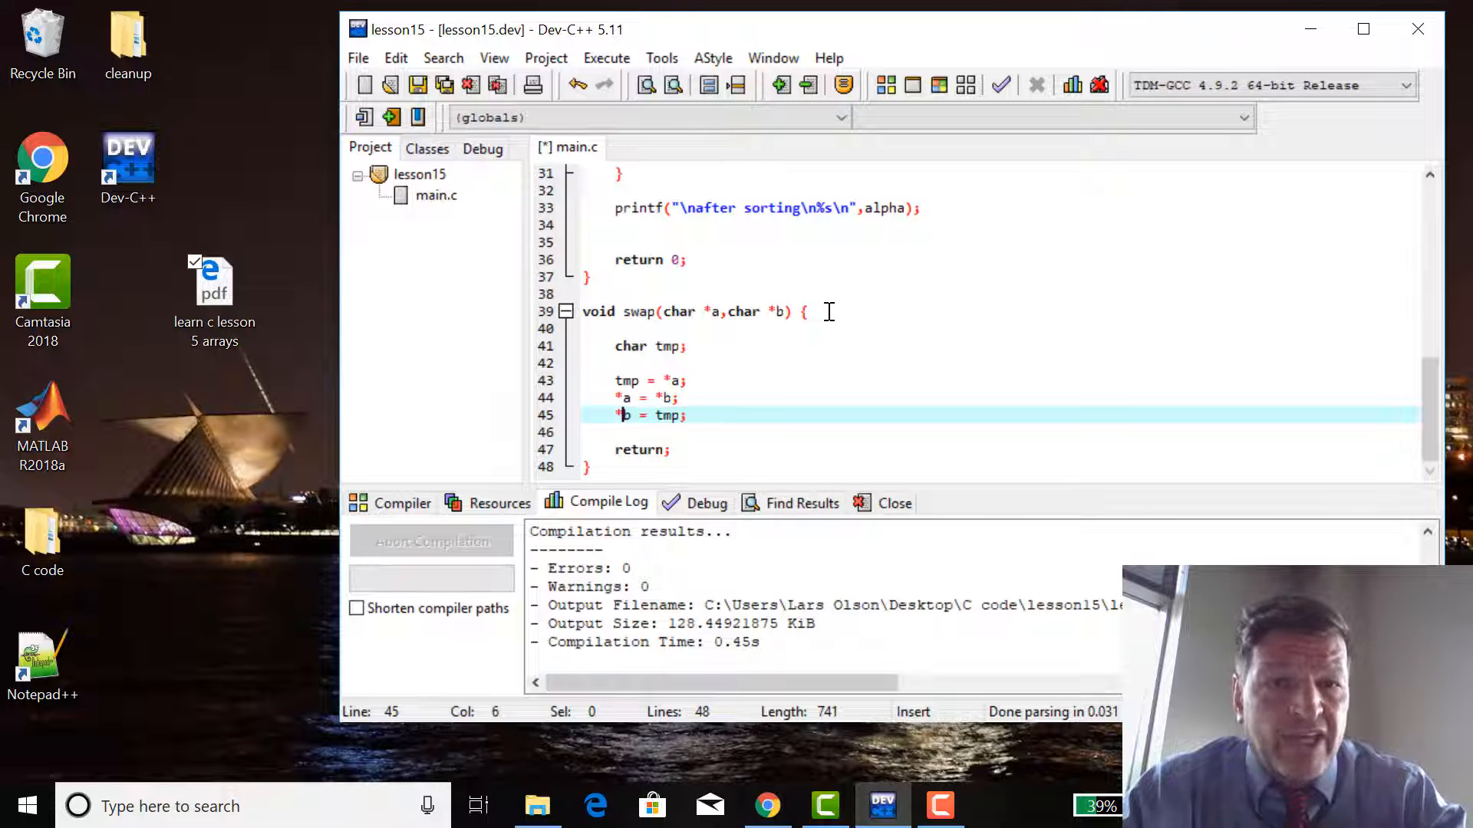
{"action": "mouse_move", "coordinate": [1209, 326]}
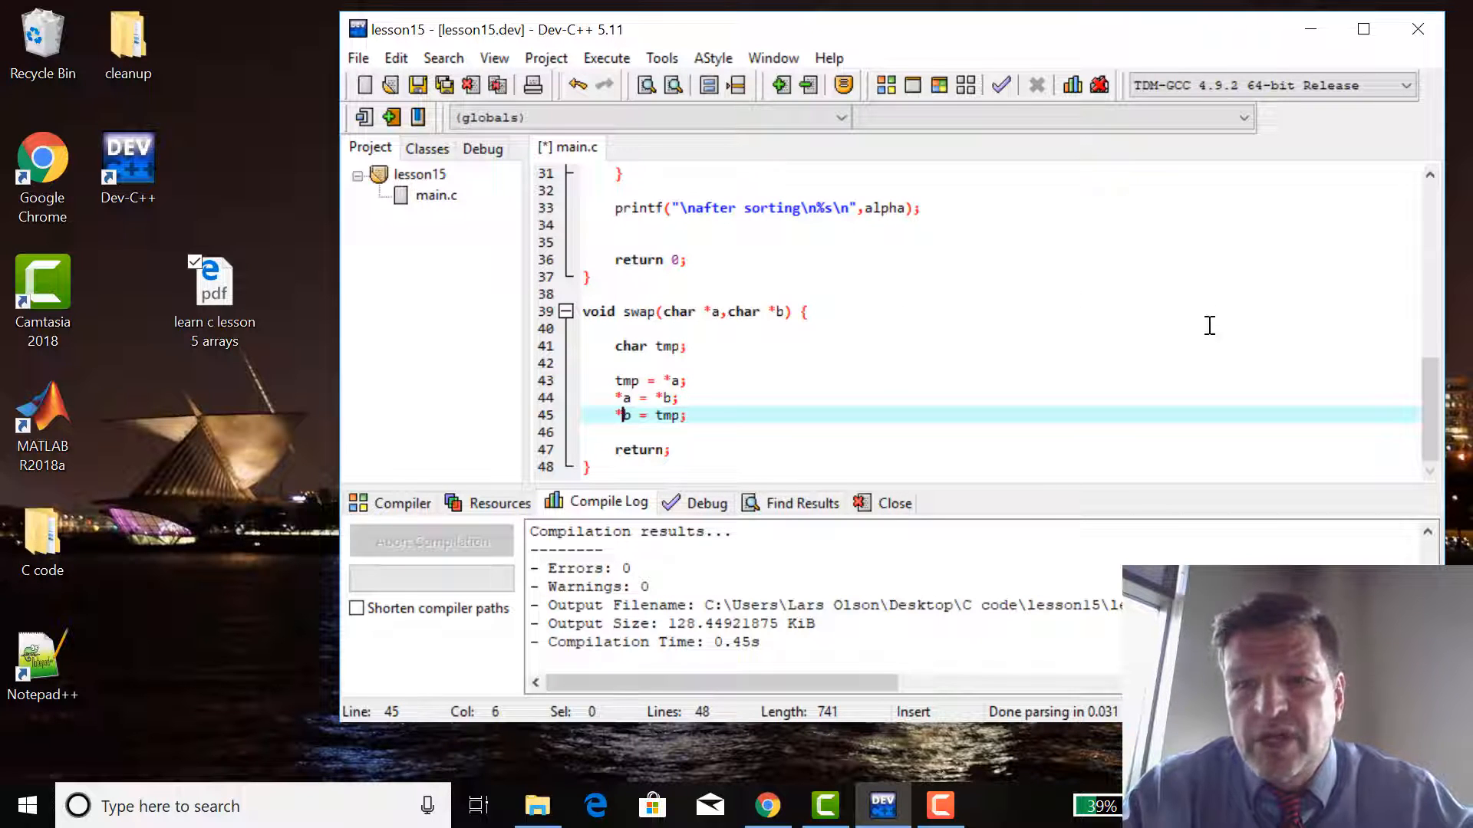
{"action": "mouse_move", "coordinate": [694, 326]}
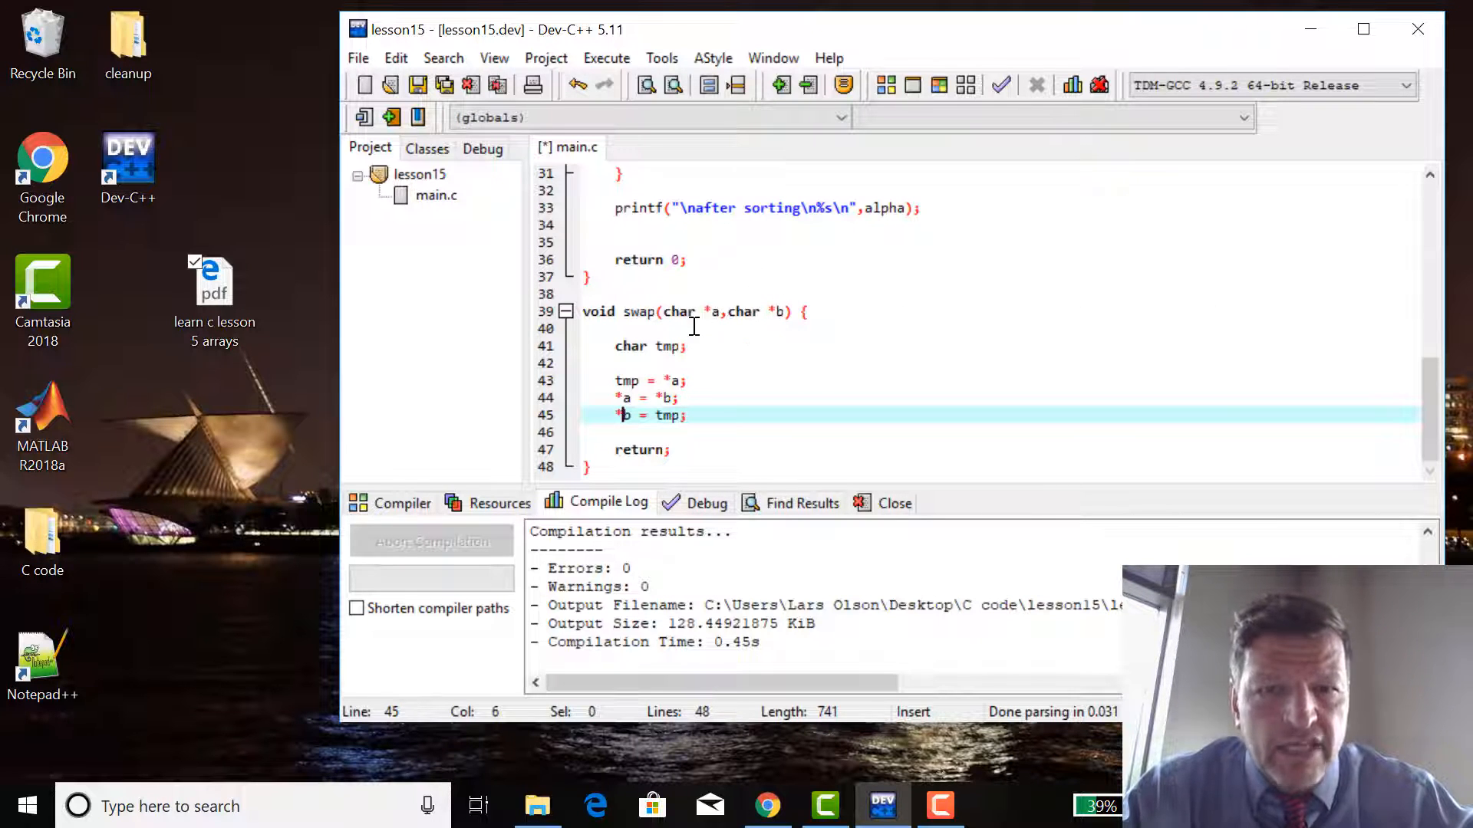
{"action": "mouse_move", "coordinate": [1431, 423]}
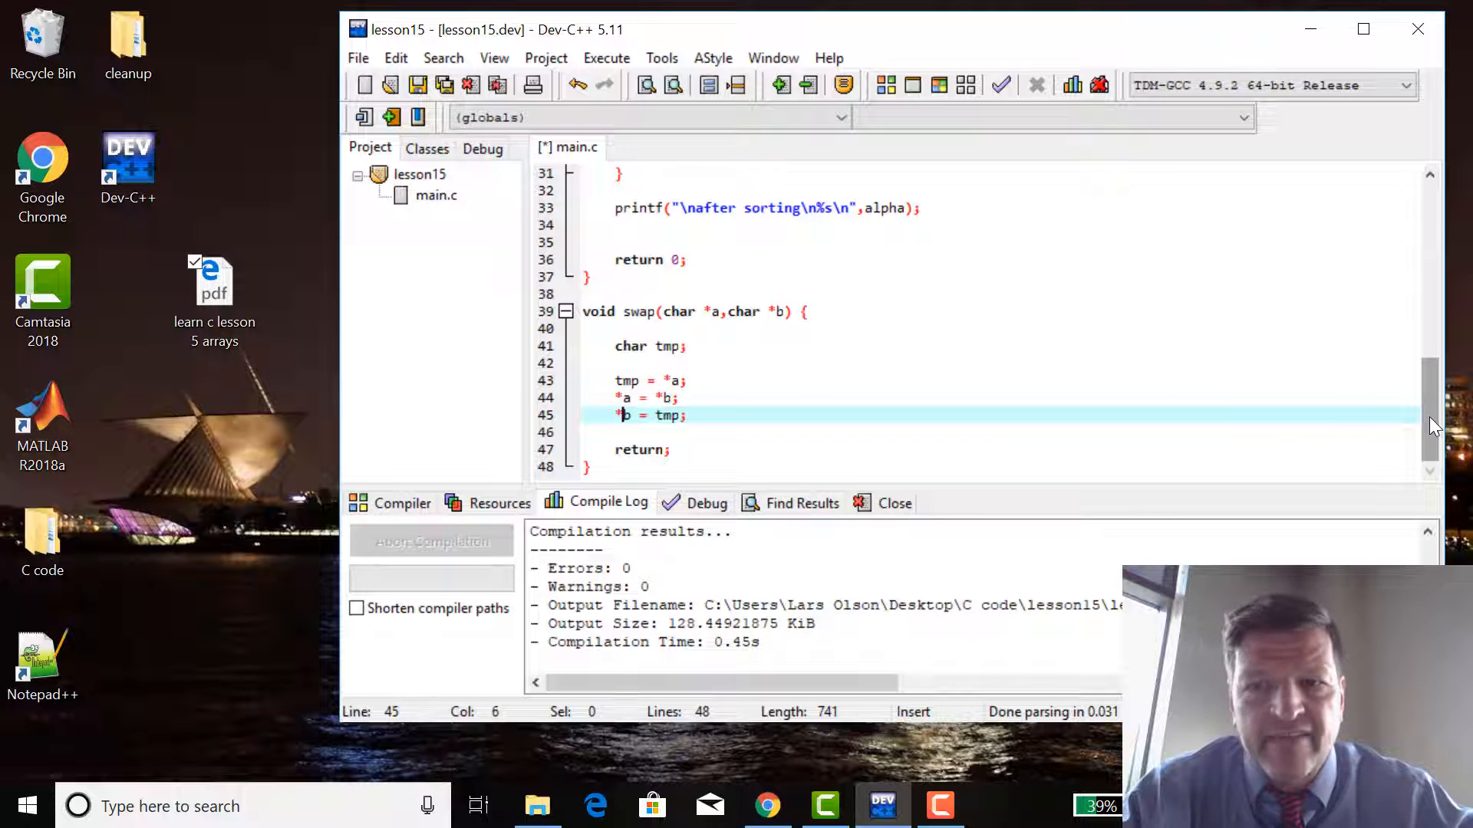
Change the prototype above main to void swap(char *a,char *b);.
{"action": "scroll", "scroll_direction": "up", "scroll_amount": 3}
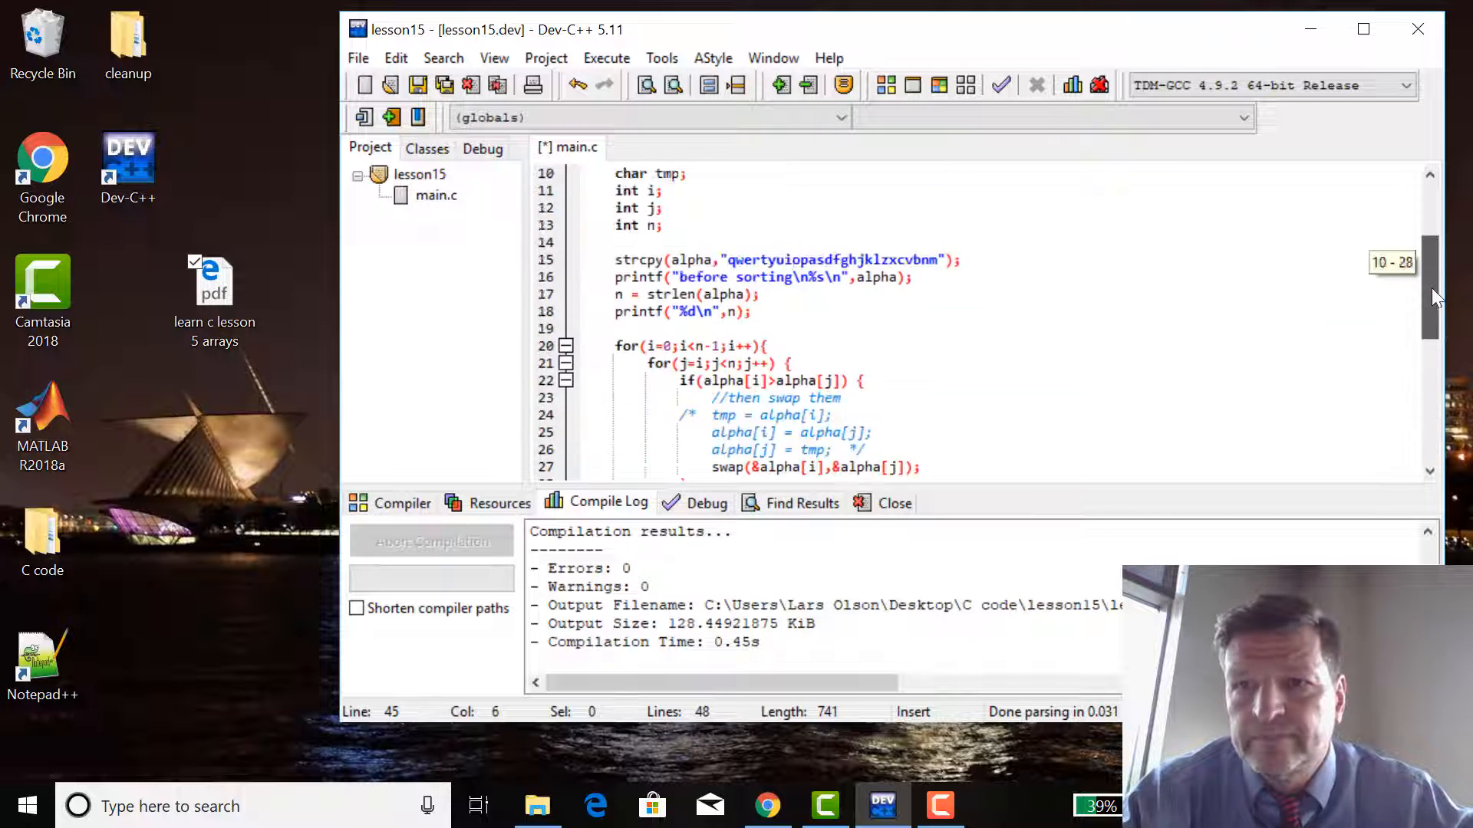
{"action": "scroll", "scroll_direction": "up", "scroll_amount": 3}
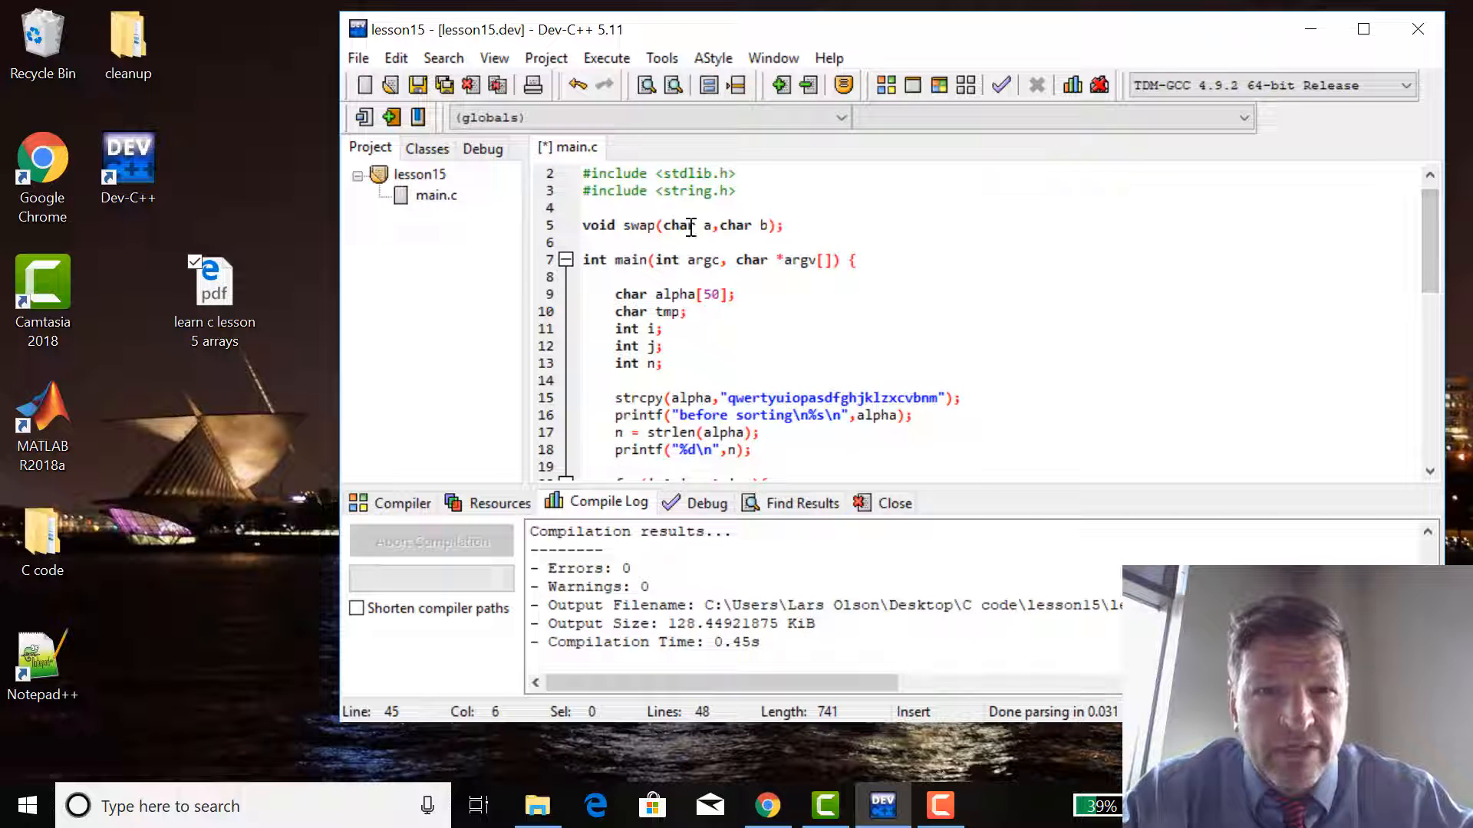
{"action": "left_click", "coordinate": [700, 226]}
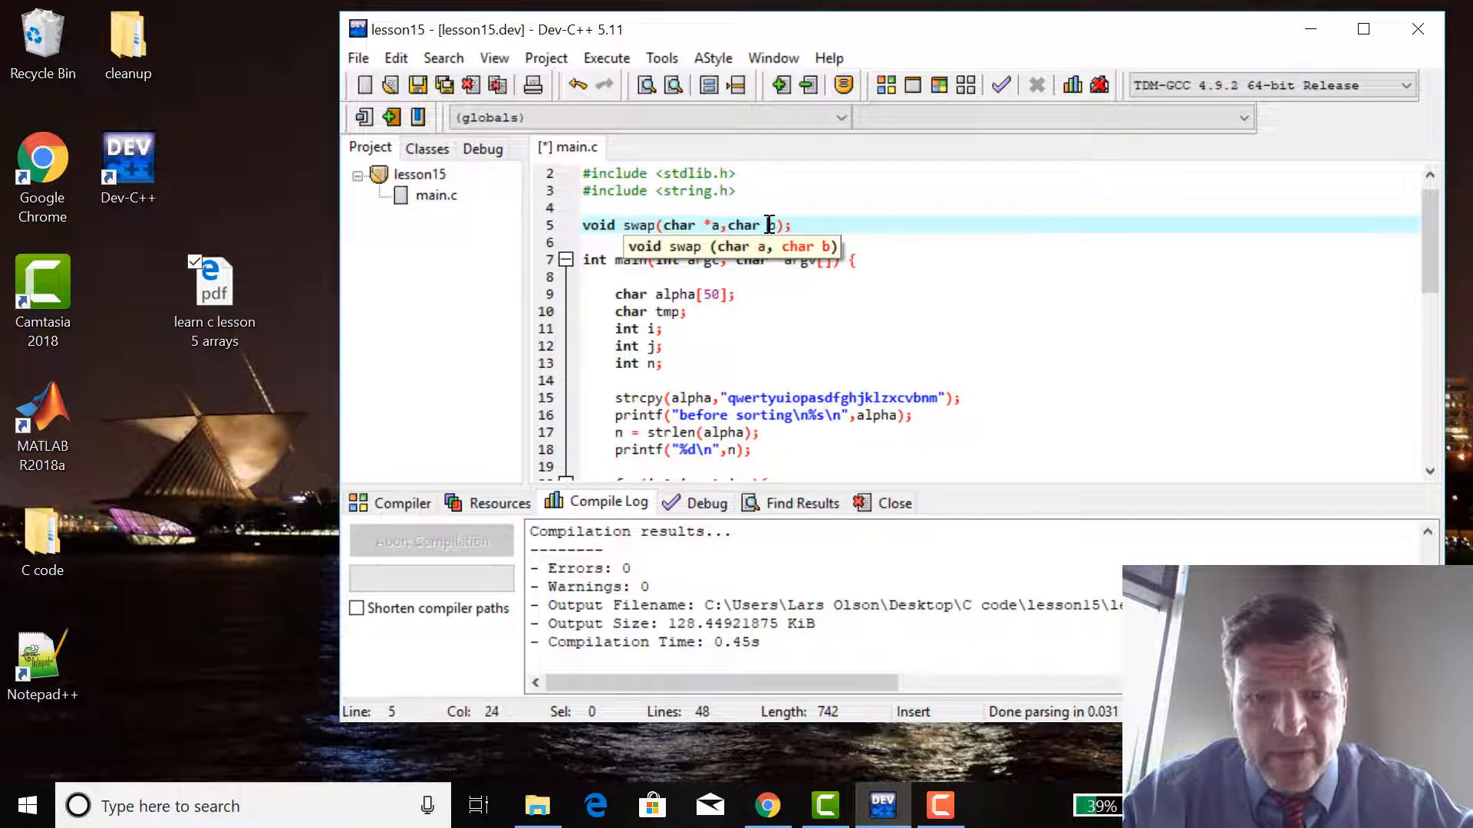
{"action": "type", "text": "b"}
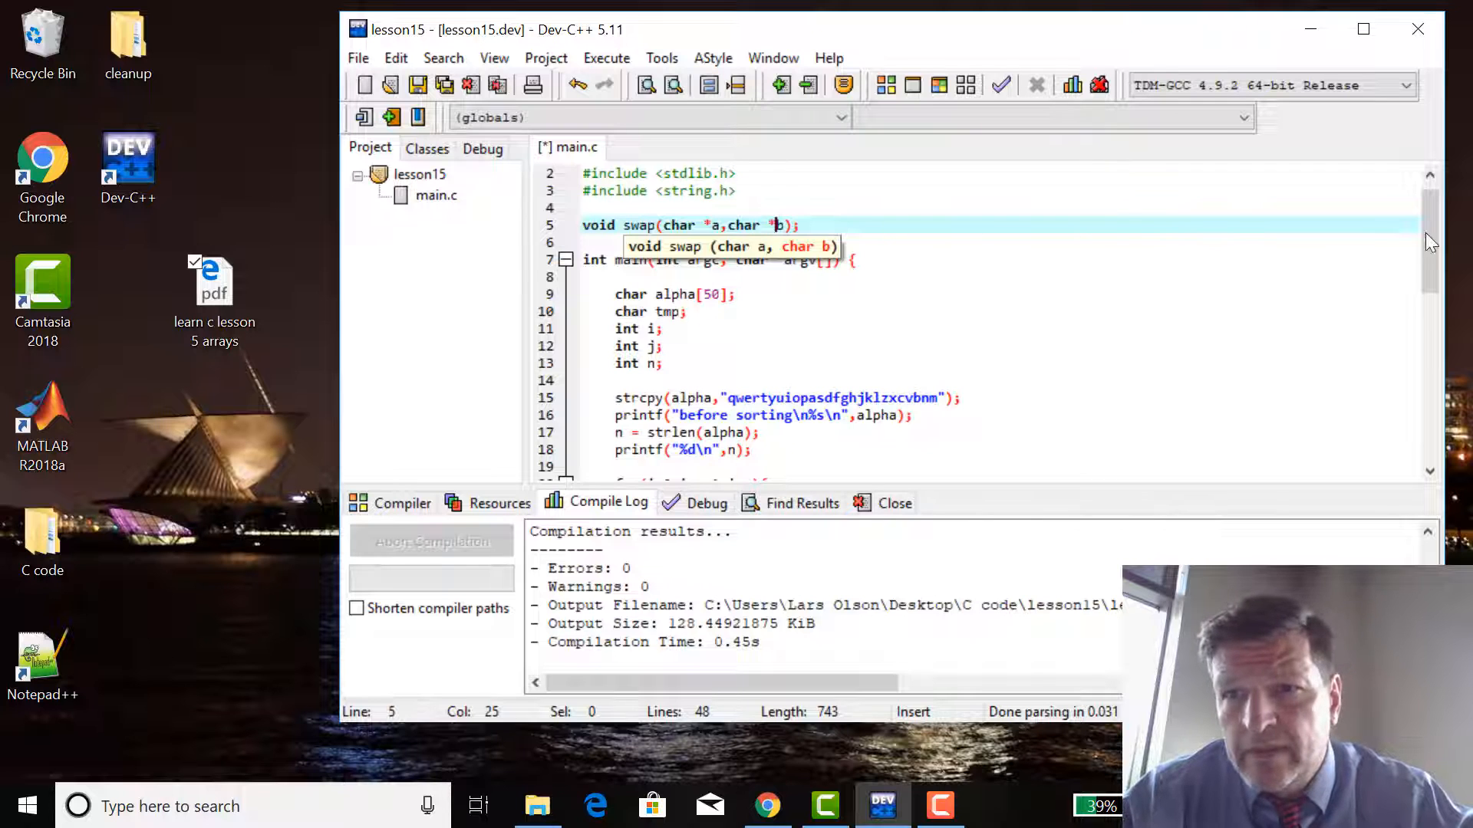
{"action": "scroll", "scroll_direction": "down", "scroll_amount": 3}
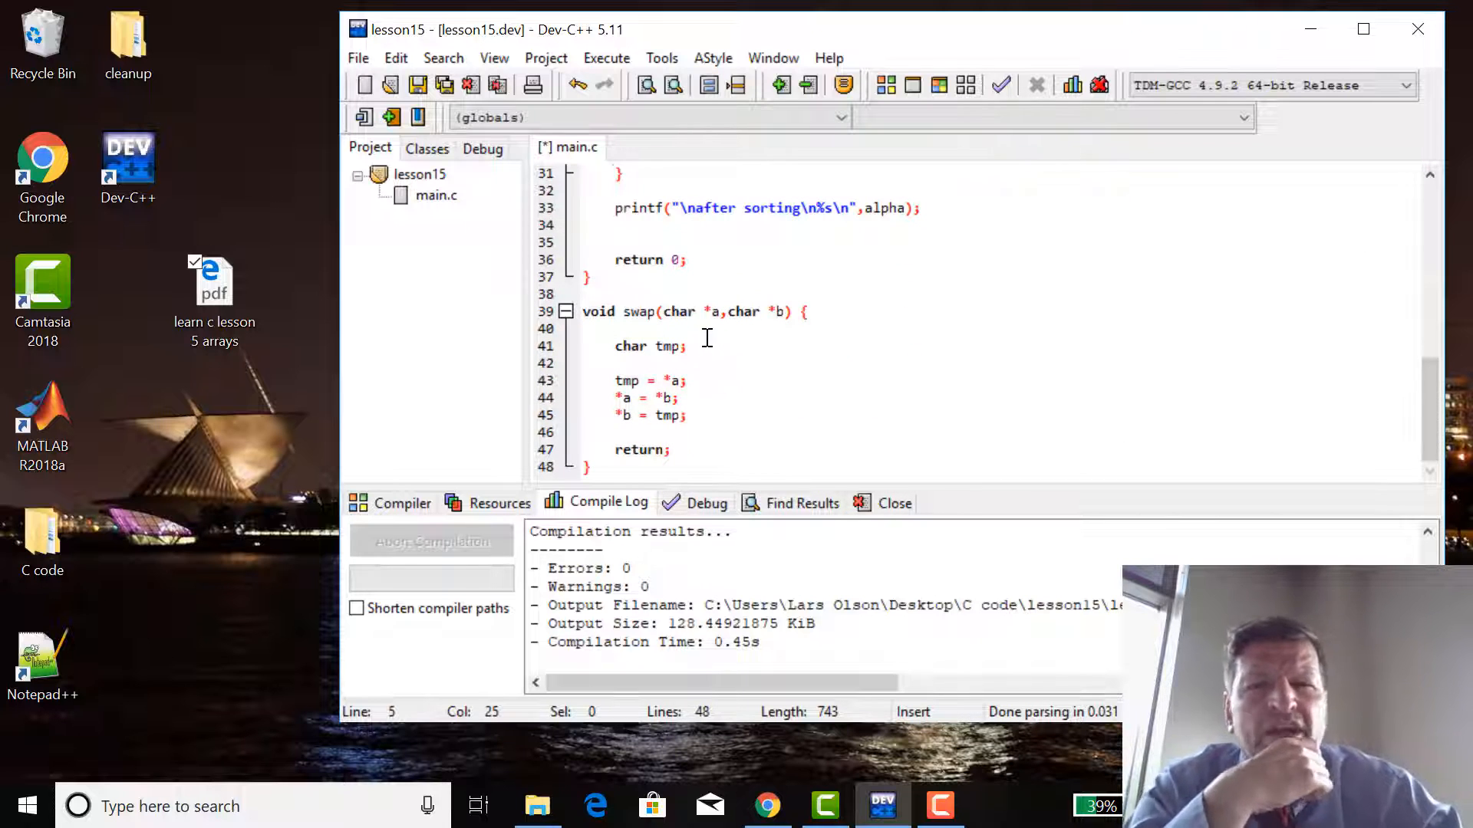
{"action": "mouse_move", "coordinate": [718, 318]}
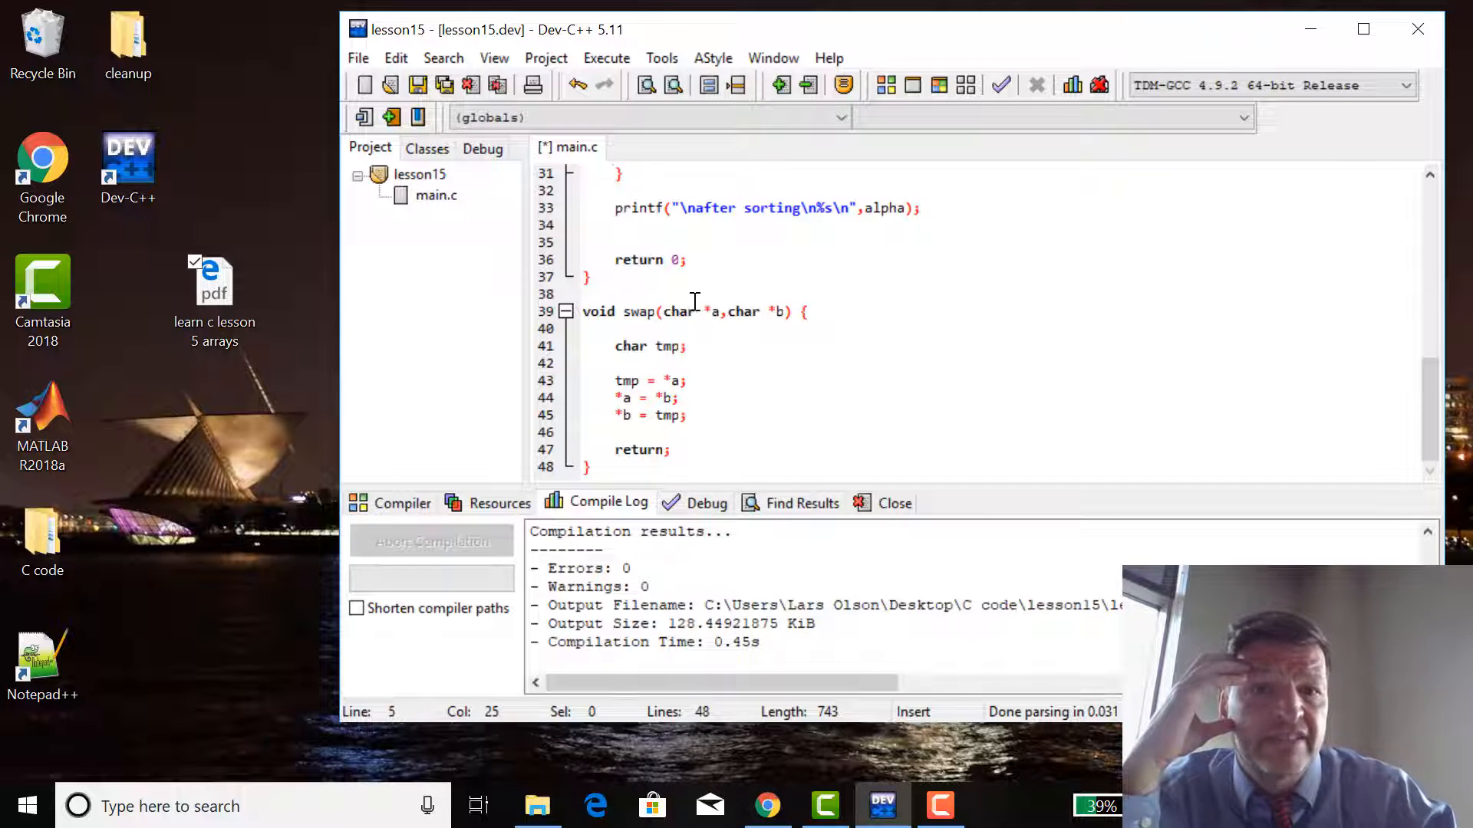
{"action": "mouse_move", "coordinate": [1106, 430]}
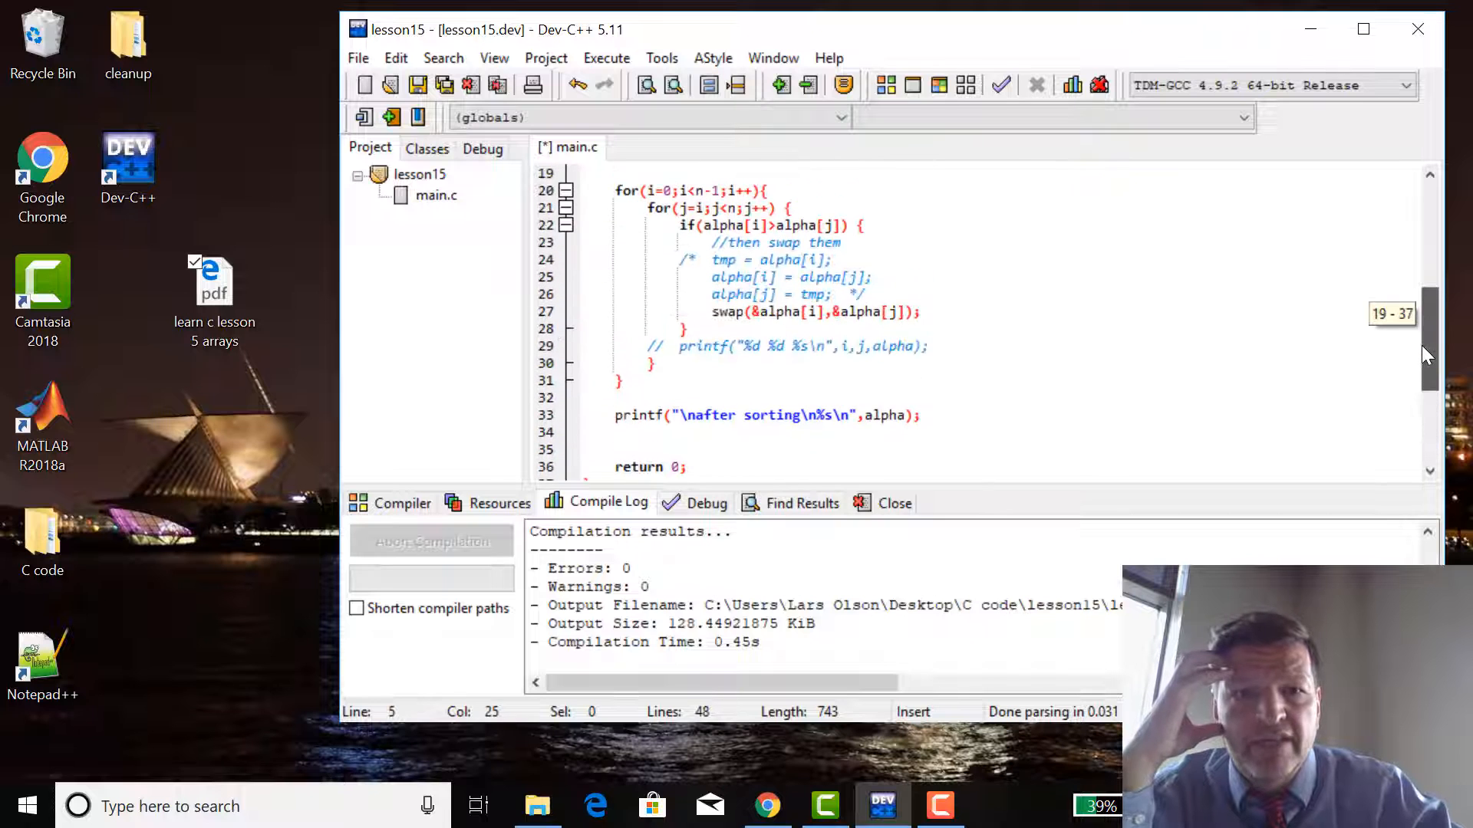
{"action": "scroll", "scroll_direction": "up", "scroll_amount": 3}
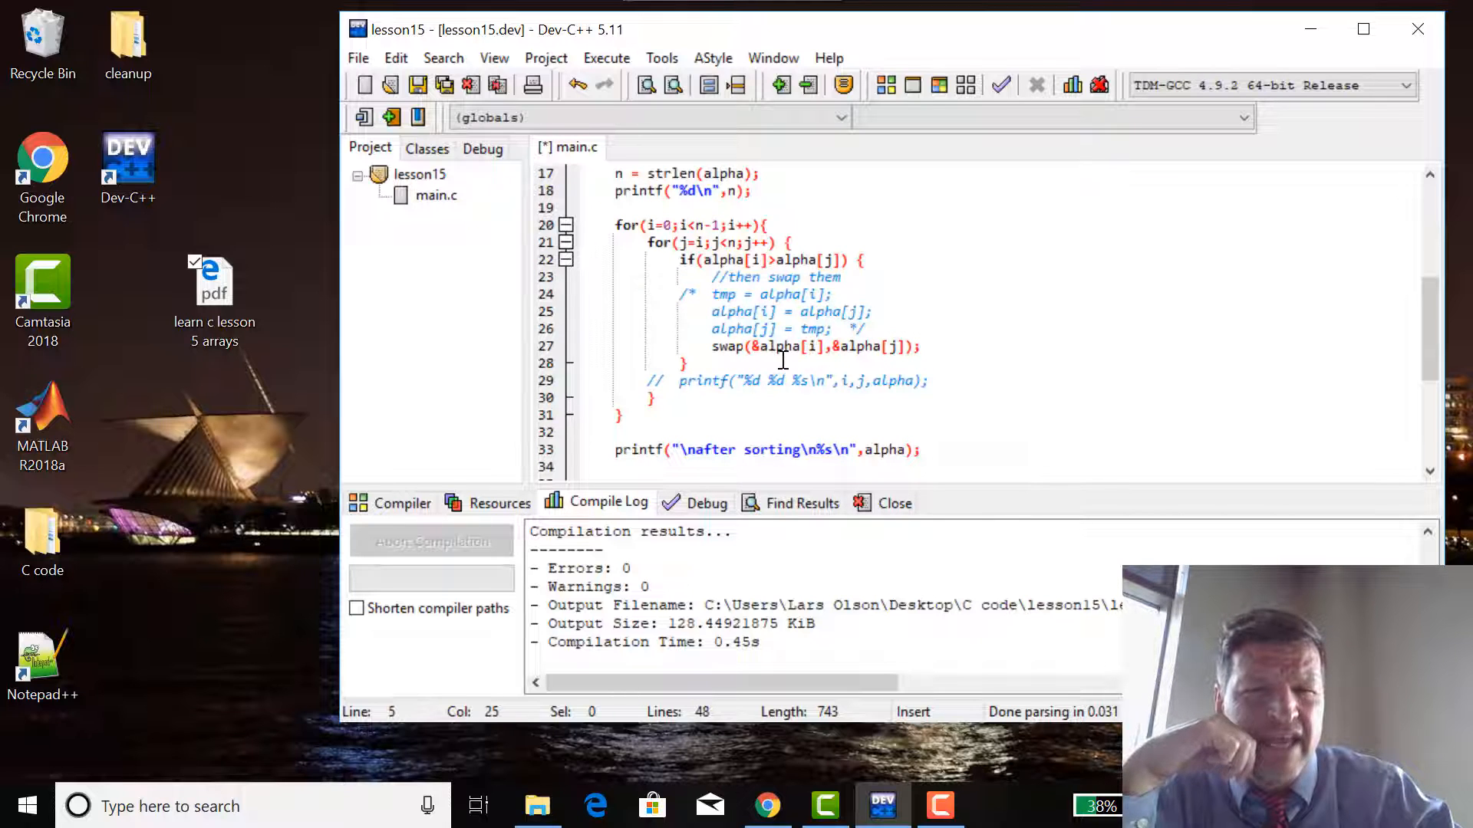
{"action": "mouse_move", "coordinate": [770, 366]}
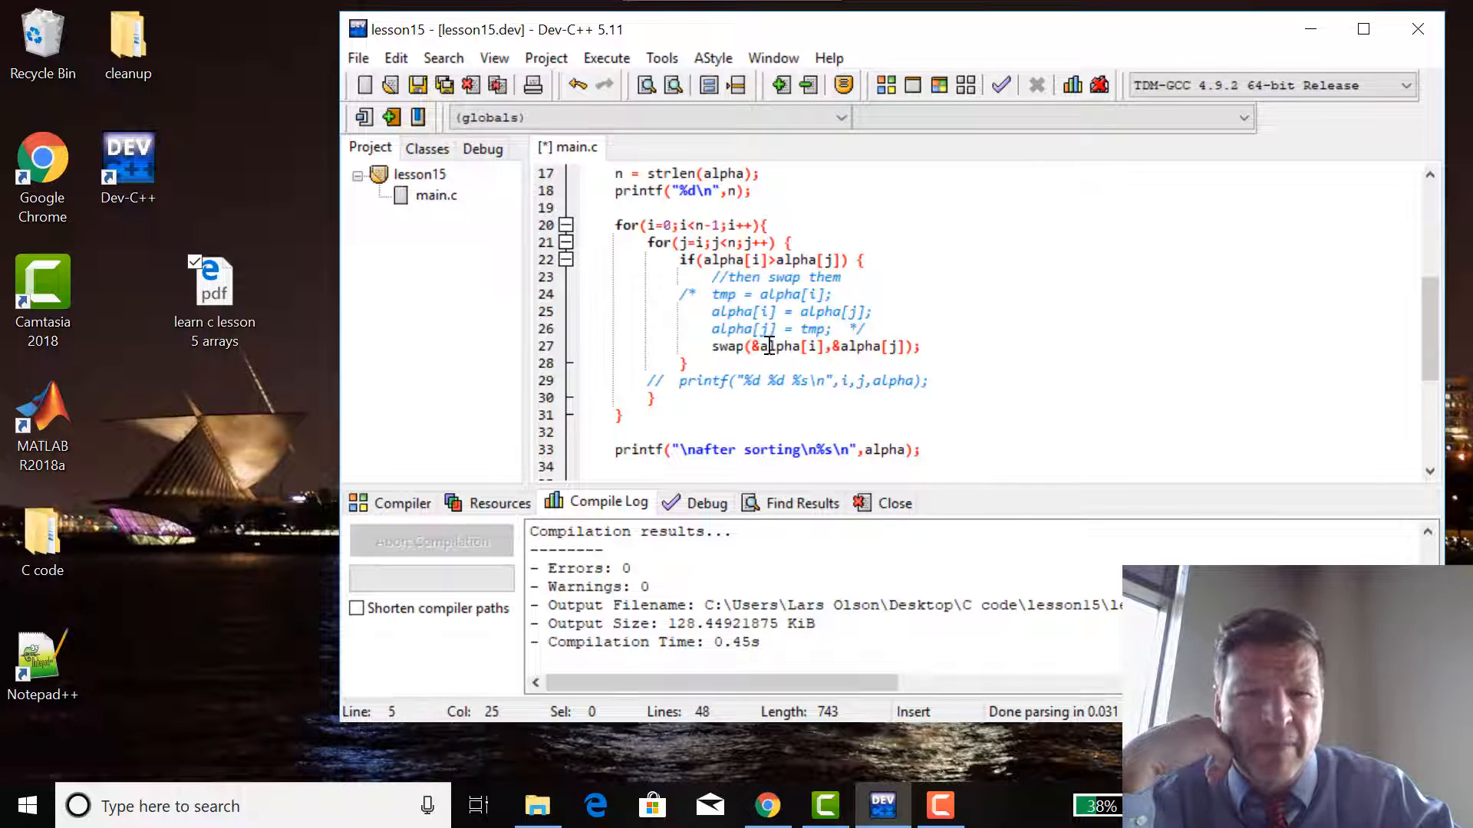
{"action": "mouse_move", "coordinate": [770, 345]}
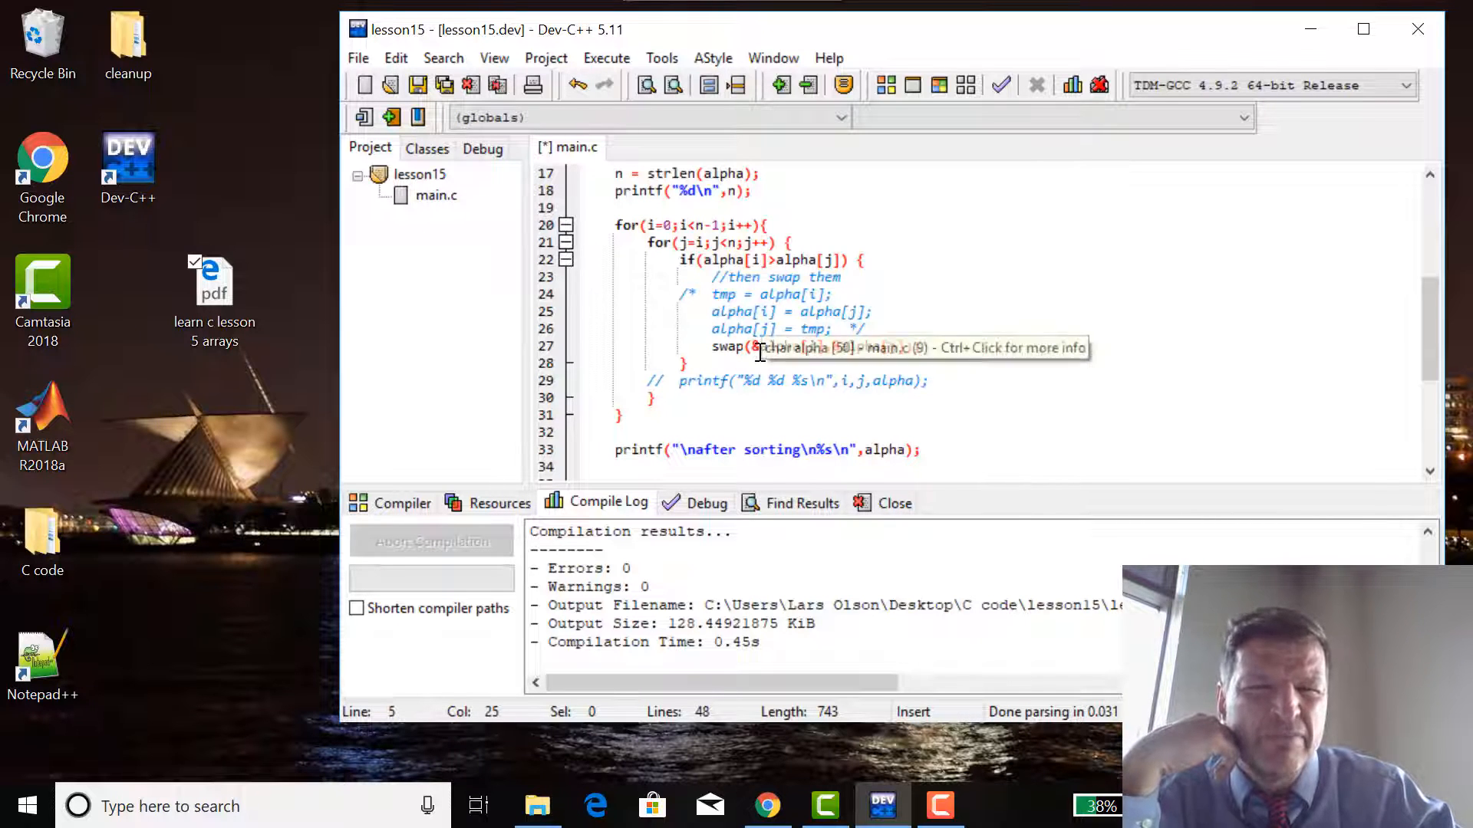
{"action": "mouse_move", "coordinate": [819, 387]}
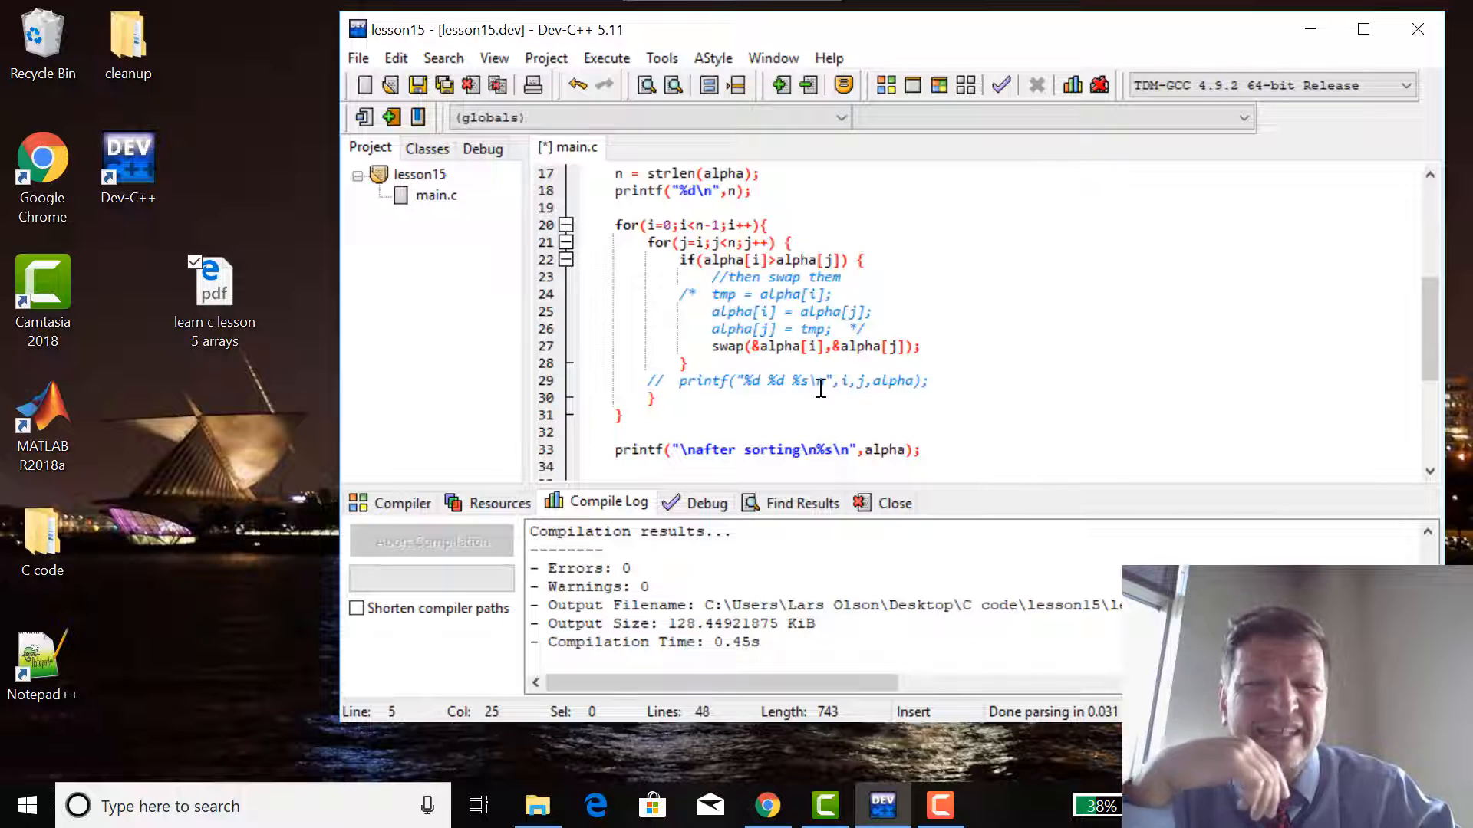
{"action": "mouse_move", "coordinate": [1426, 350]}
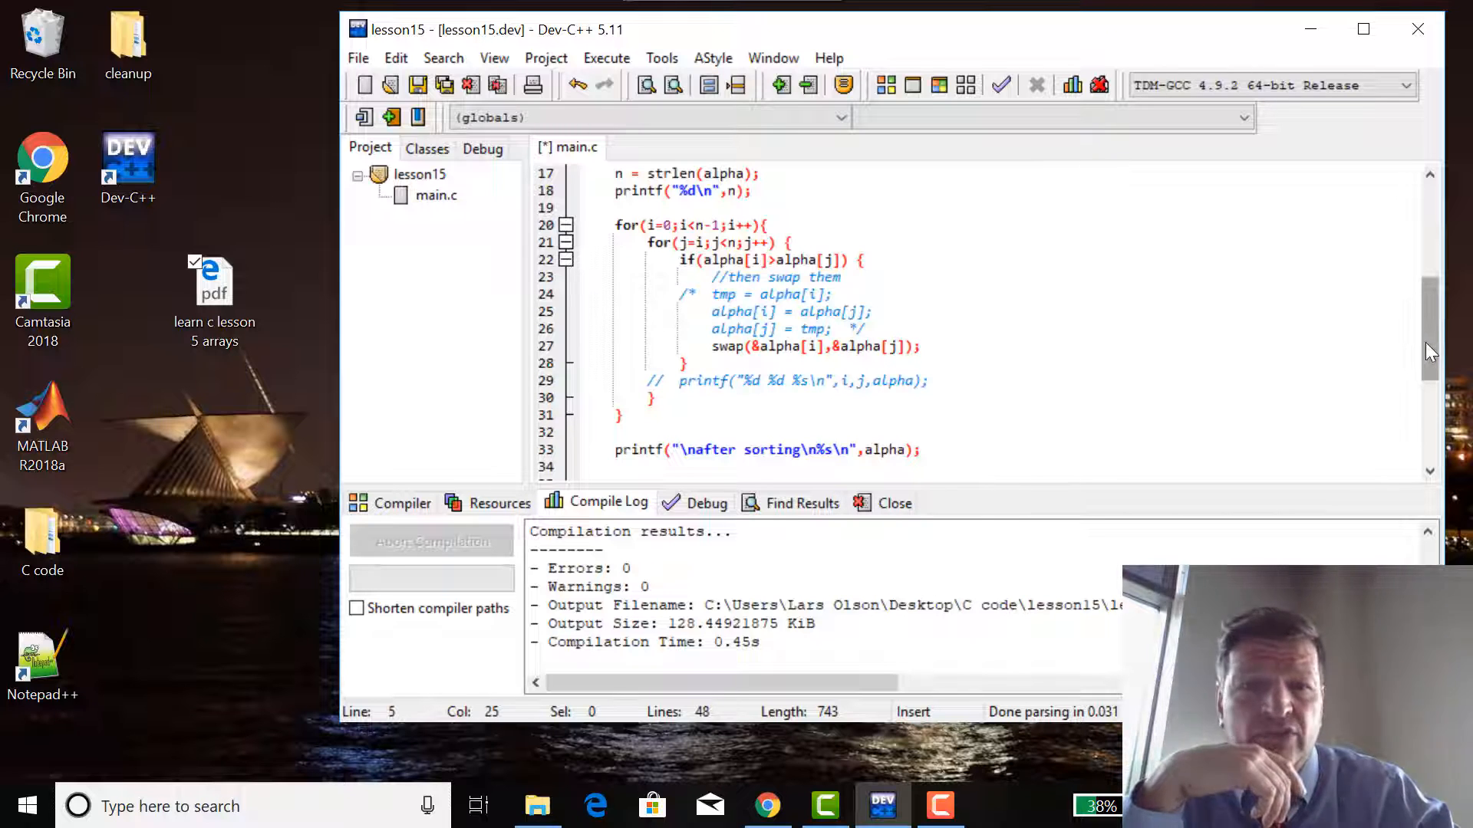
{"action": "scroll", "scroll_direction": "down", "scroll_amount": 3}
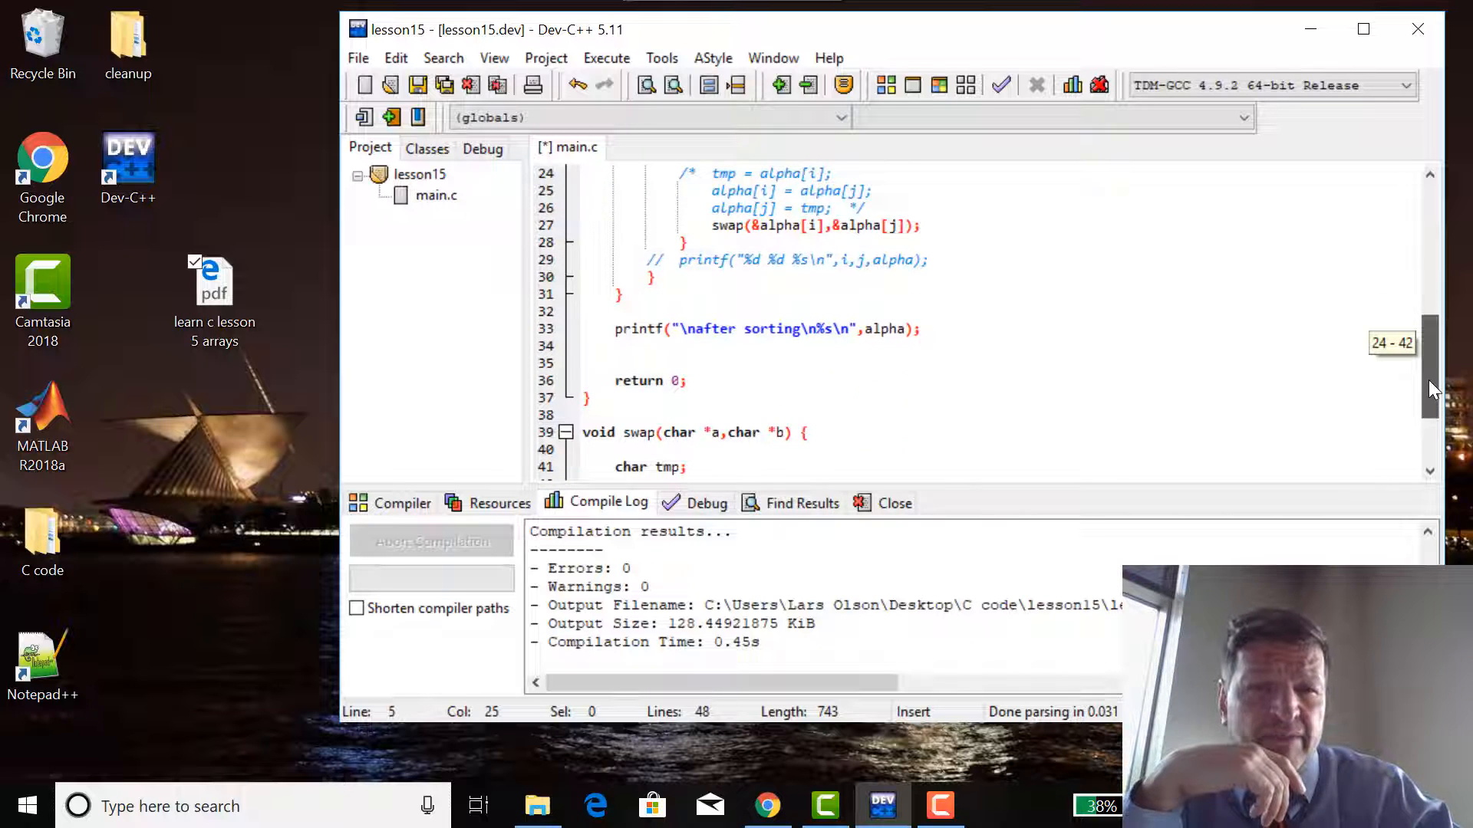
{"action": "scroll", "scroll_direction": "down", "scroll_amount": 3}
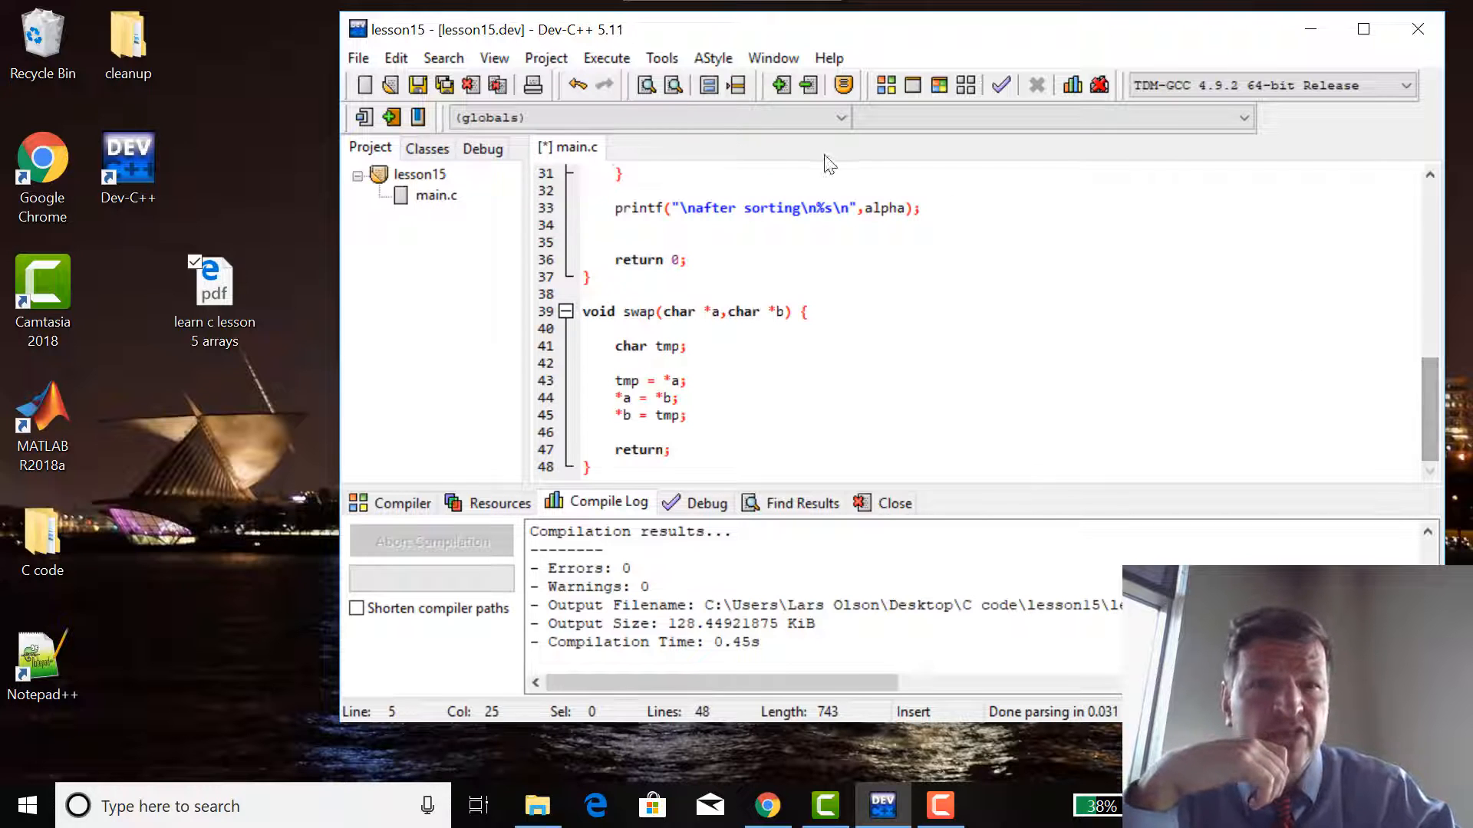
Save, compile and run, showing the alphabet correctly sorted in the console.
{"action": "left_click", "coordinate": [606, 57]}
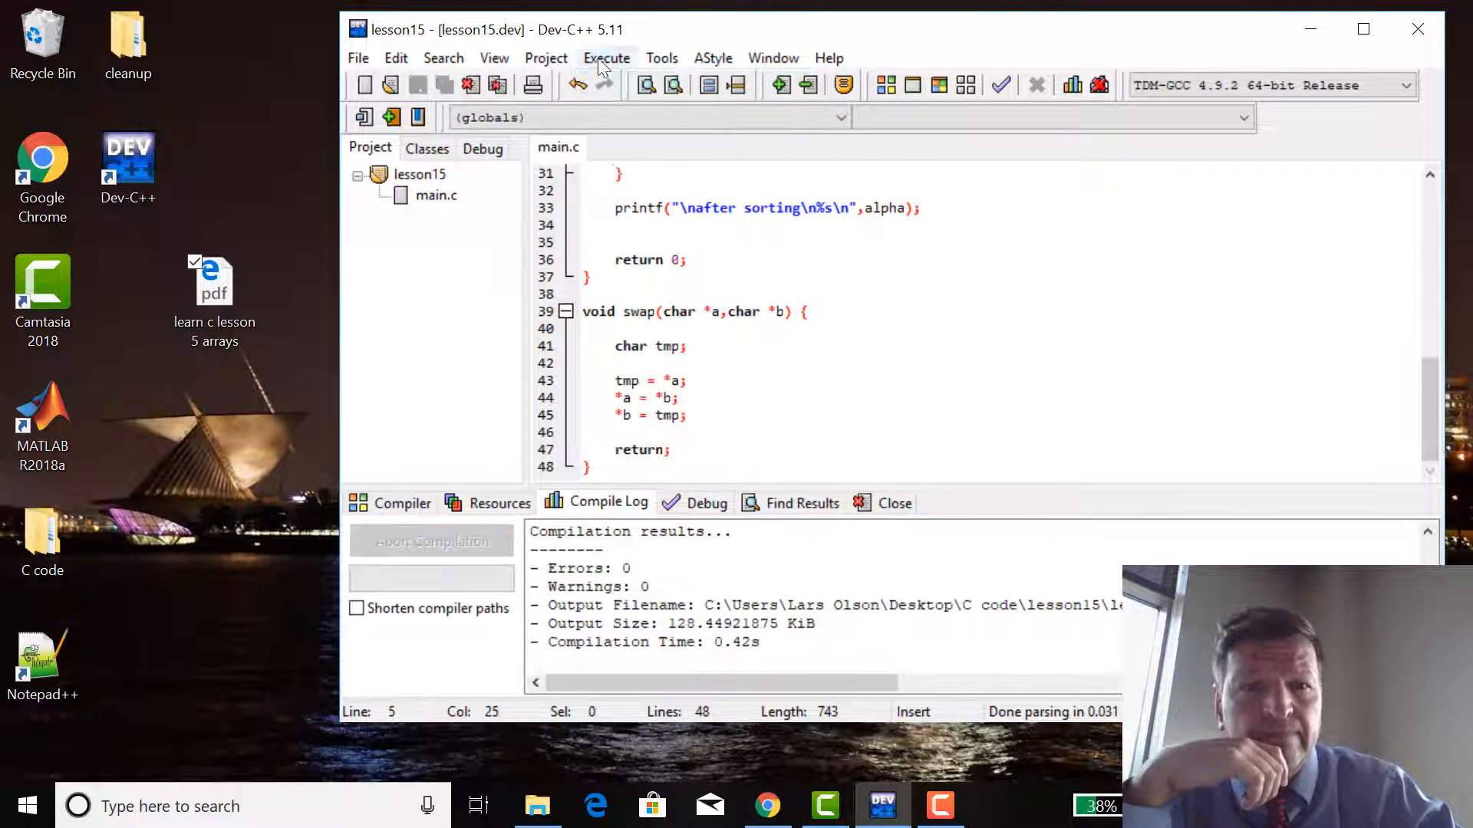
{"action": "left_click", "coordinate": [607, 57]}
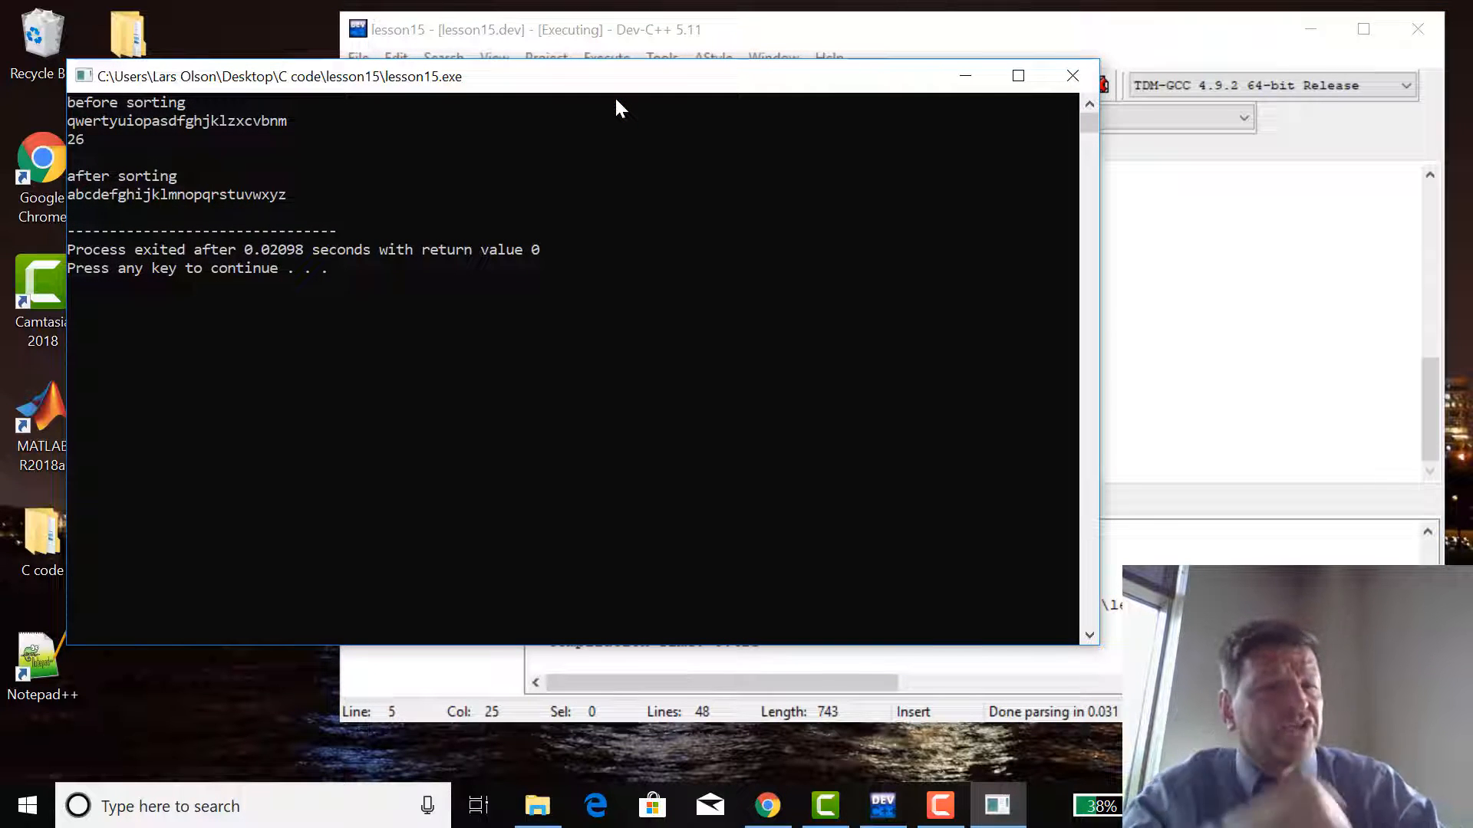
{"action": "left_click", "coordinate": [602, 235]}
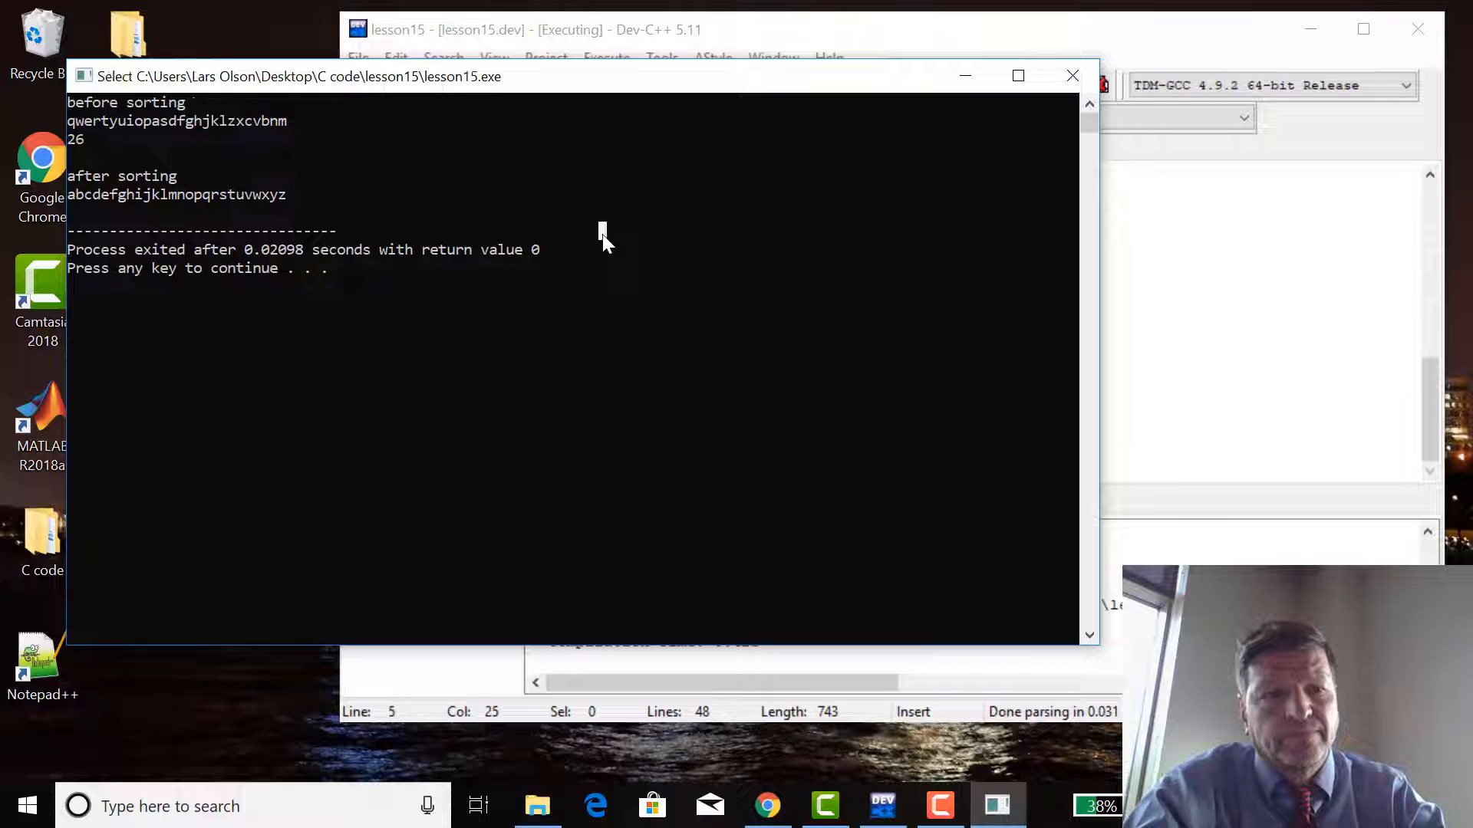